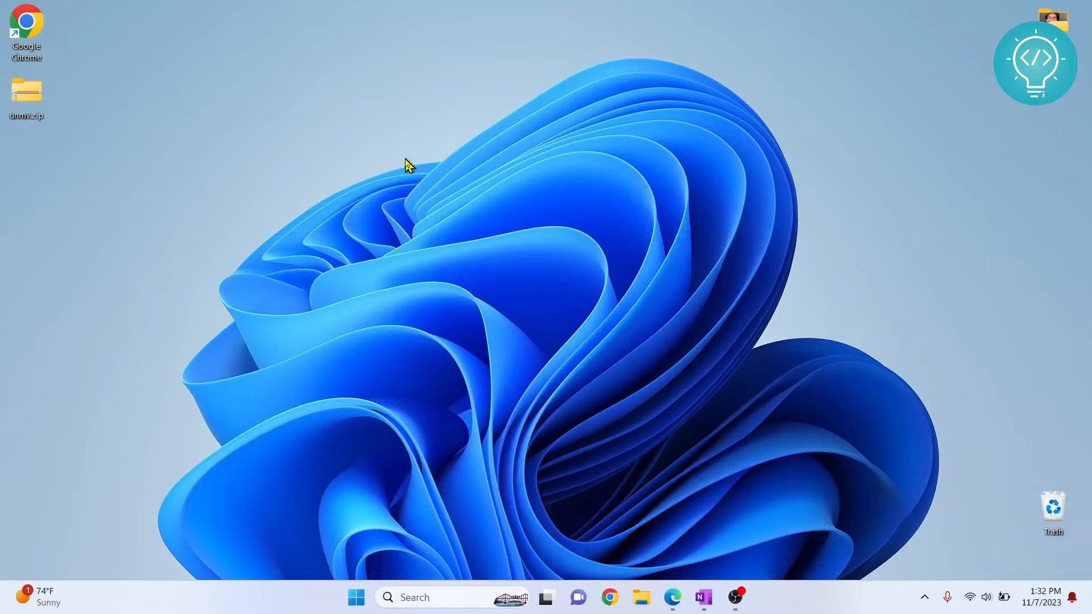
pyautogui.moveTo(250, 277)
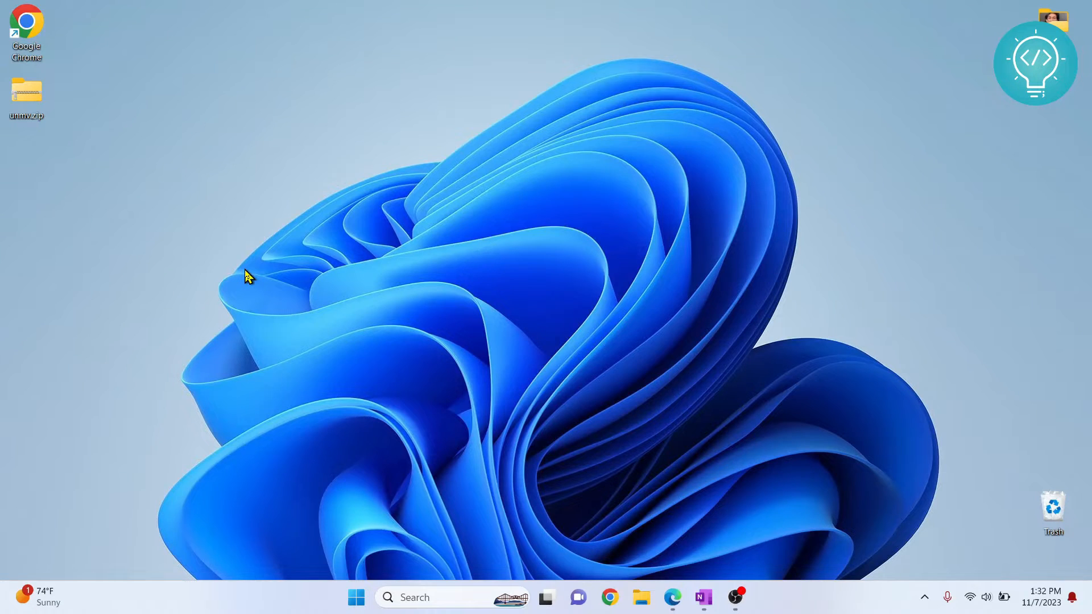
# Launch Microsoft Edge from the taskbar to reach python.org downloads.
pyautogui.click(671, 598)
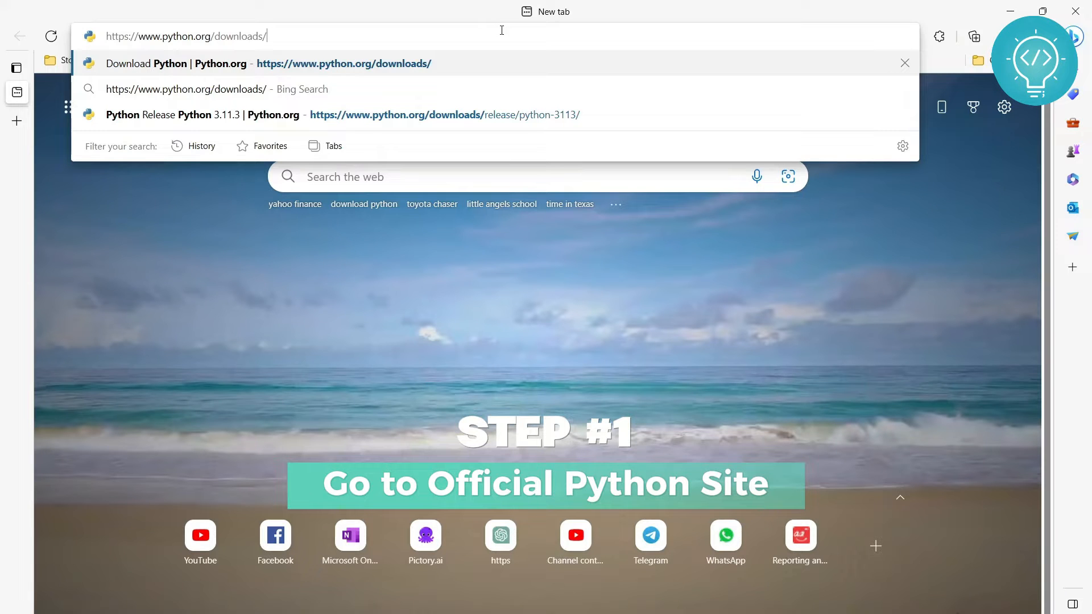
# Load the Python downloads page and move down to the specific releases list.
pyautogui.click(344, 63)
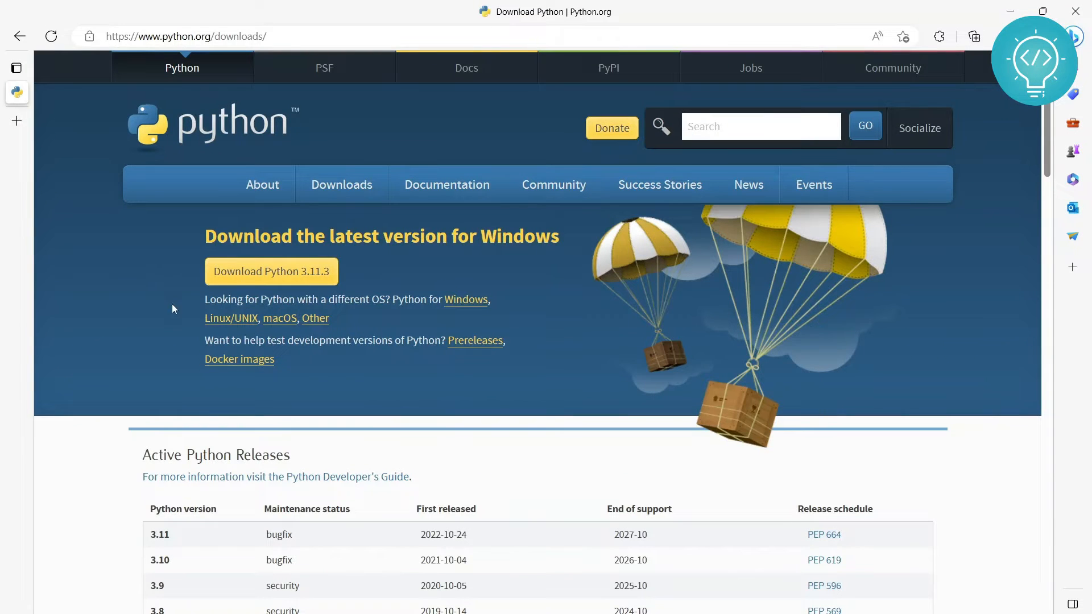
pyautogui.moveTo(271, 270)
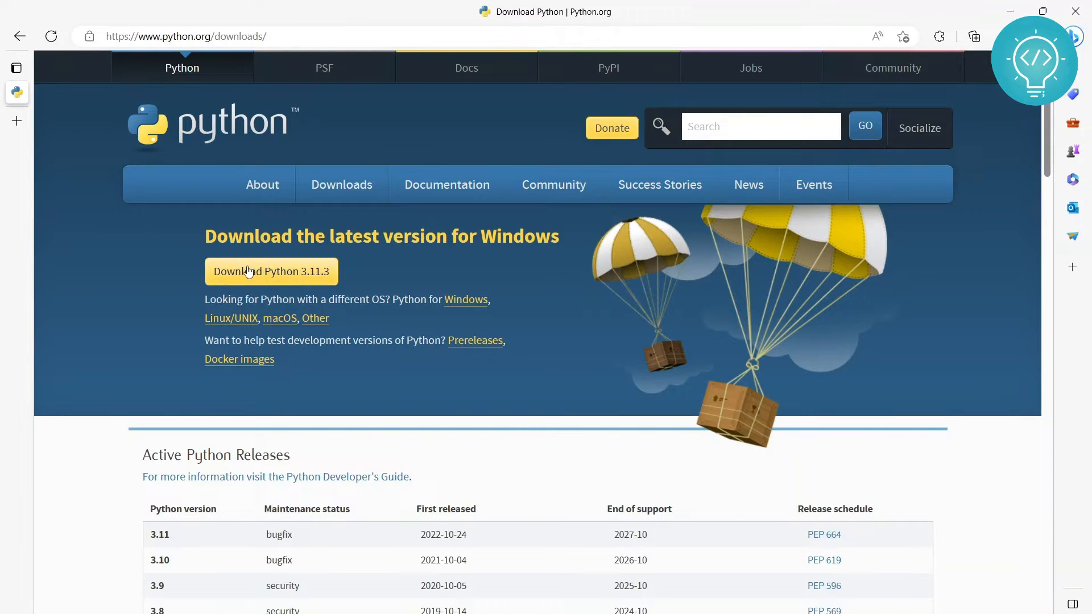
pyautogui.moveTo(334, 280)
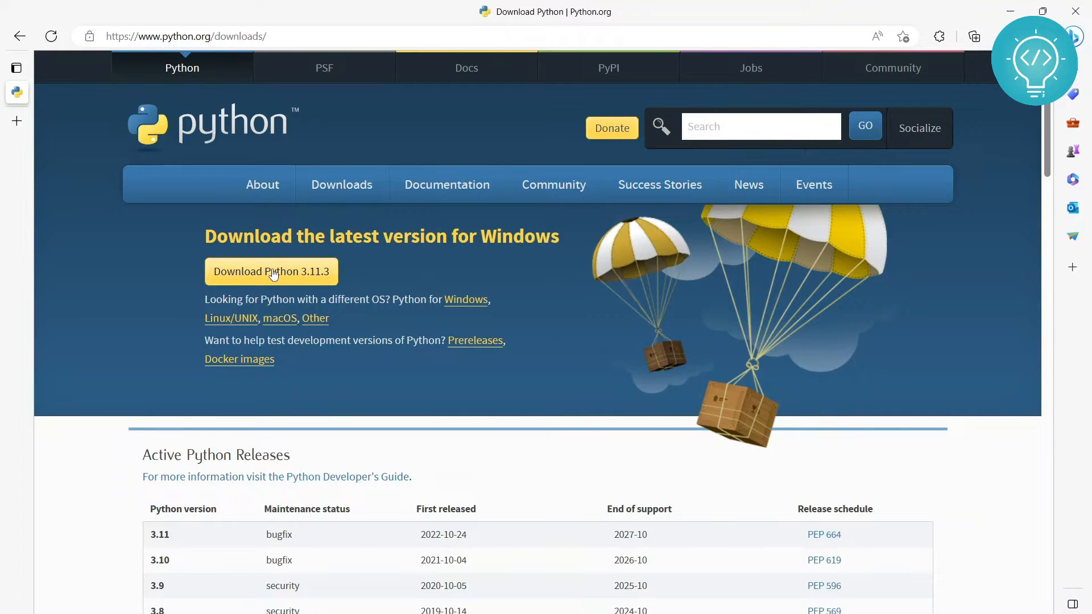
pyautogui.scroll(-3)
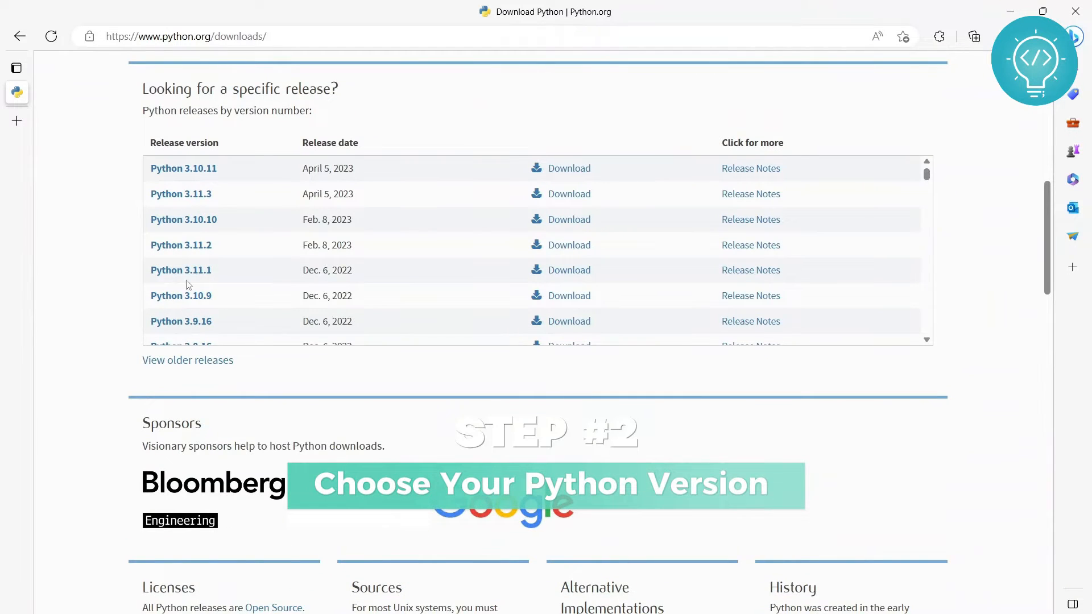
pyautogui.moveTo(250, 204)
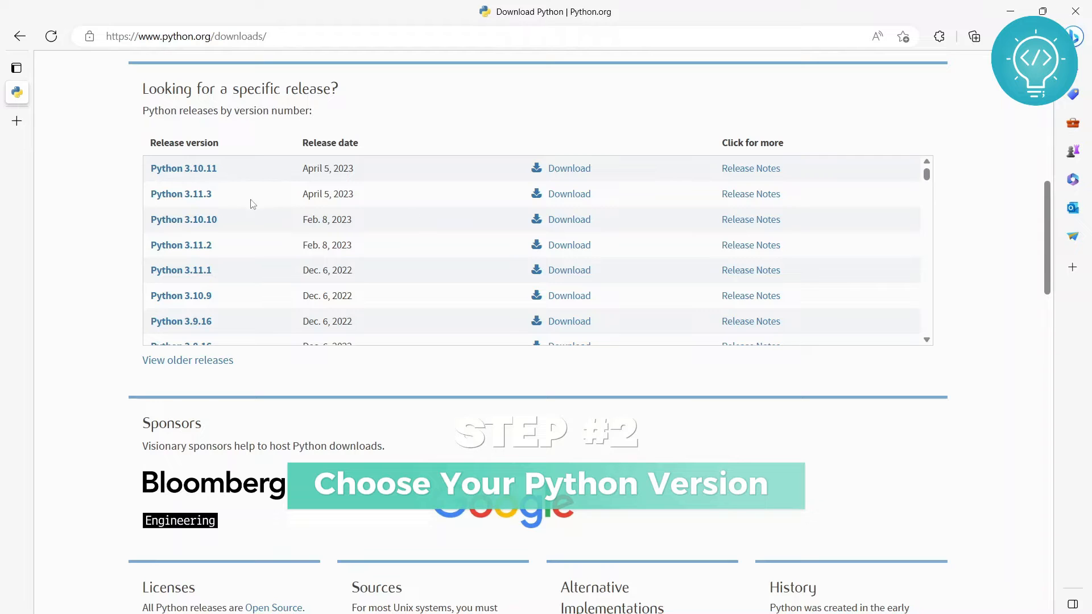
pyautogui.moveTo(568, 193)
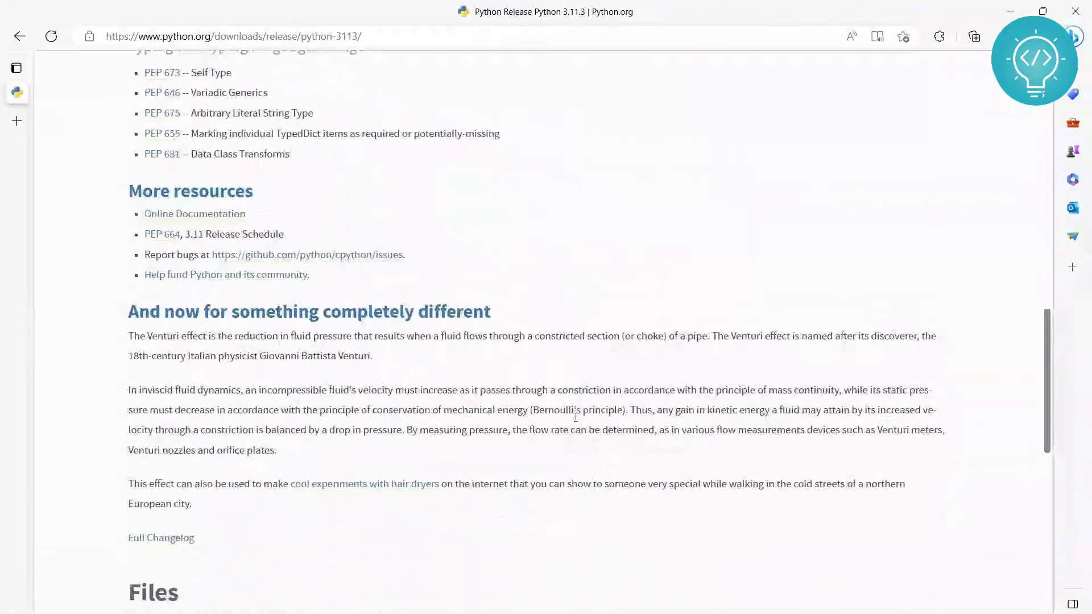
# Move down the Python 3.11.3 release page to its Files table of installers.
pyautogui.scroll(-3)
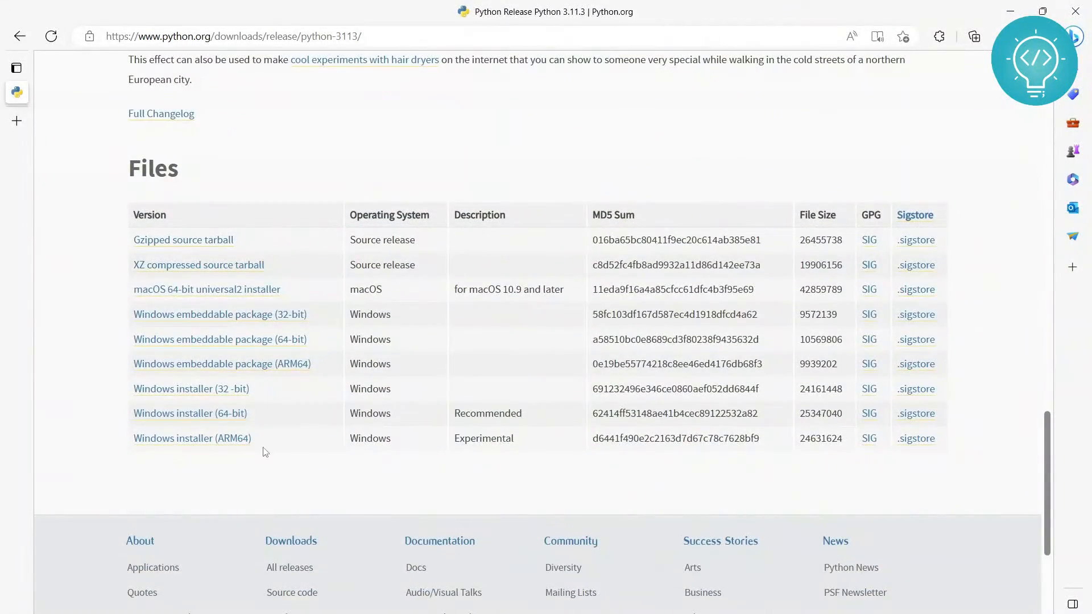
pyautogui.moveTo(176, 352)
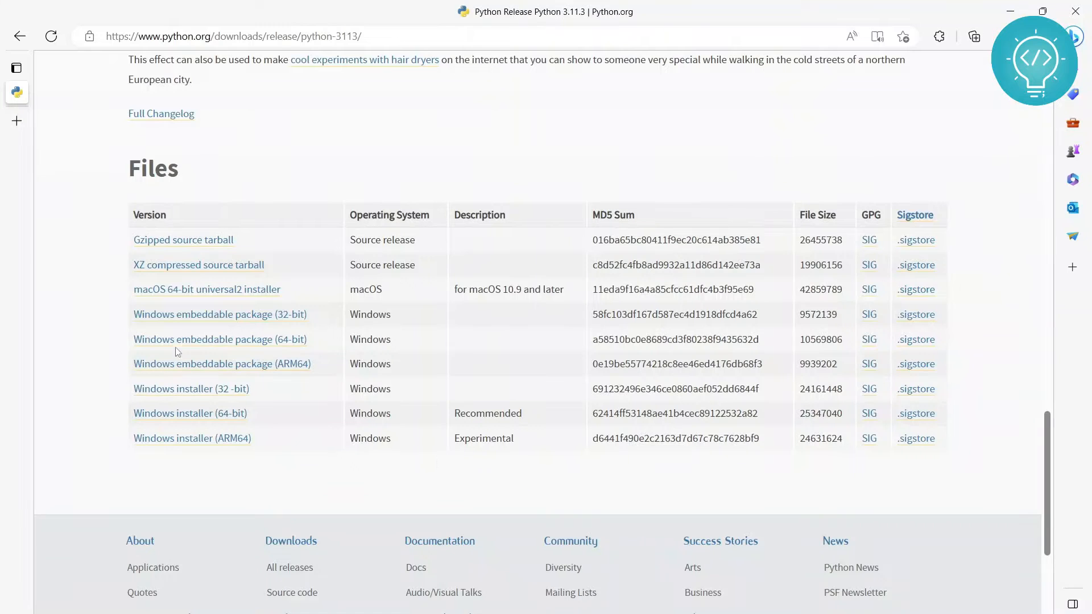
pyautogui.moveTo(181, 398)
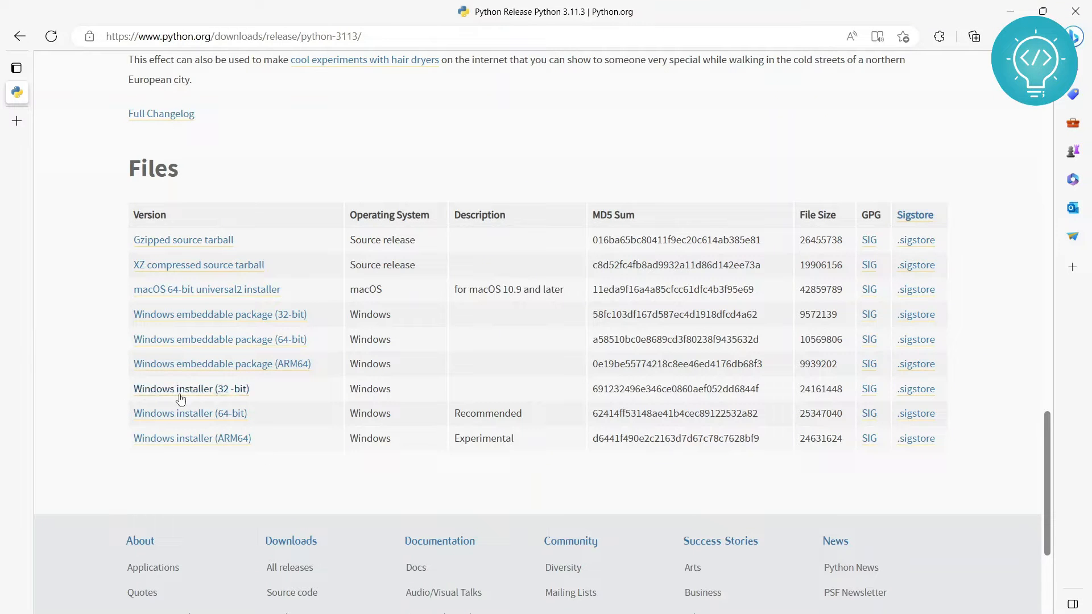
pyautogui.moveTo(188, 406)
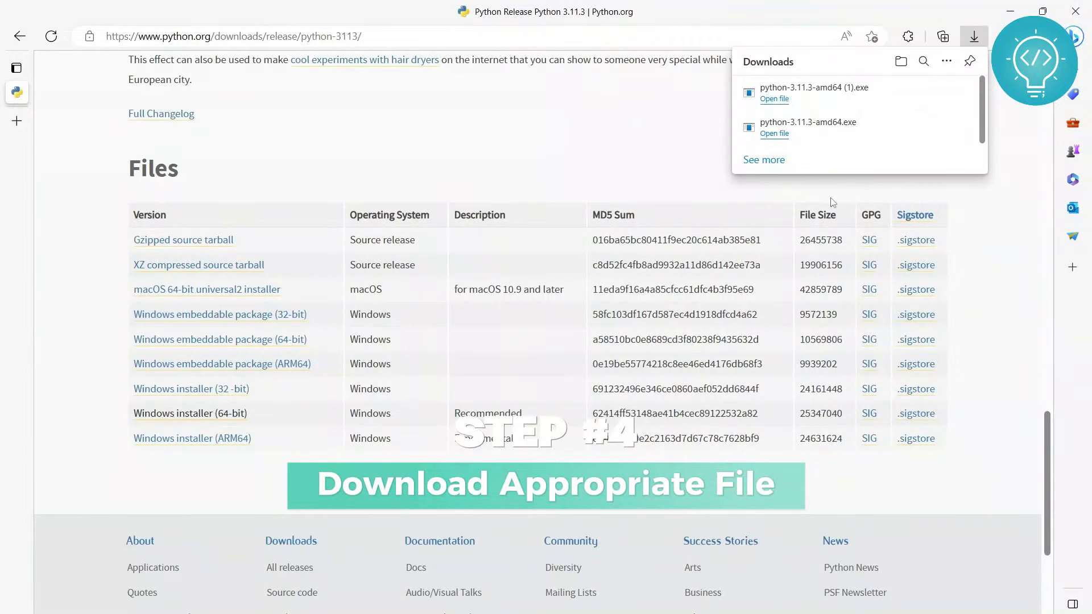
pyautogui.moveTo(778, 111)
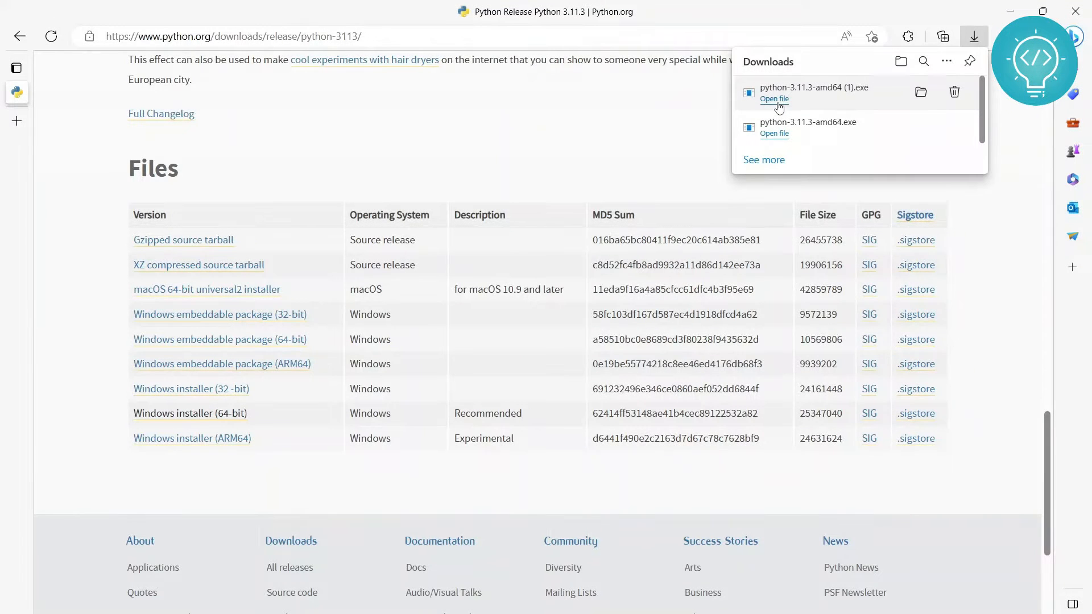
# Run python-3.11.3-amd64 (1).exe from the Edge Downloads flyout.
pyautogui.click(774, 99)
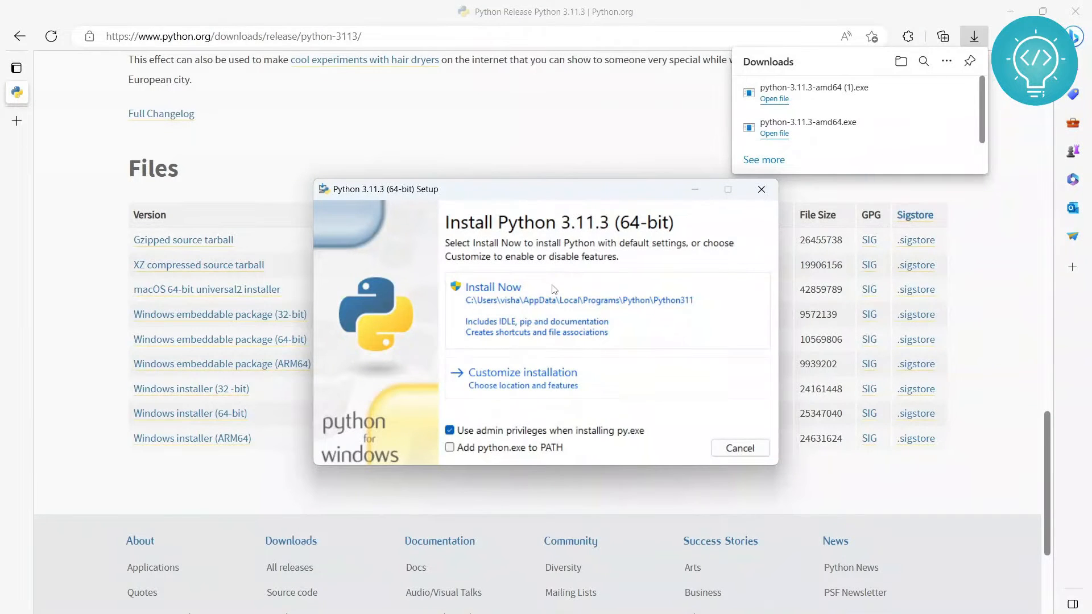
pyautogui.moveTo(503, 307)
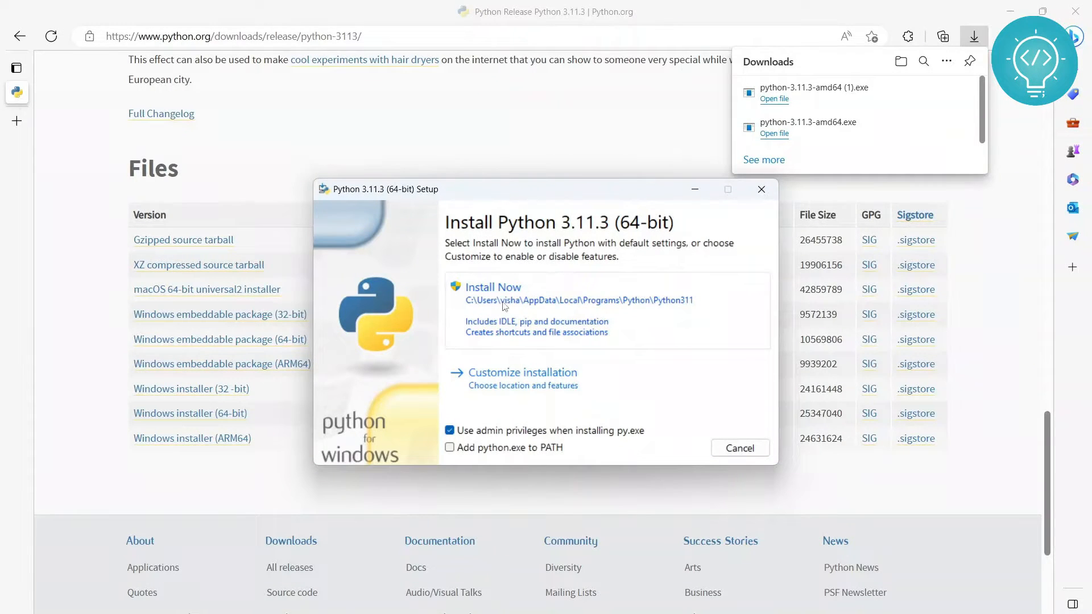
pyautogui.moveTo(518, 328)
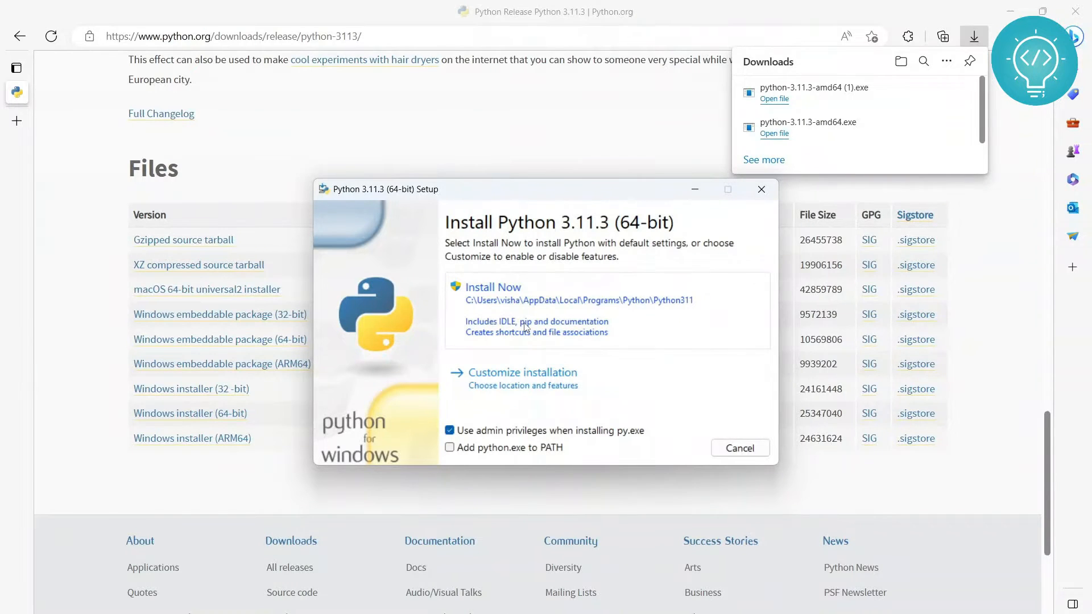
pyautogui.moveTo(502, 439)
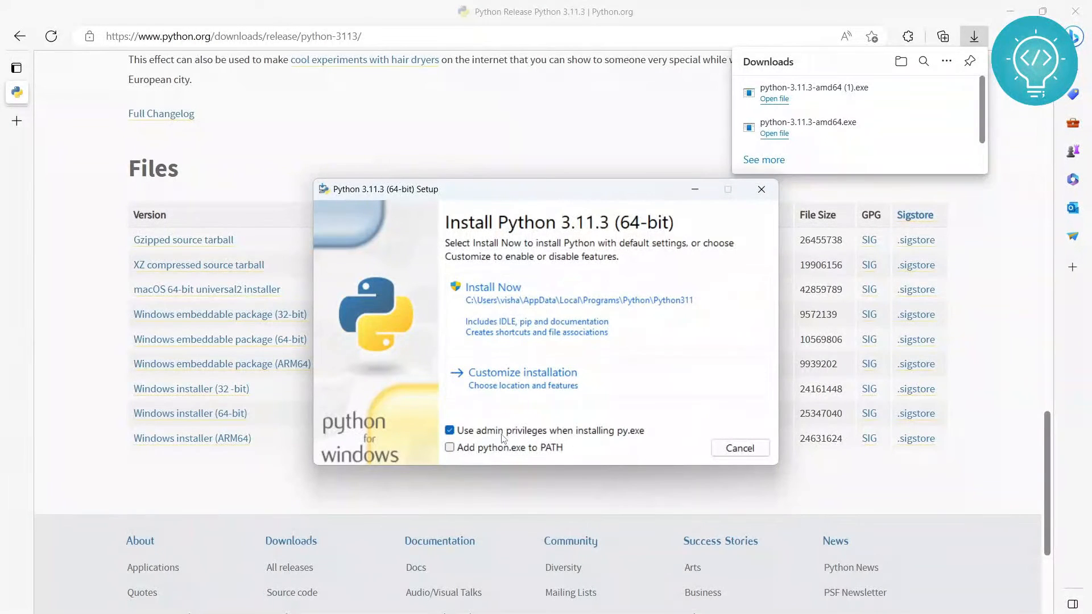
# Enable 'Add python.exe to PATH' and start Install Now with default settings.
pyautogui.click(450, 447)
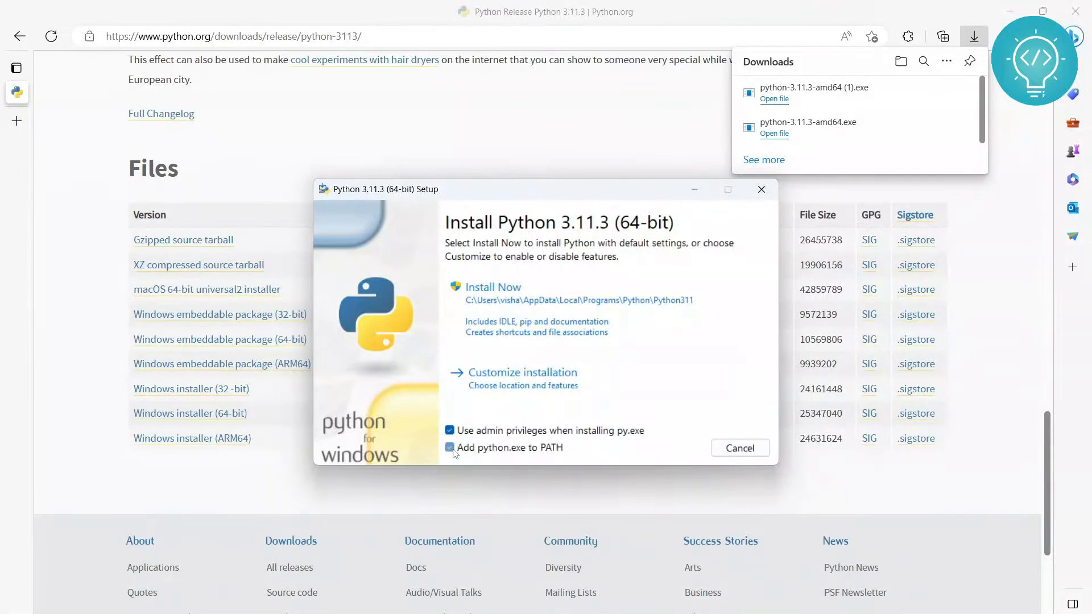
pyautogui.click(450, 448)
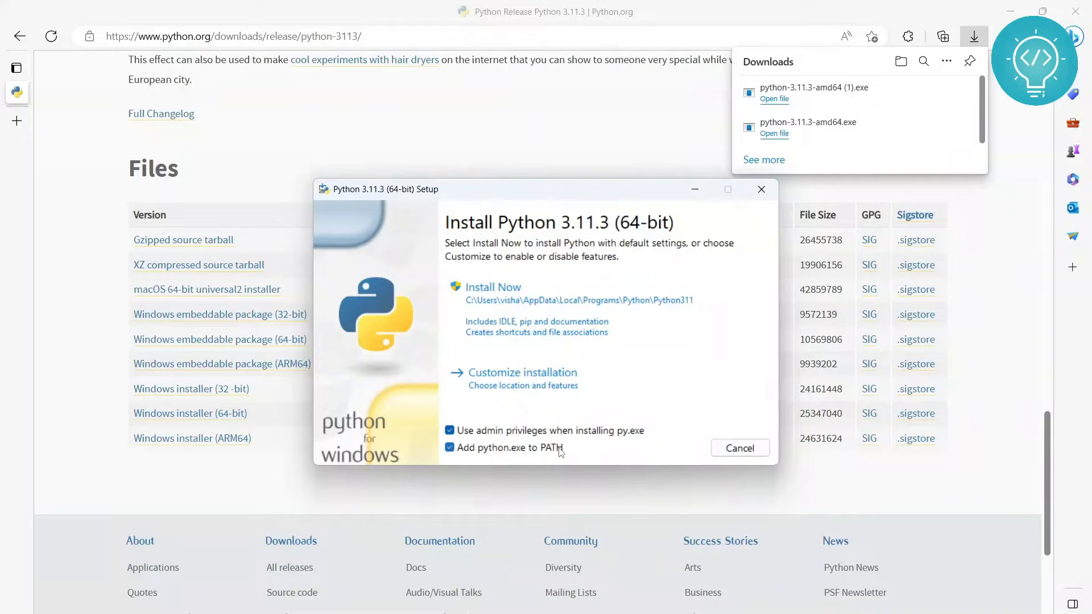
pyautogui.moveTo(499, 340)
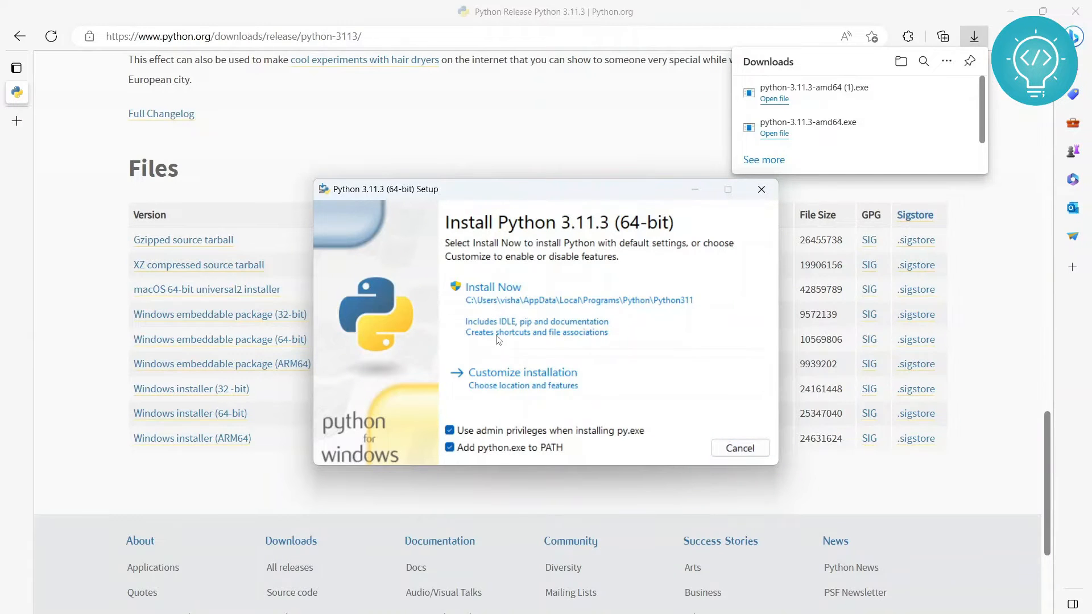
pyautogui.click(739, 447)
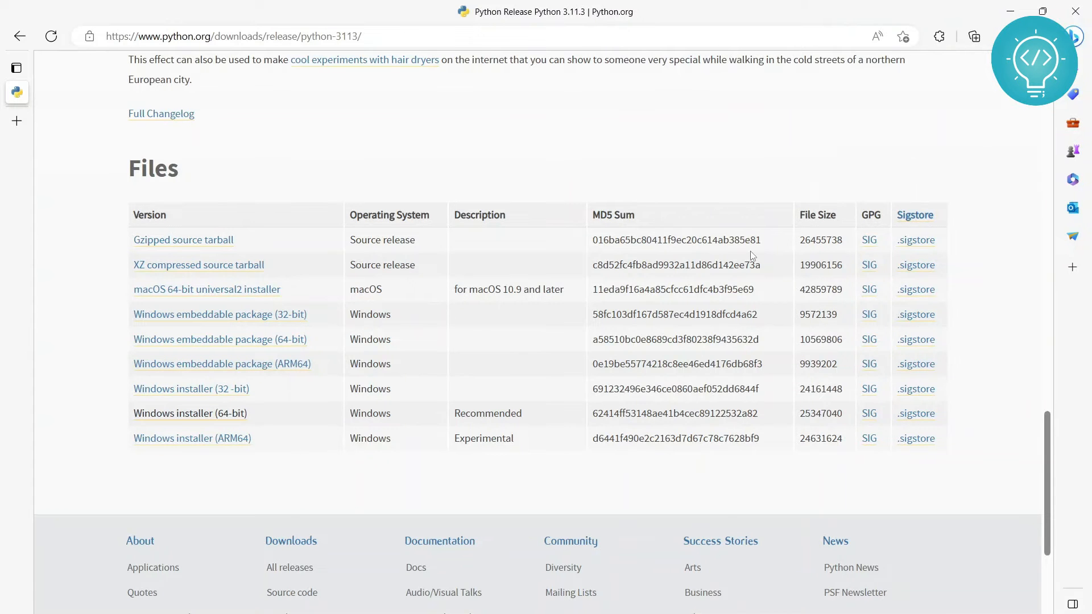
# Close the 'Setup was successful' installer window and head to Windows search for a terminal.
pyautogui.click(189, 413)
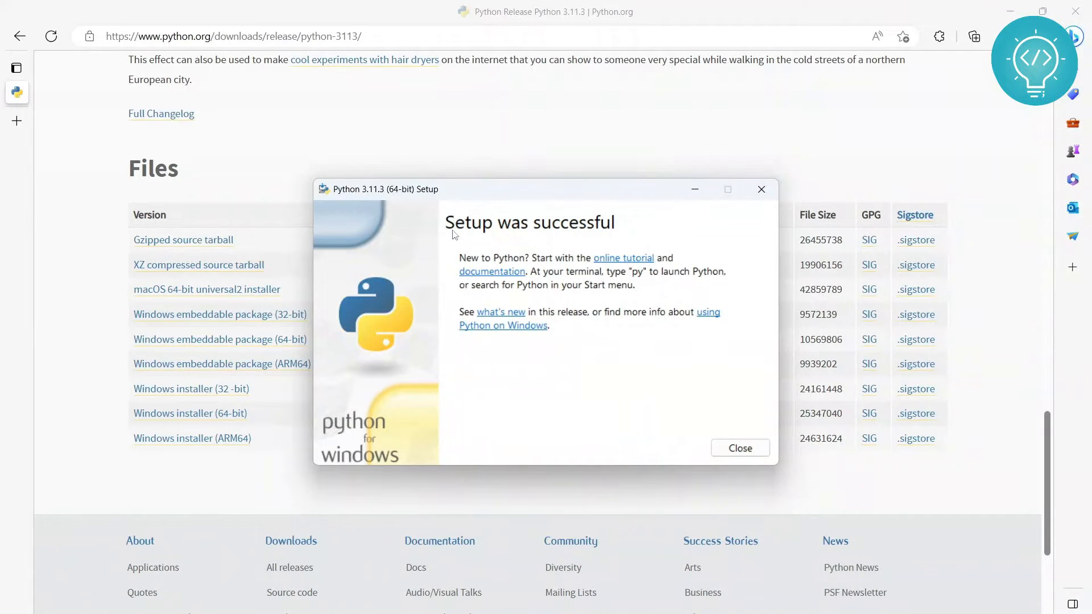
pyautogui.moveTo(461, 258)
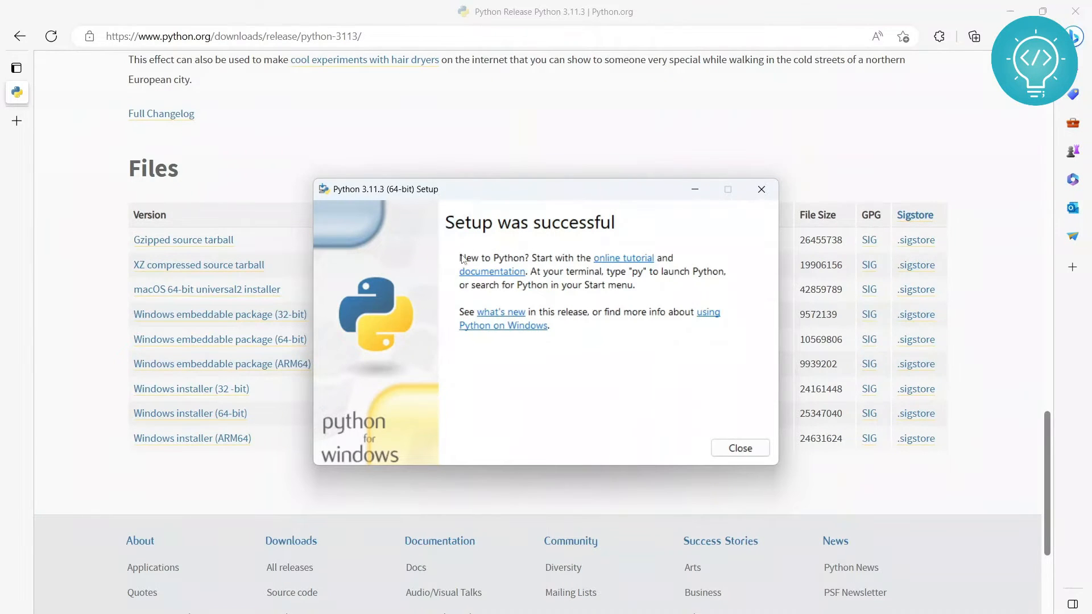
pyautogui.moveTo(601, 378)
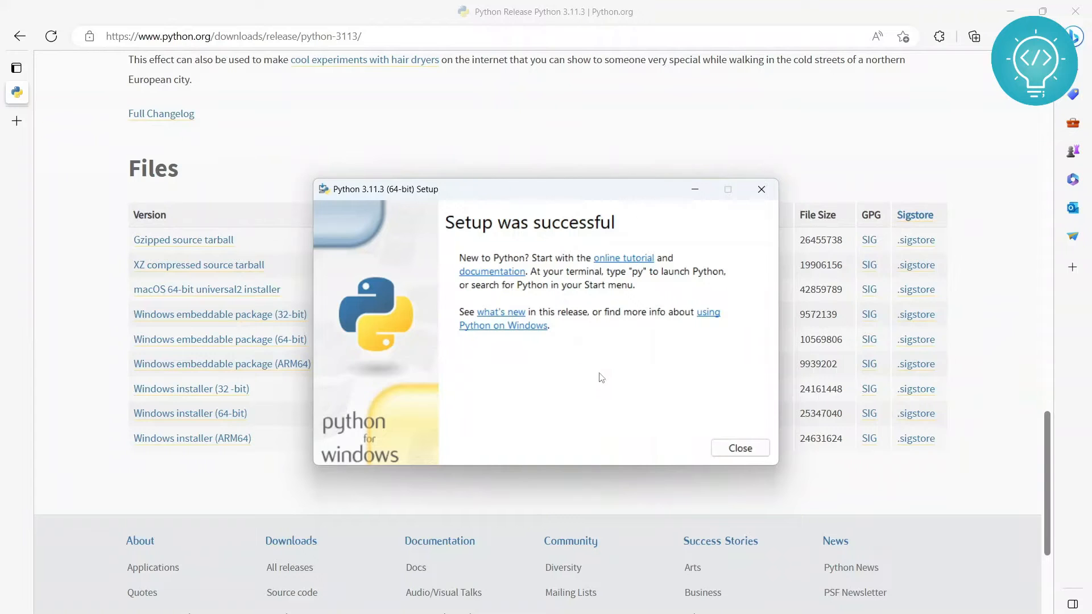
pyautogui.moveTo(740, 447)
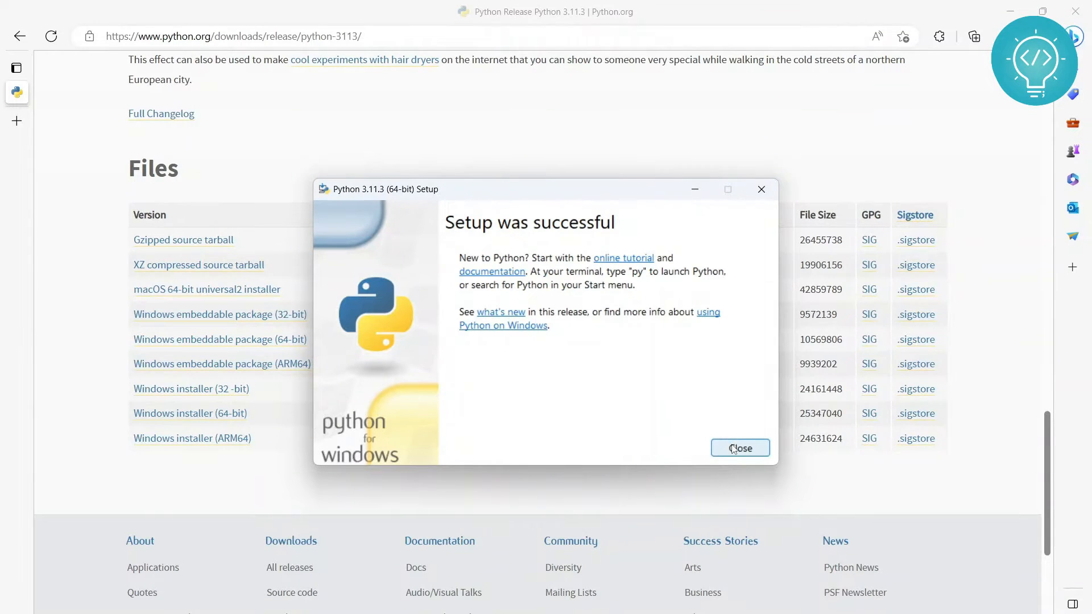
pyautogui.click(740, 447)
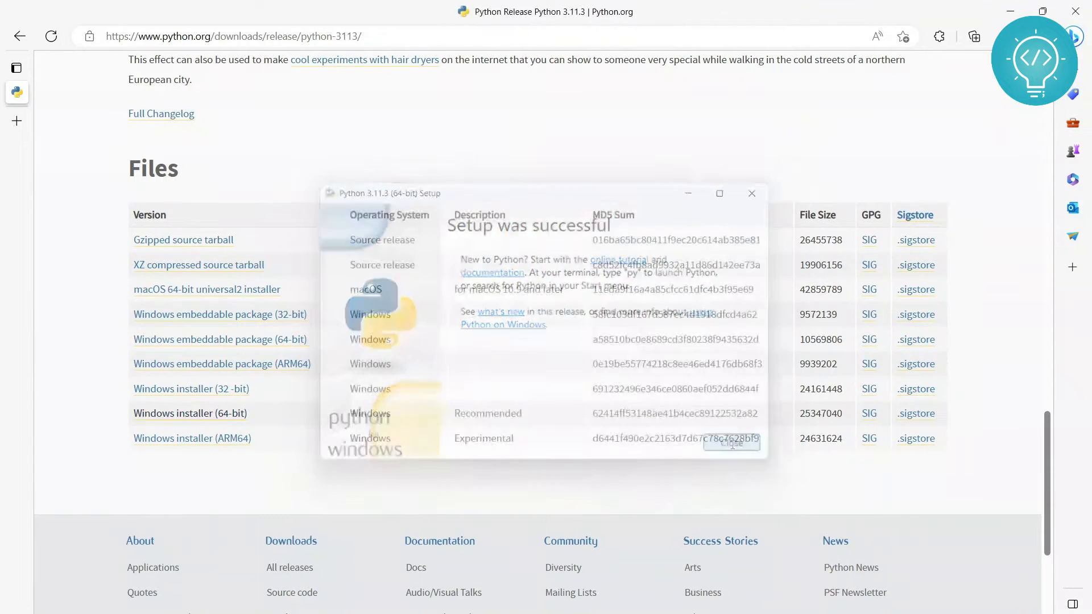
pyautogui.click(732, 442)
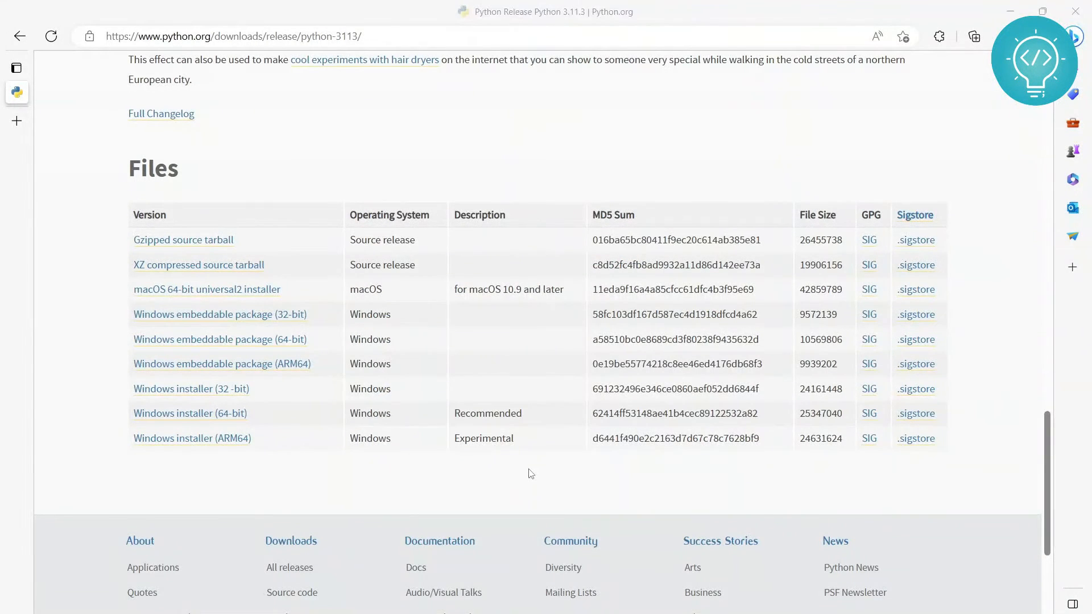
# Start cmd with Python and run print("Hello from Python") in the interactive shell.
pyautogui.write('cmd')
pyautogui.write('python')
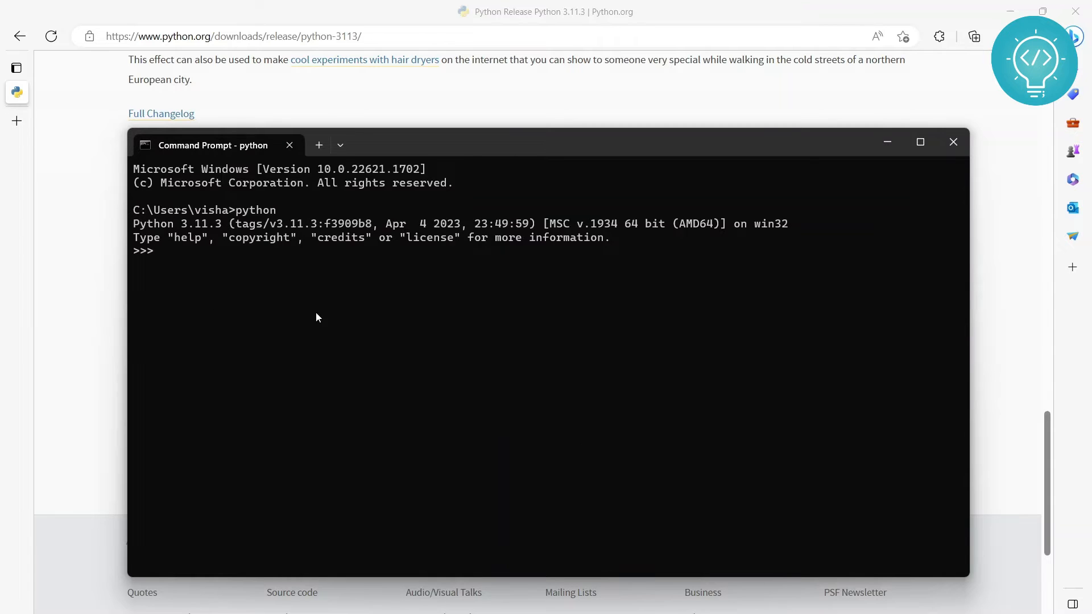
pyautogui.moveTo(170, 254)
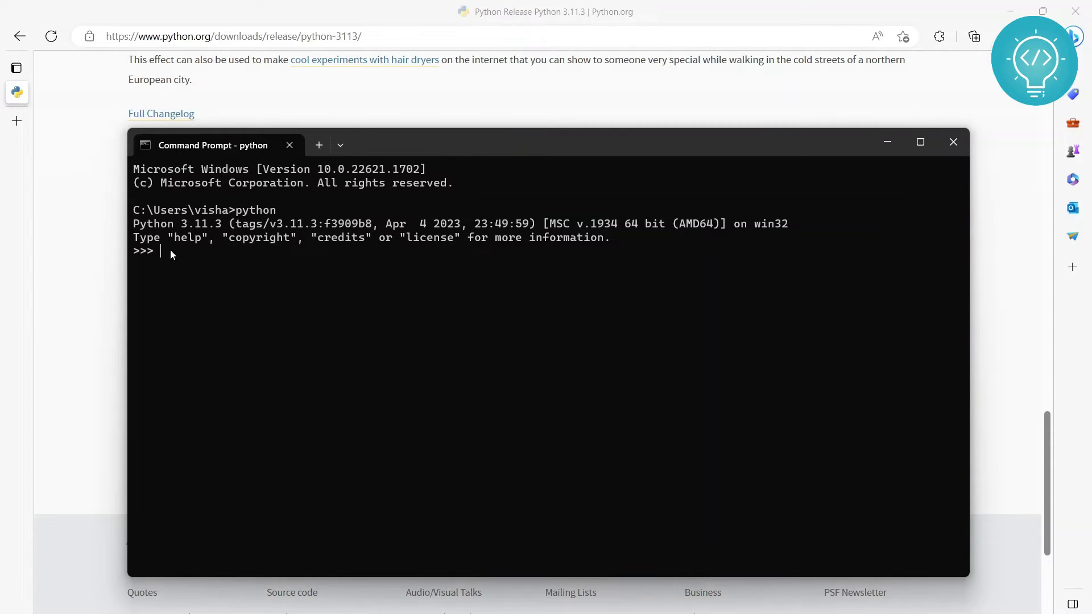
pyautogui.moveTo(263, 272)
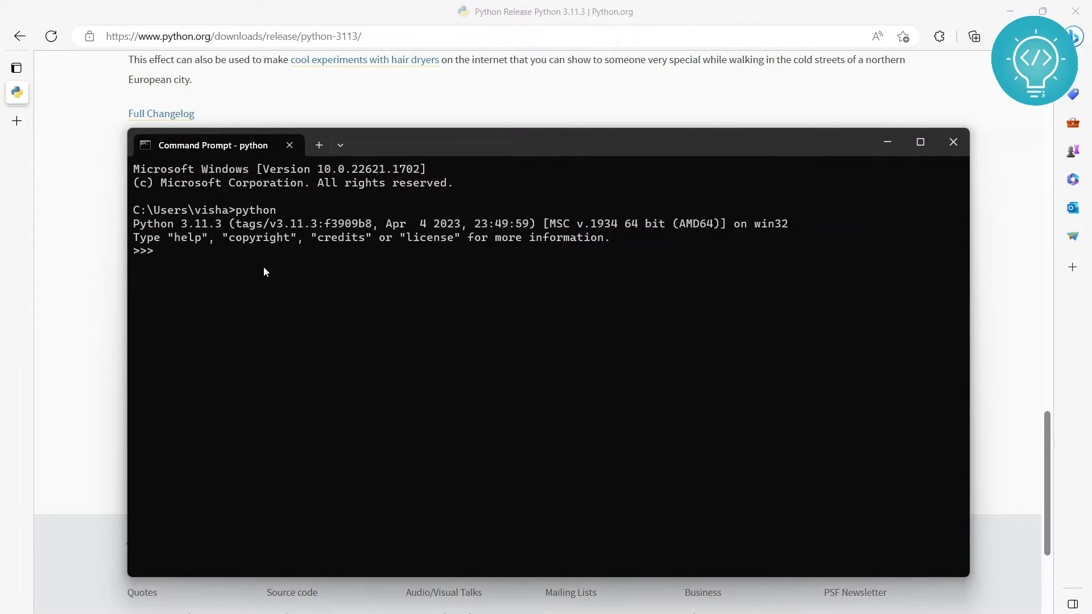
pyautogui.write('pri')
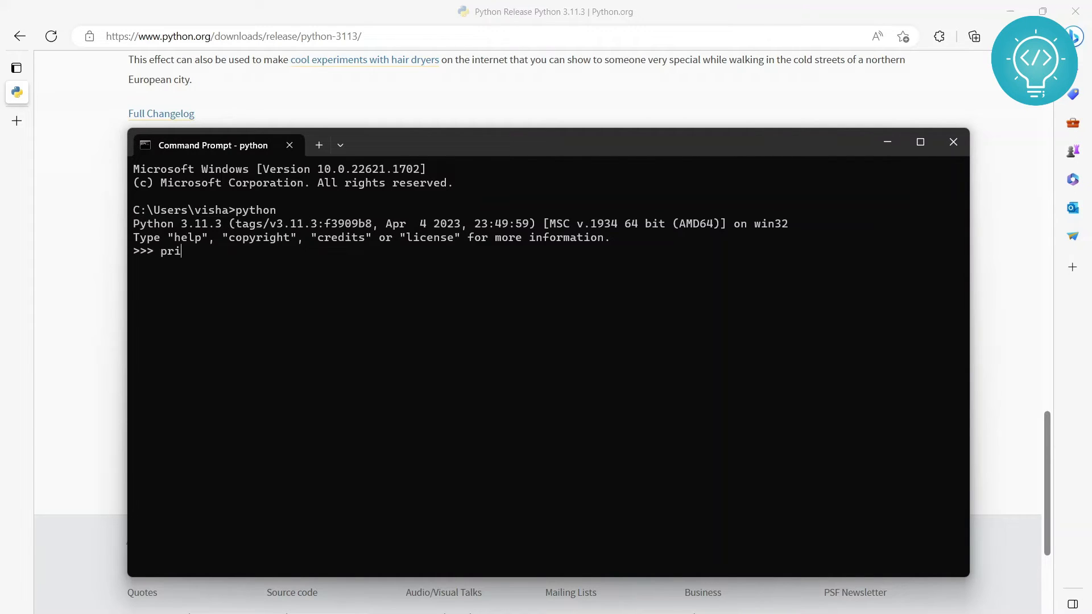
pyautogui.write('nt')
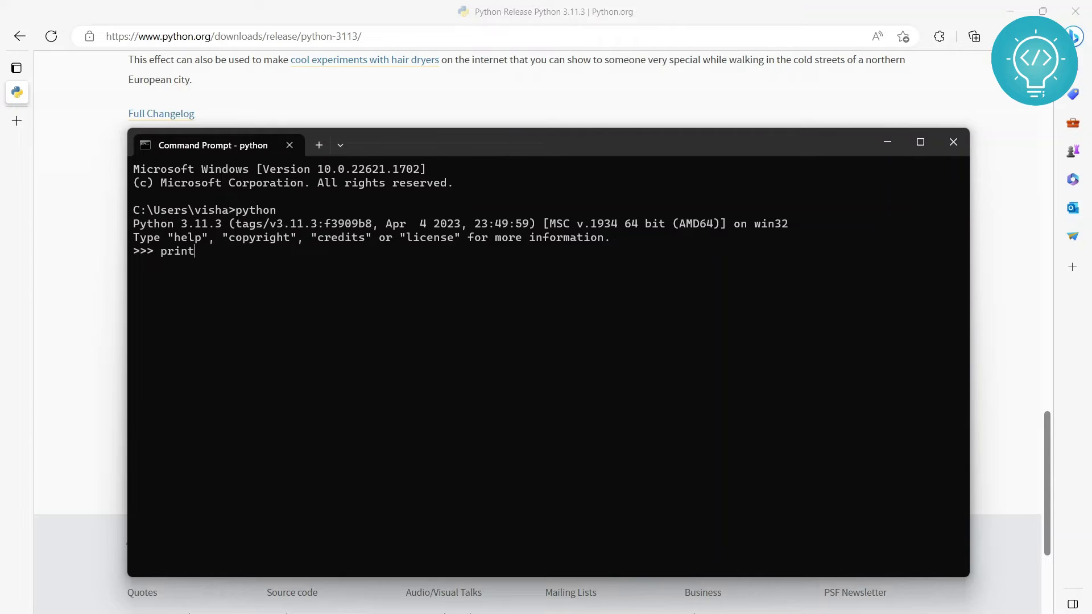
pyautogui.write('("")')
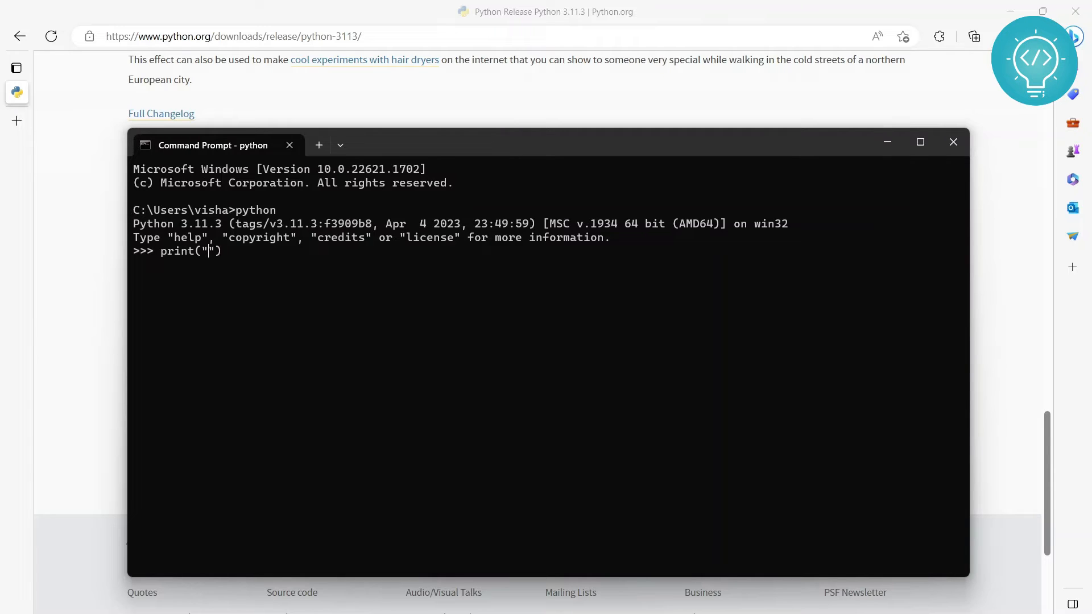
pyautogui.write('Hello from Pytohn')
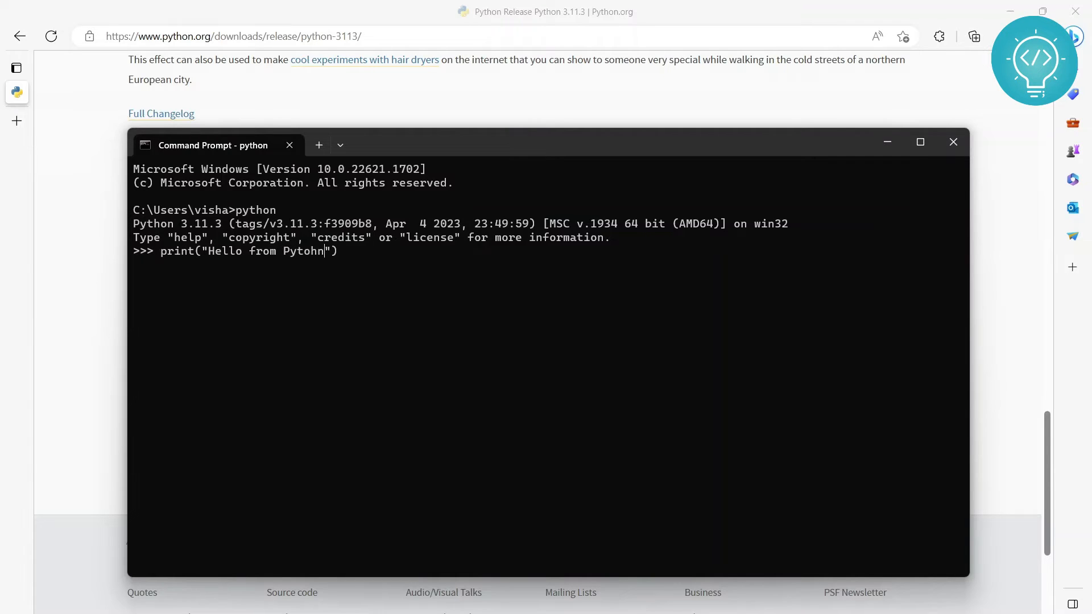
pyautogui.press('Return')
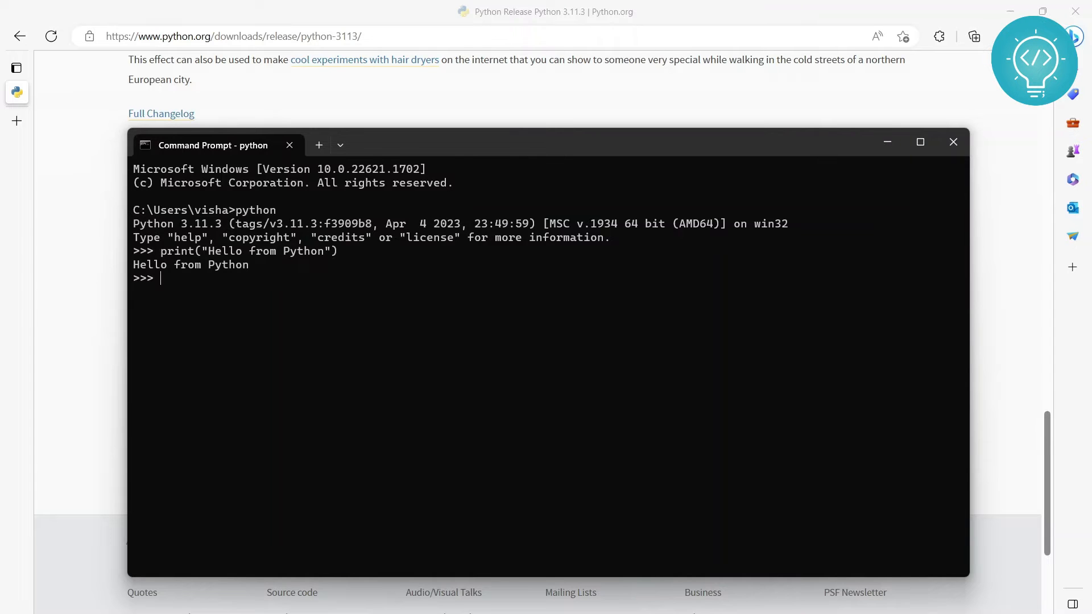
pyautogui.moveTo(247, 272)
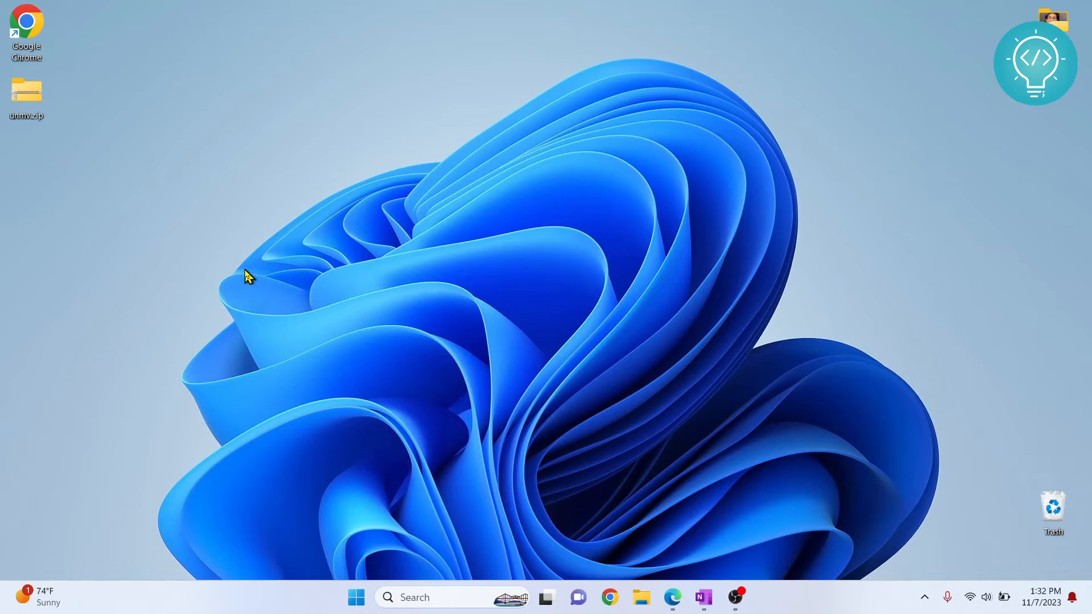
# Create a desktop folder named Python Web Scraper and place it under the other icons.
pyautogui.rightClick(249, 277)
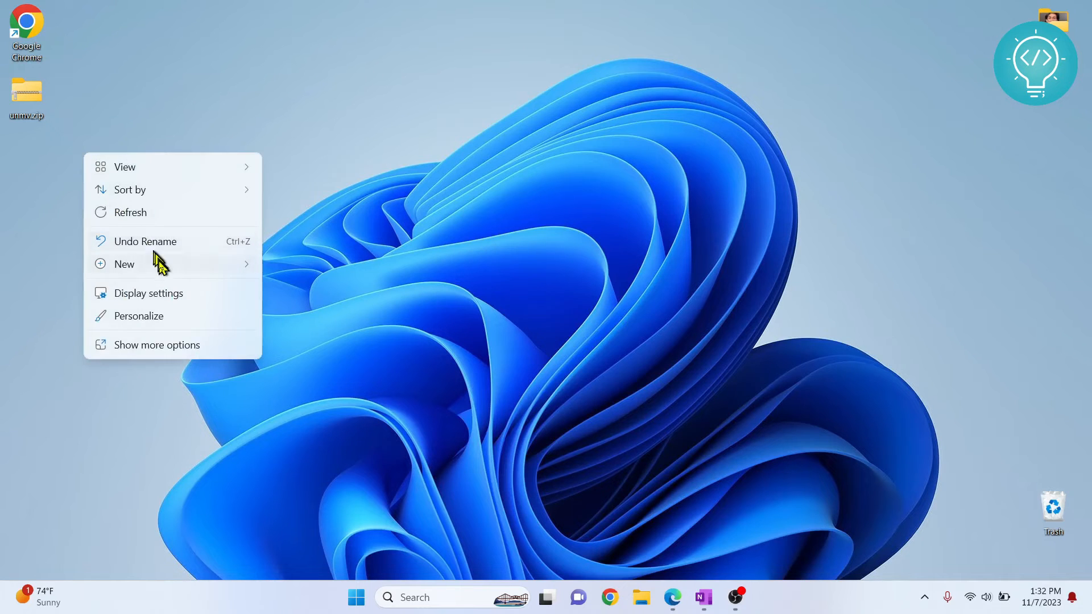
pyautogui.click(124, 263)
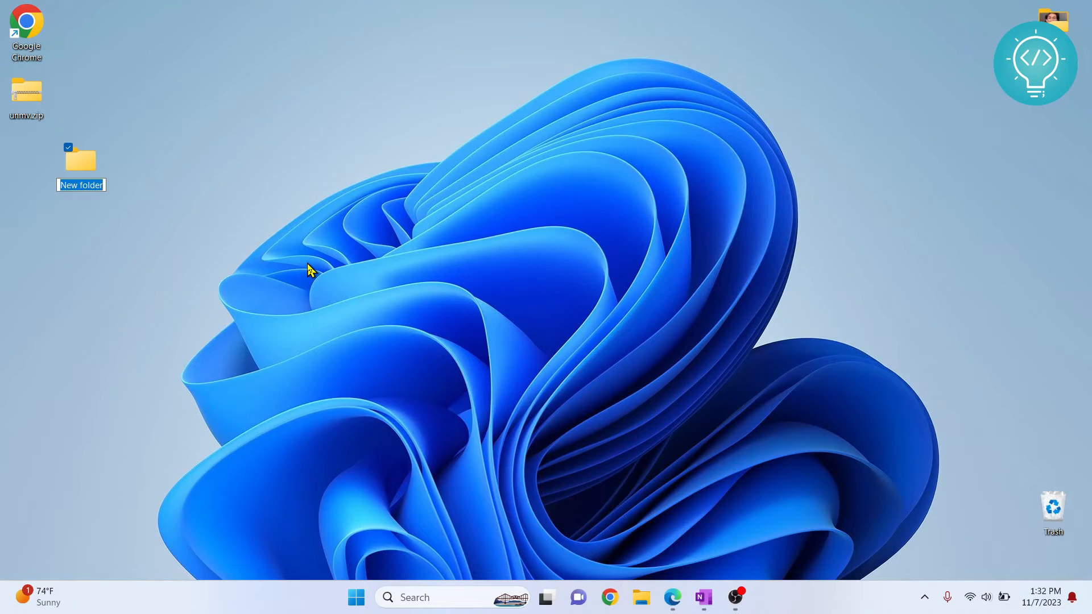
pyautogui.write('Pyth')
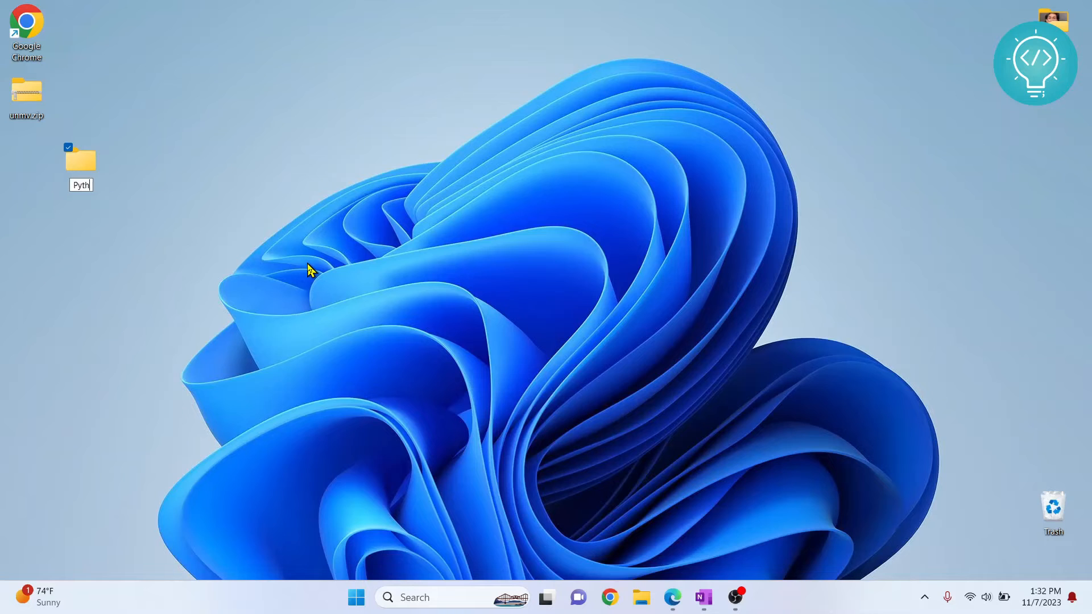
pyautogui.write('Python Web S')
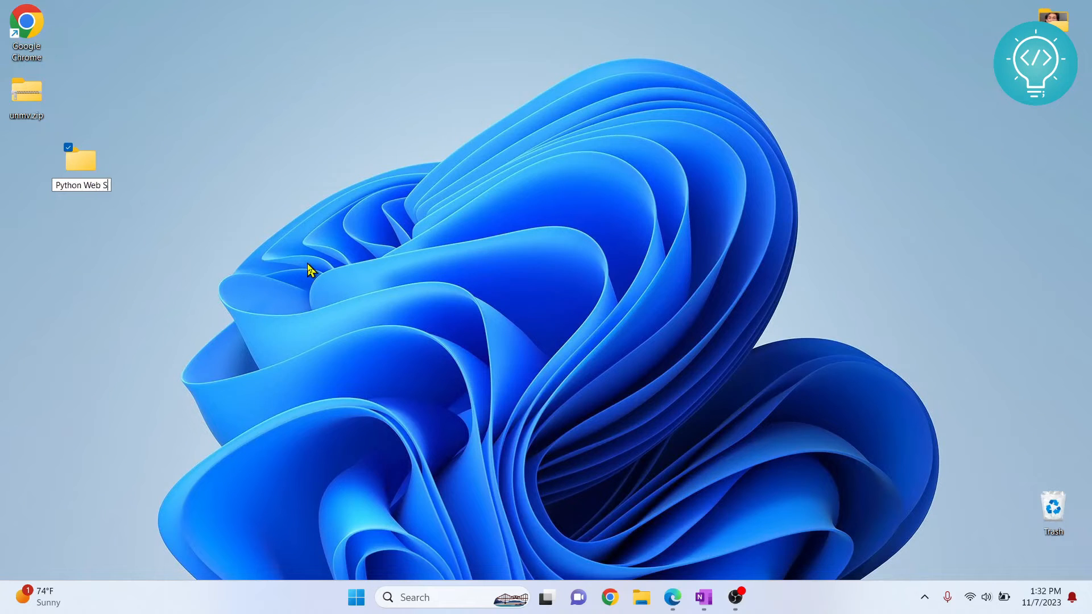
pyautogui.write('craper')
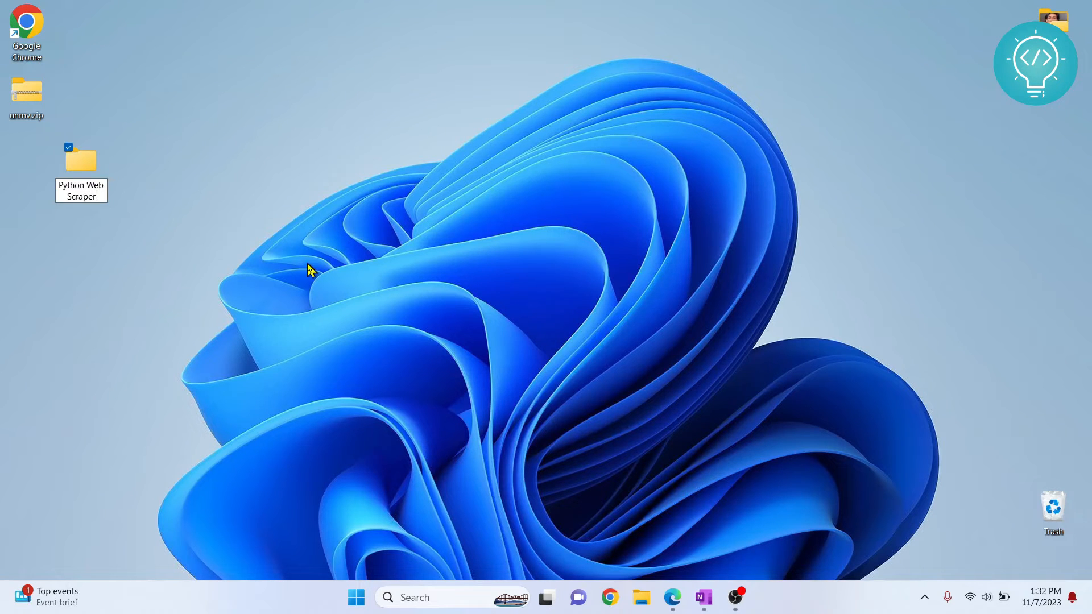
pyautogui.moveTo(81, 157); pyautogui.dragTo(26, 157)
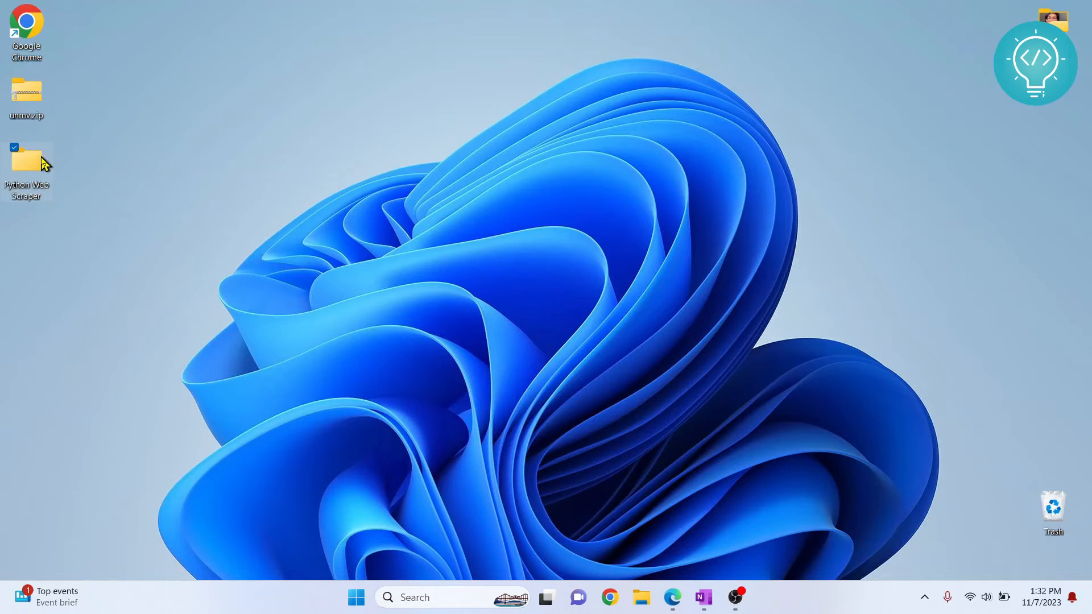
# Open the Python Web Scraper folder in File Explorer and maximise its window.
pyautogui.doubleClick(25, 155)
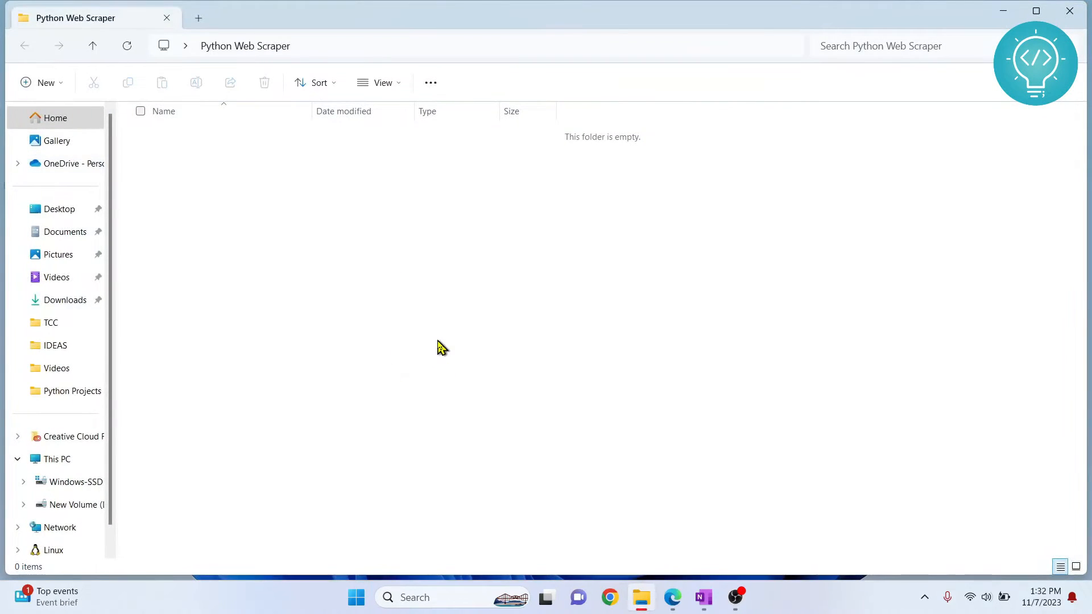
pyautogui.moveTo(1036, 12)
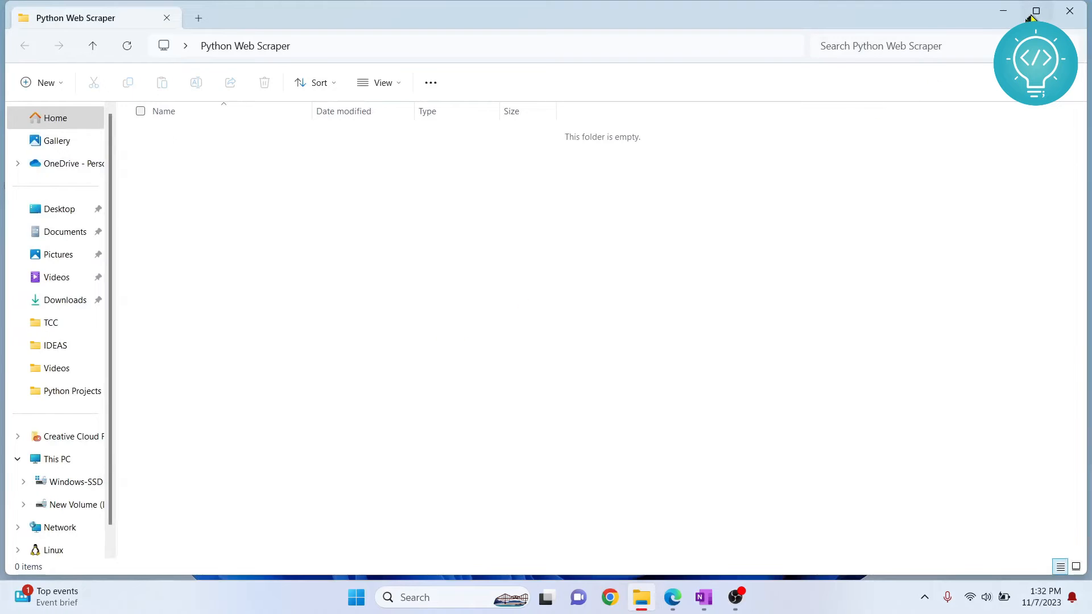
pyautogui.click(1036, 12)
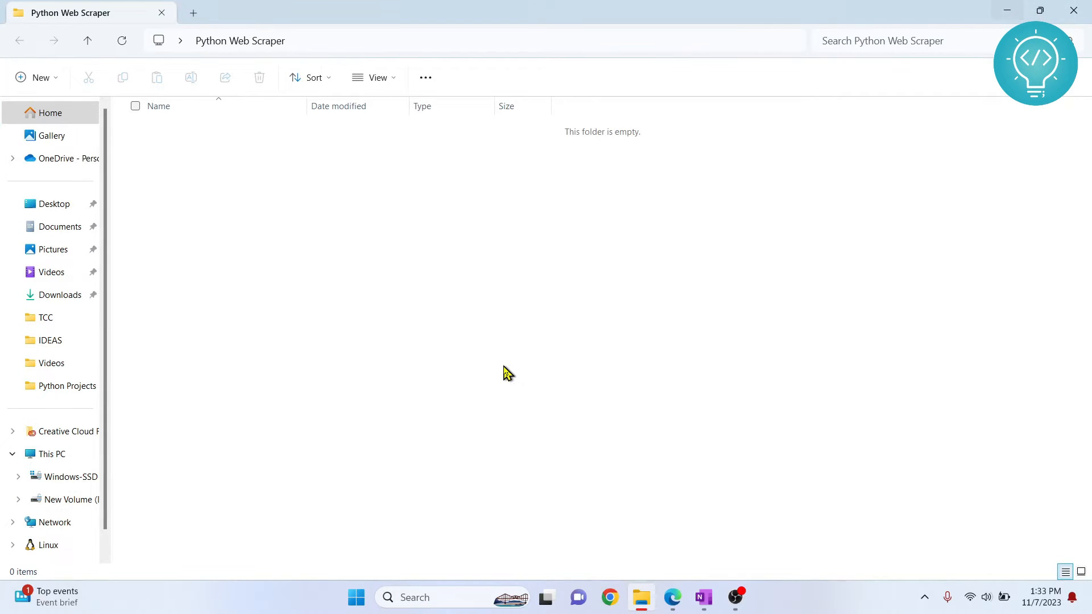
pyautogui.moveTo(250, 49)
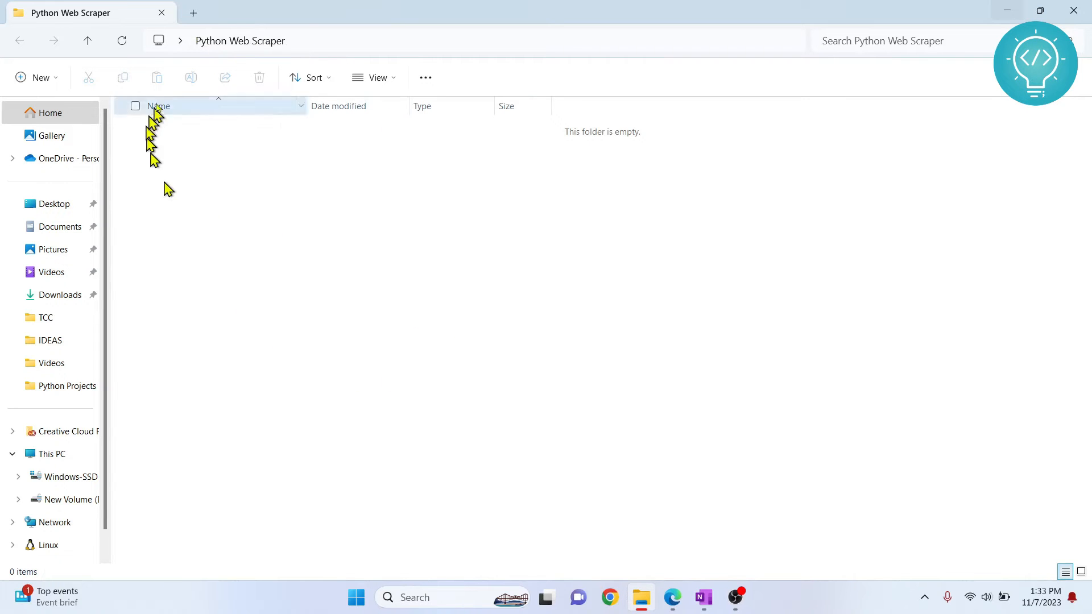
pyautogui.moveTo(352, 300)
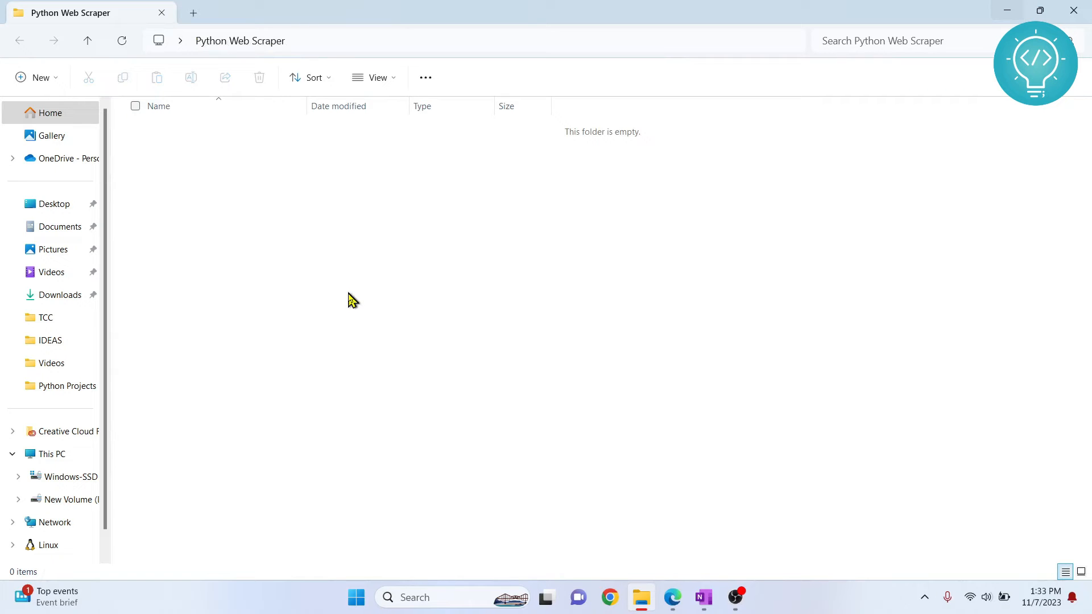
pyautogui.moveTo(214, 69)
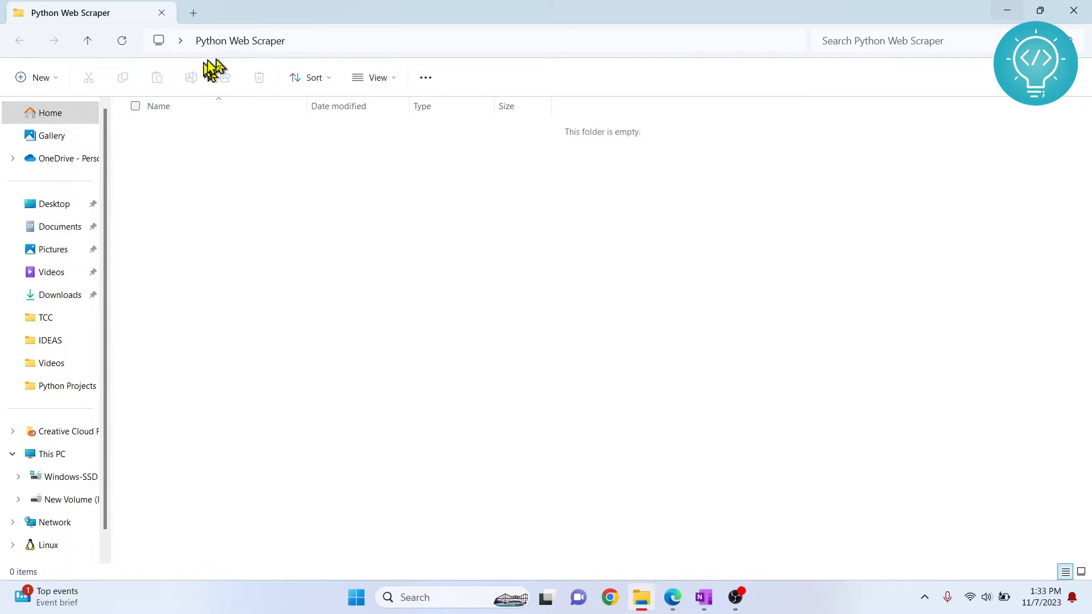
pyautogui.moveTo(263, 193)
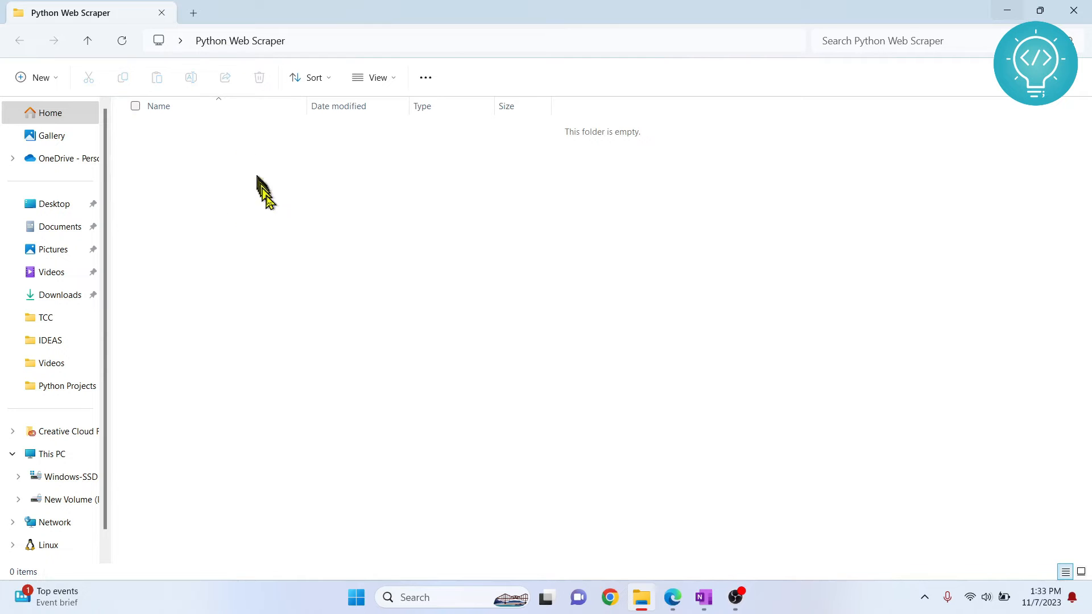
pyautogui.moveTo(499, 223)
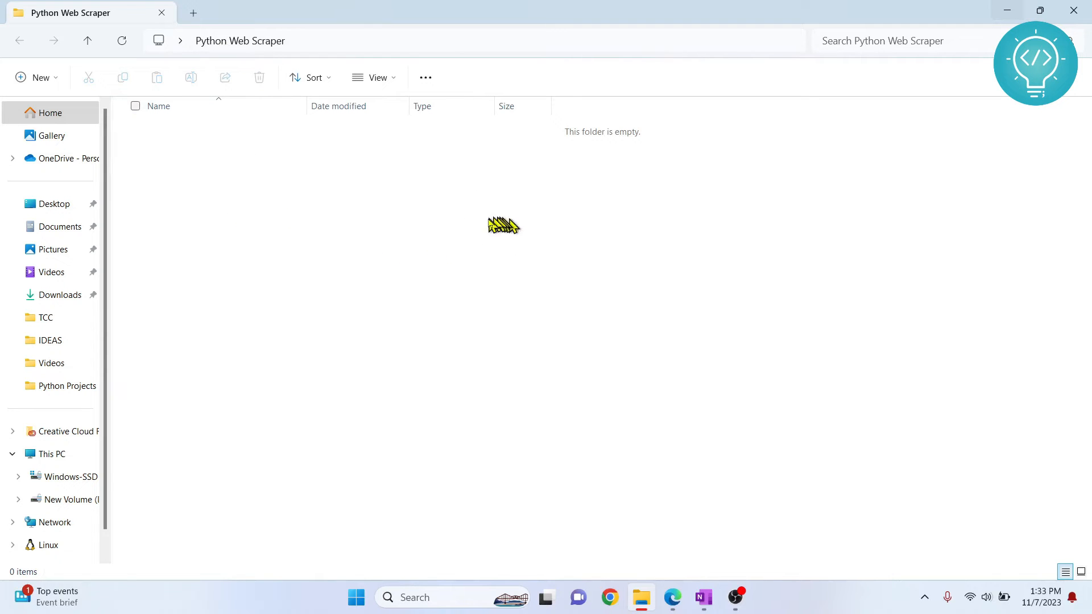
pyautogui.moveTo(474, 245)
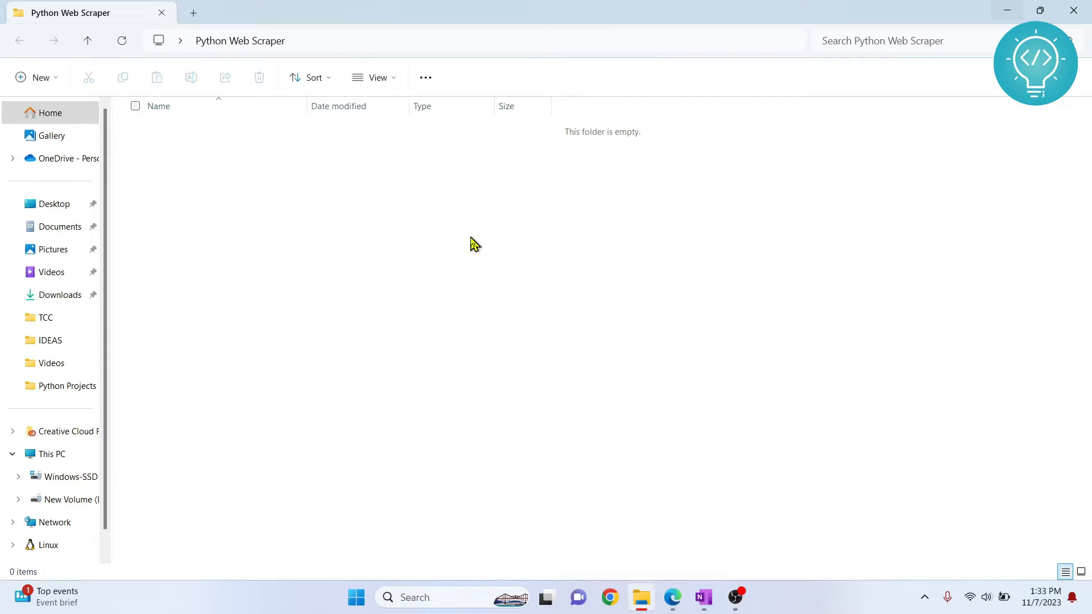
pyautogui.moveTo(238, 83)
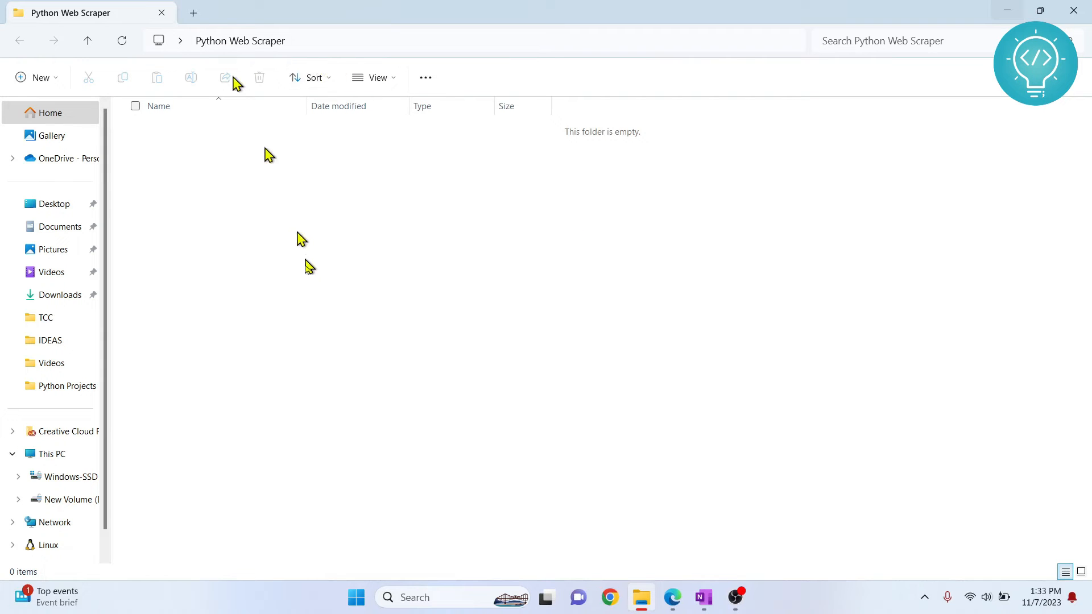
pyautogui.moveTo(307, 277)
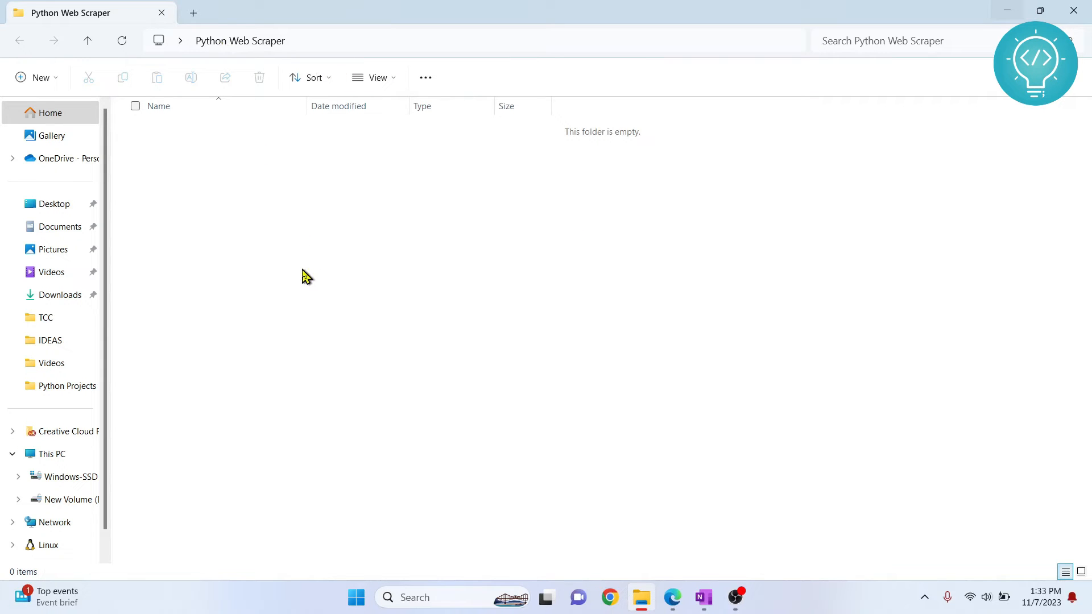
pyautogui.moveTo(337, 231)
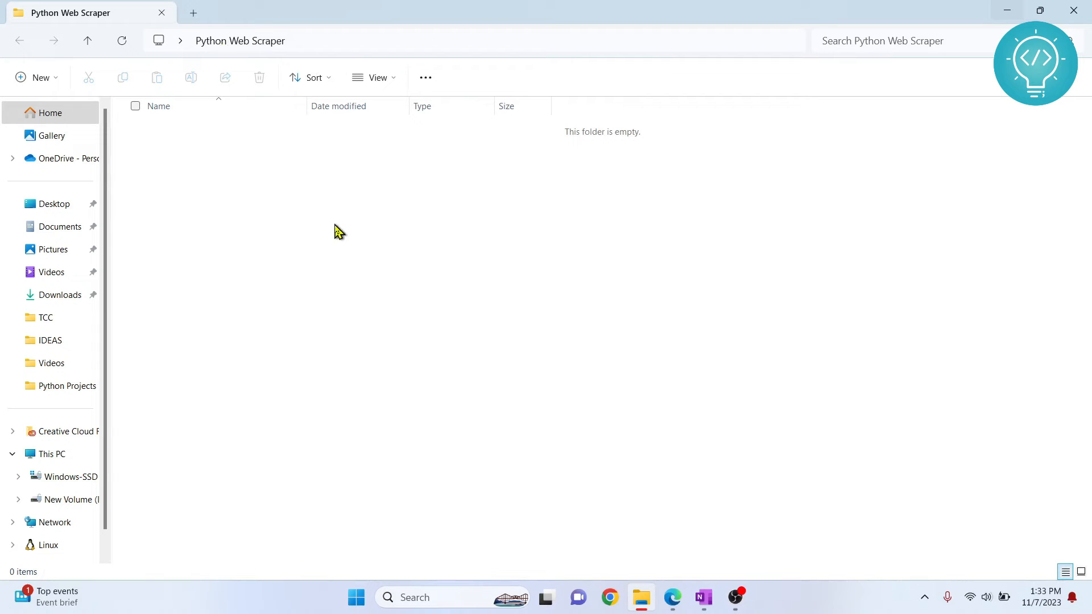
pyautogui.moveTo(331, 226)
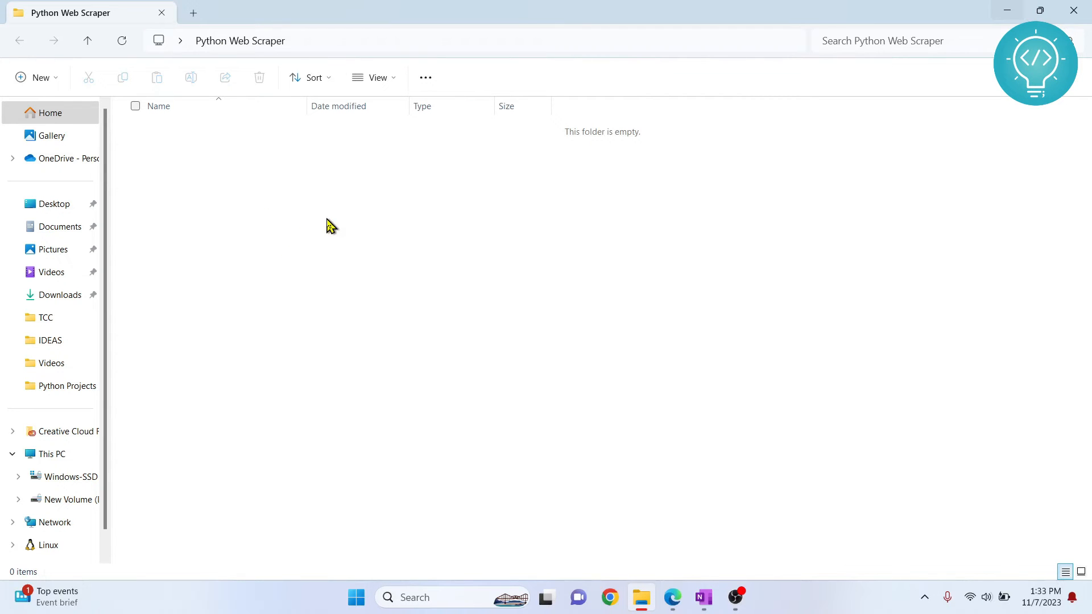
# Open a PowerShell window inside the empty Python Web Scraper folder.
pyautogui.rightClick(330, 225)
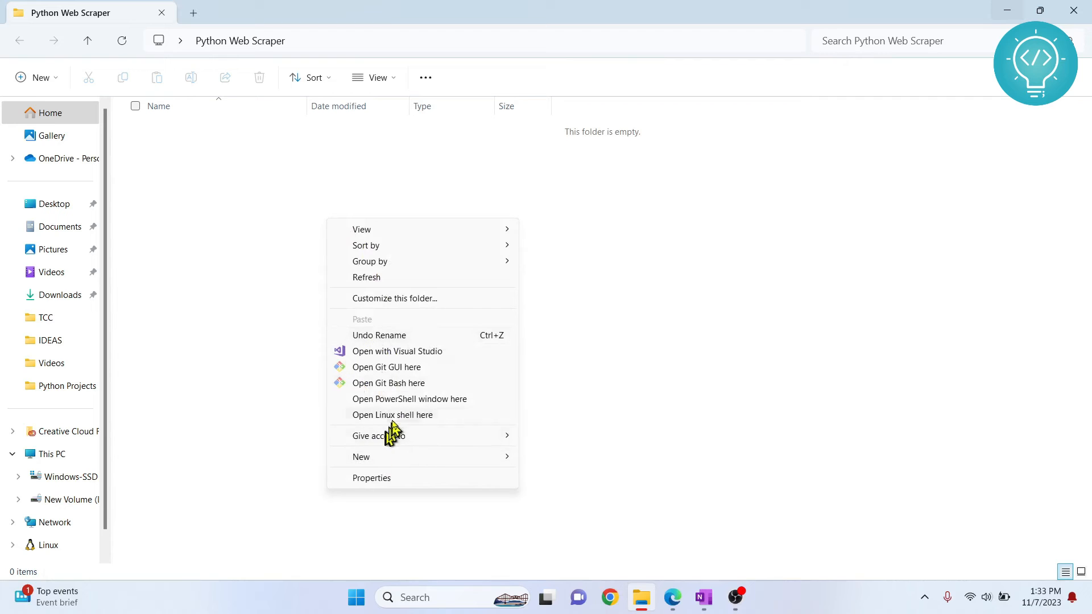
pyautogui.click(410, 398)
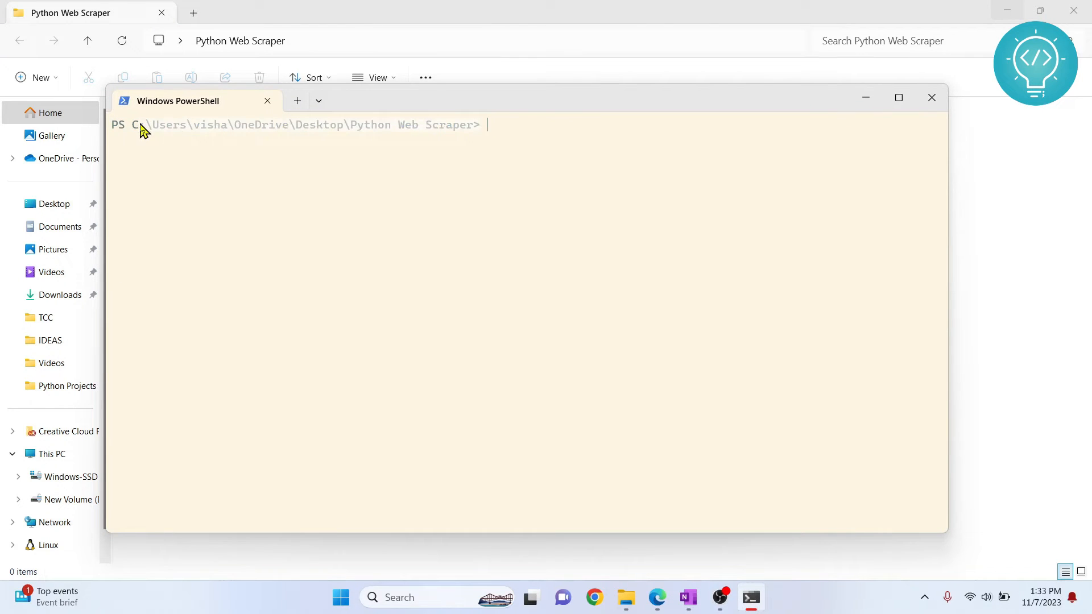
pyautogui.moveTo(502, 175)
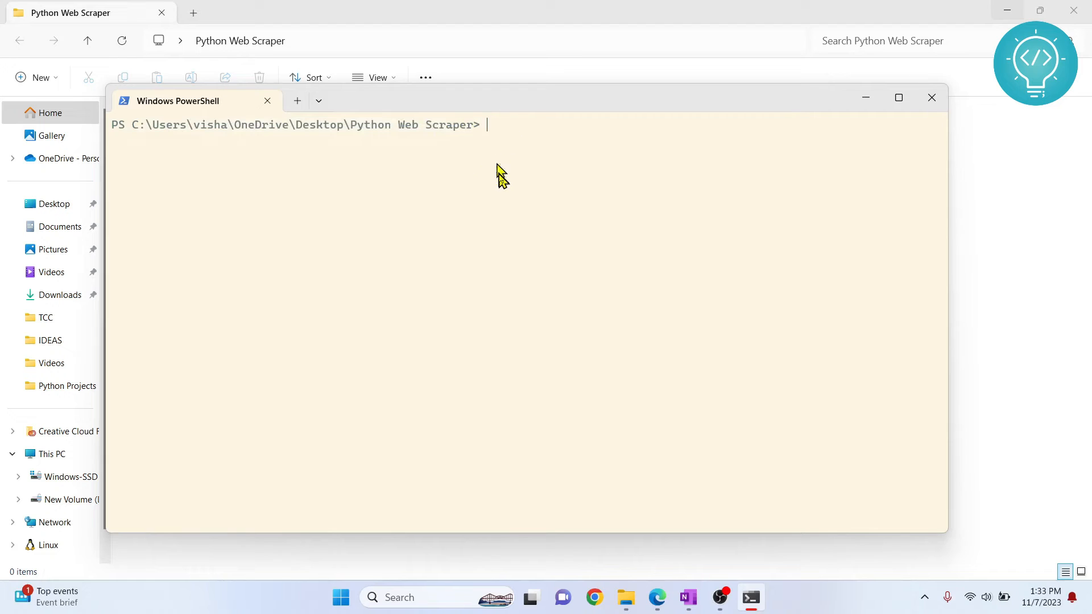
# Create the virtual environment my_venv with python -m venv my_venv.
pyautogui.write('py')
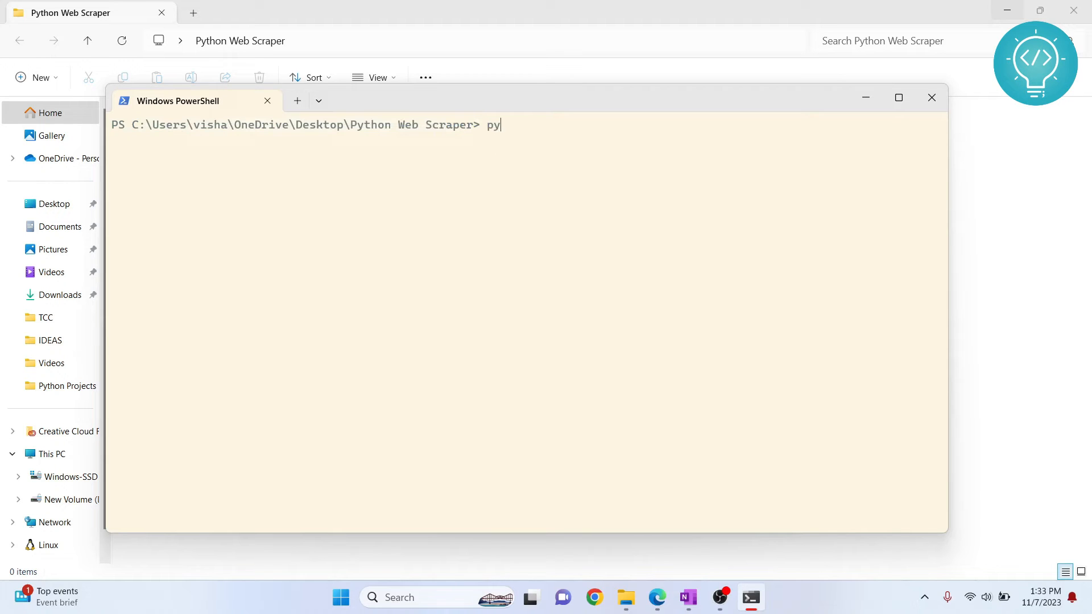
pyautogui.write('thon')
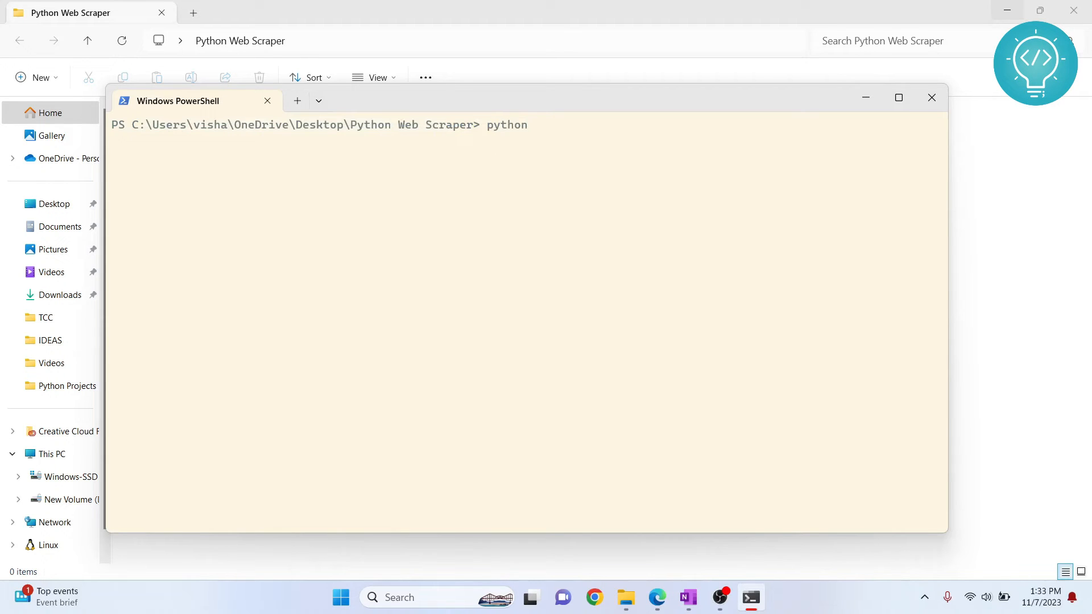
pyautogui.write('-m')
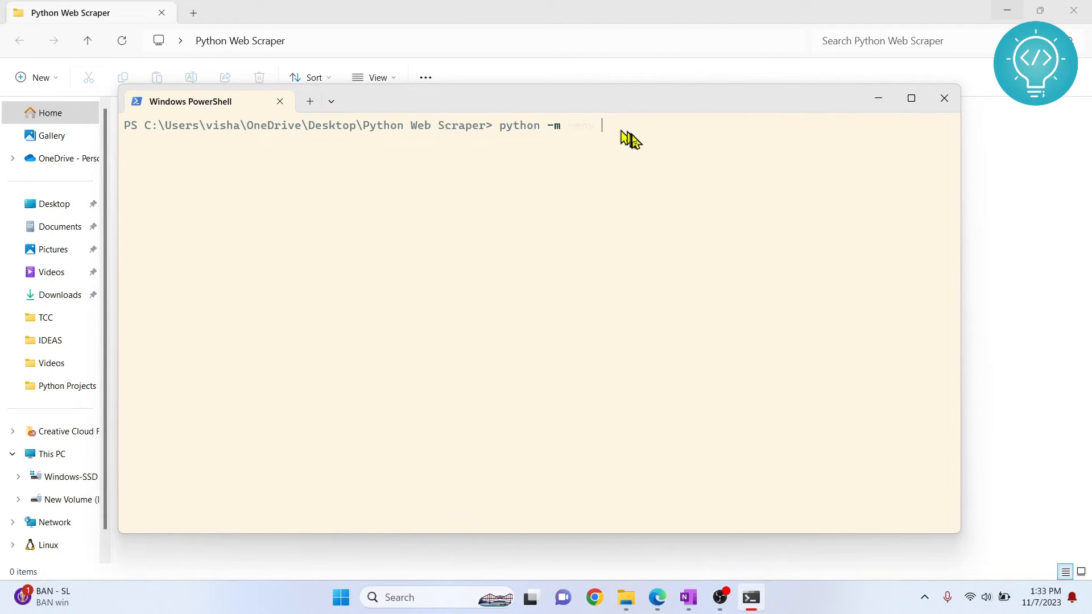
pyautogui.write('venv')
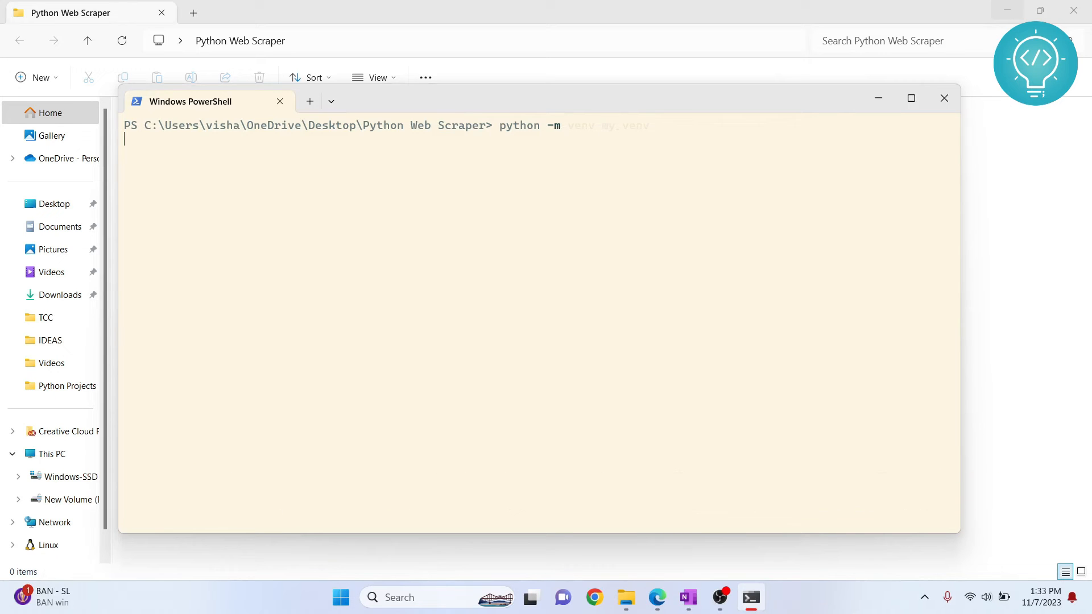
pyautogui.moveTo(655, 137)
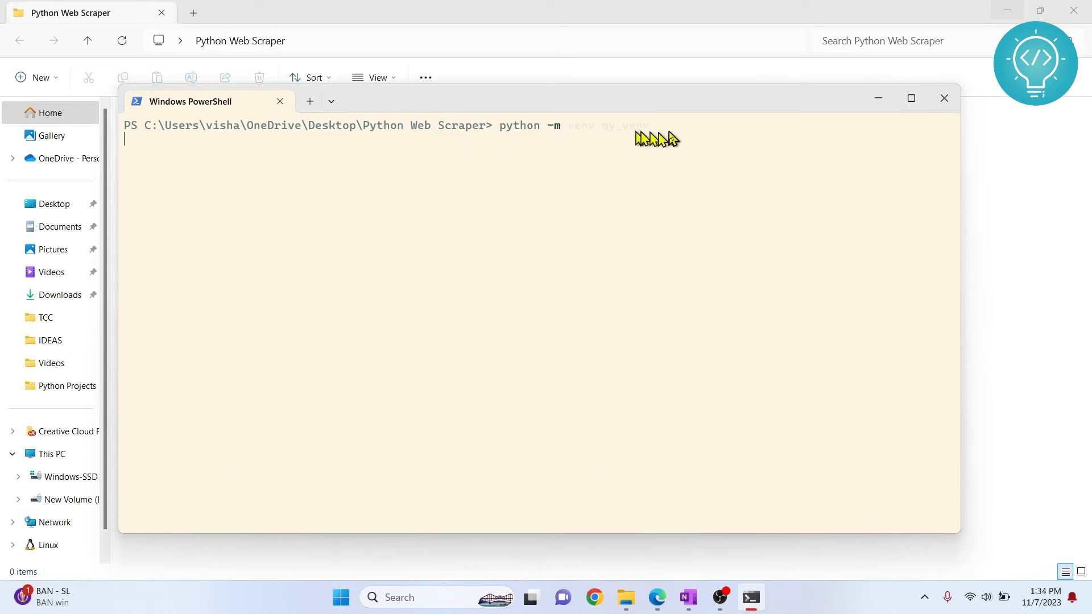
pyautogui.press('Return')
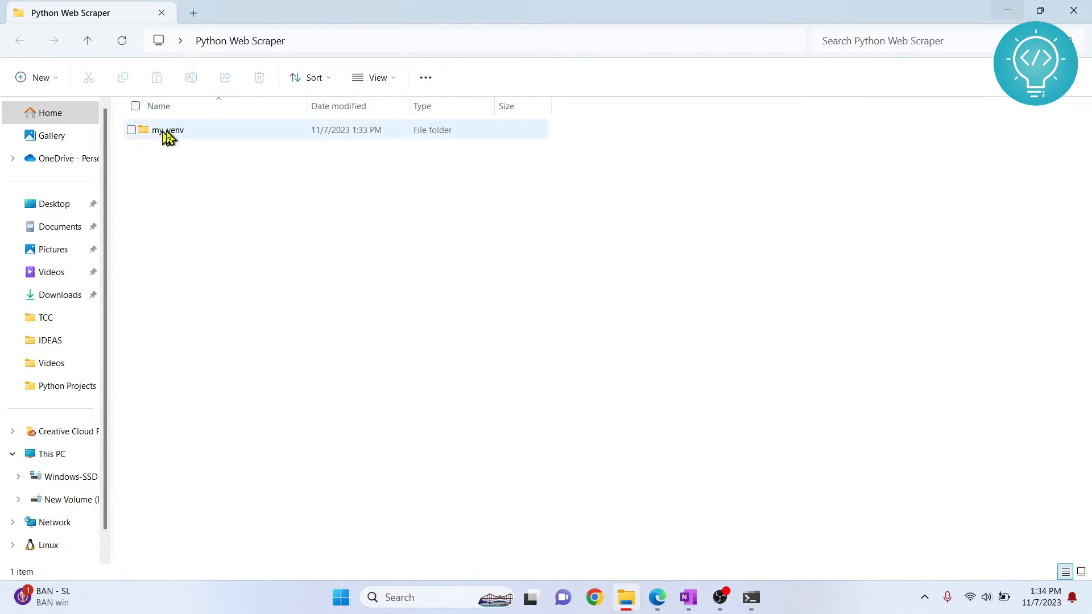
pyautogui.moveTo(167, 131)
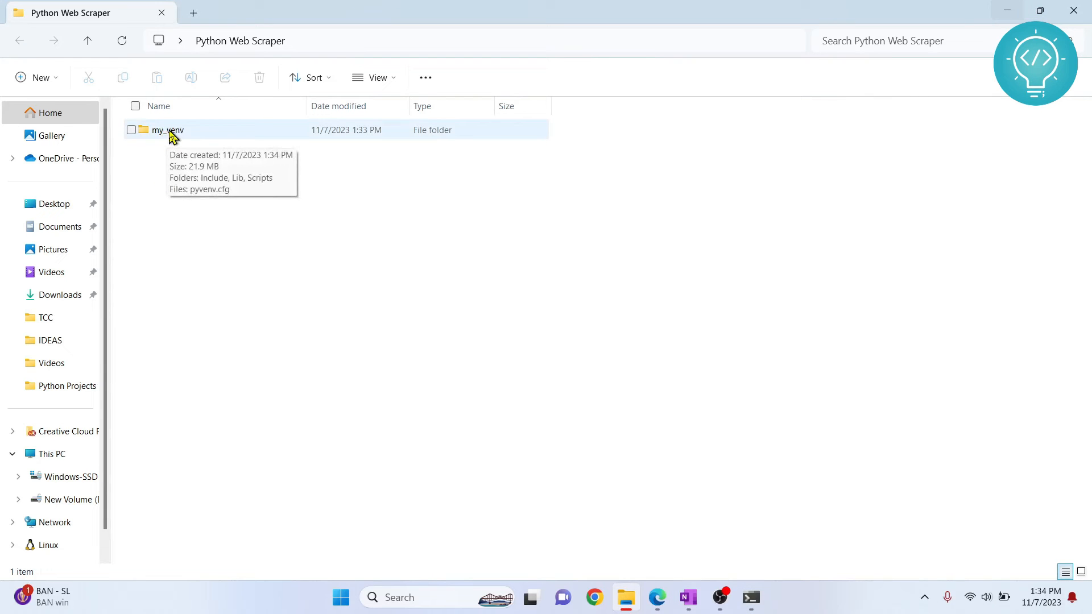
# Inspect my_venv's Include, Lib, Scripts and pyvenv.cfg, go back, and switch to PowerShell.
pyautogui.doubleClick(167, 130)
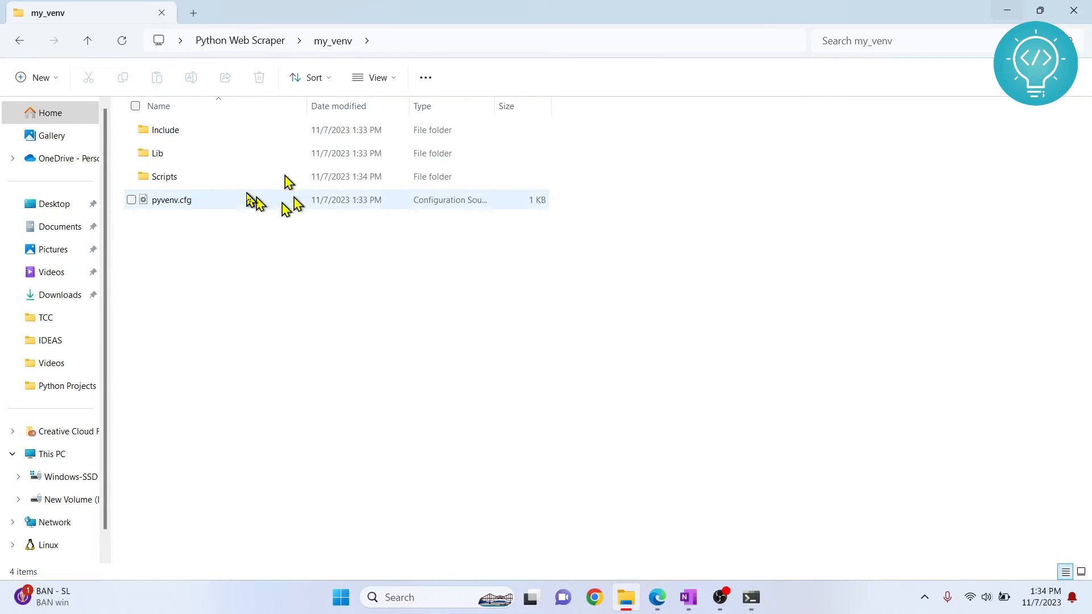
pyautogui.click(87, 40)
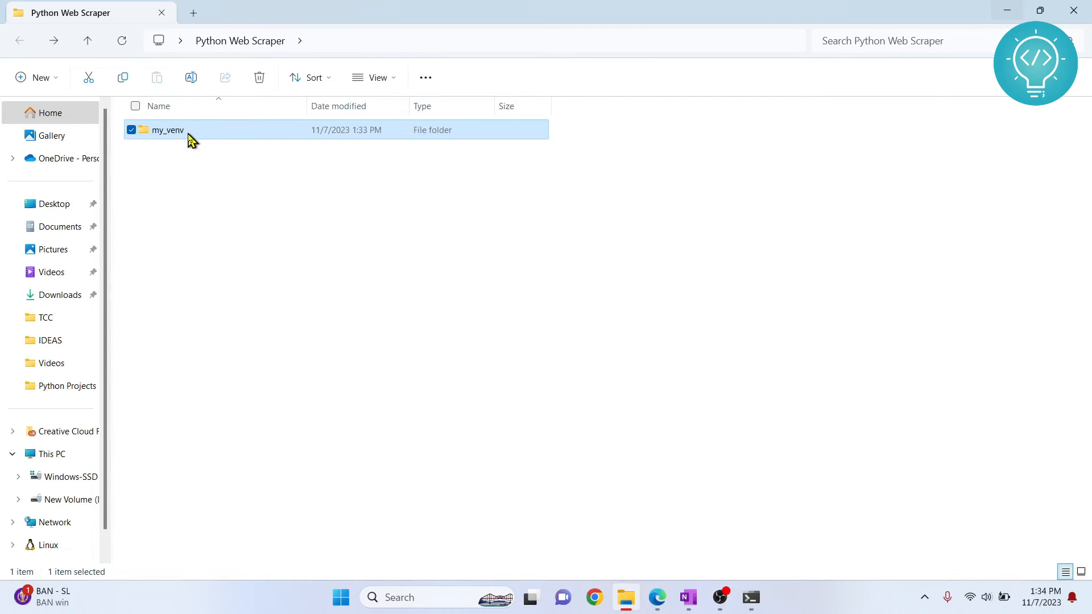
pyautogui.press('alt+tab')
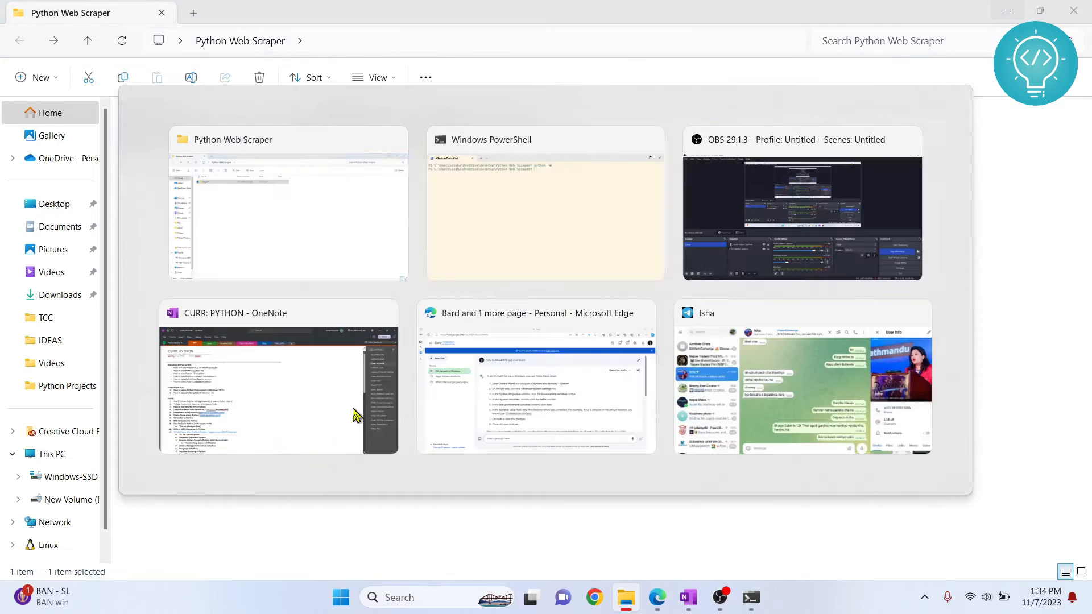
pyautogui.click(545, 205)
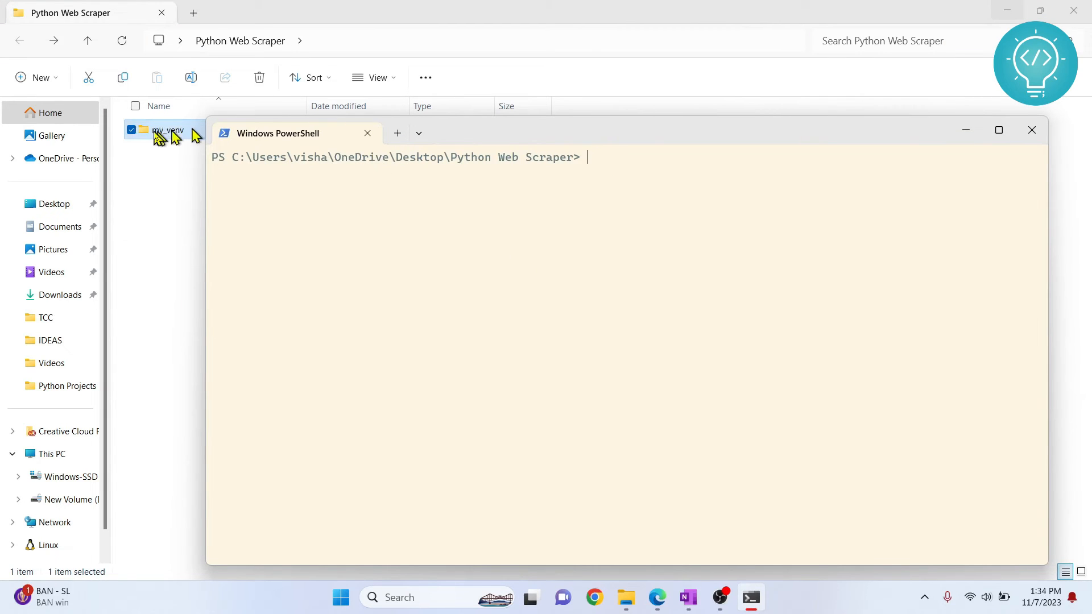
pyautogui.moveTo(155, 137)
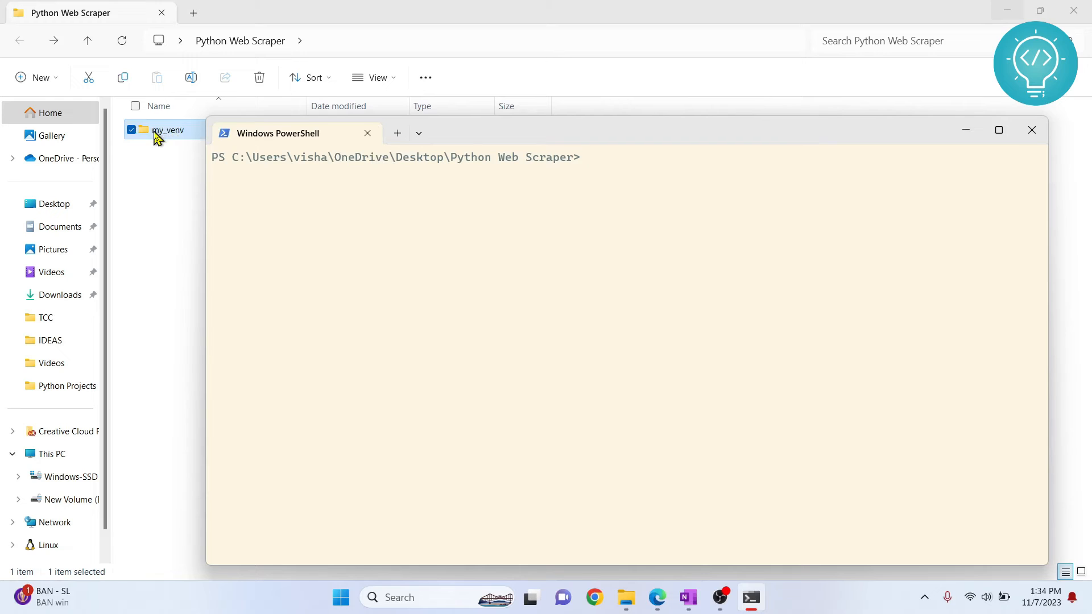
pyautogui.moveTo(496, 261)
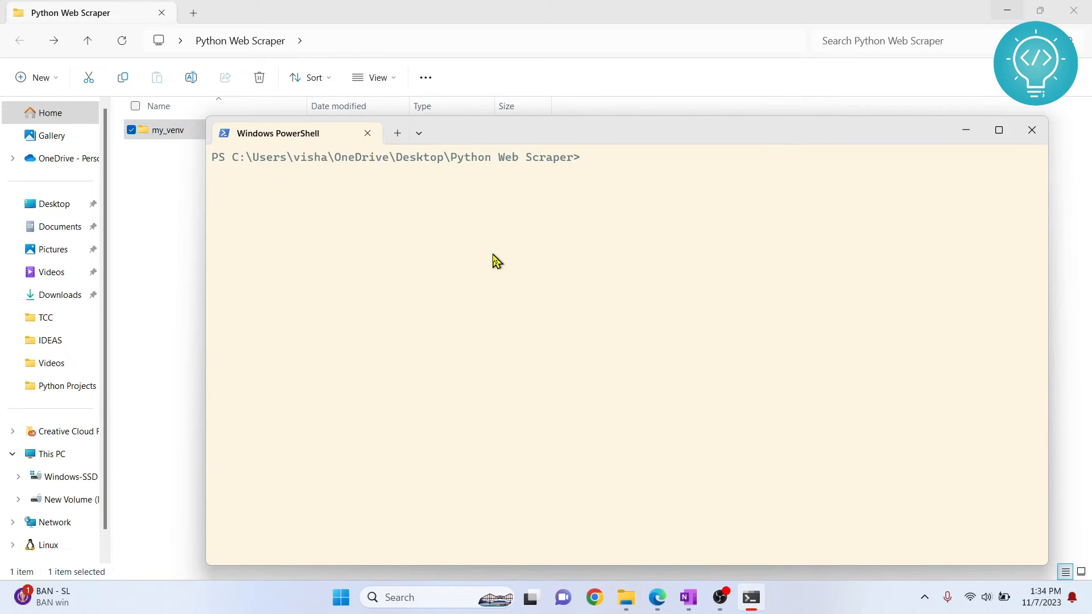
# Run .\my_venv\Scripts\activate so the prompt shows (my_venv), then return to File Explorer.
pyautogui.write('my')
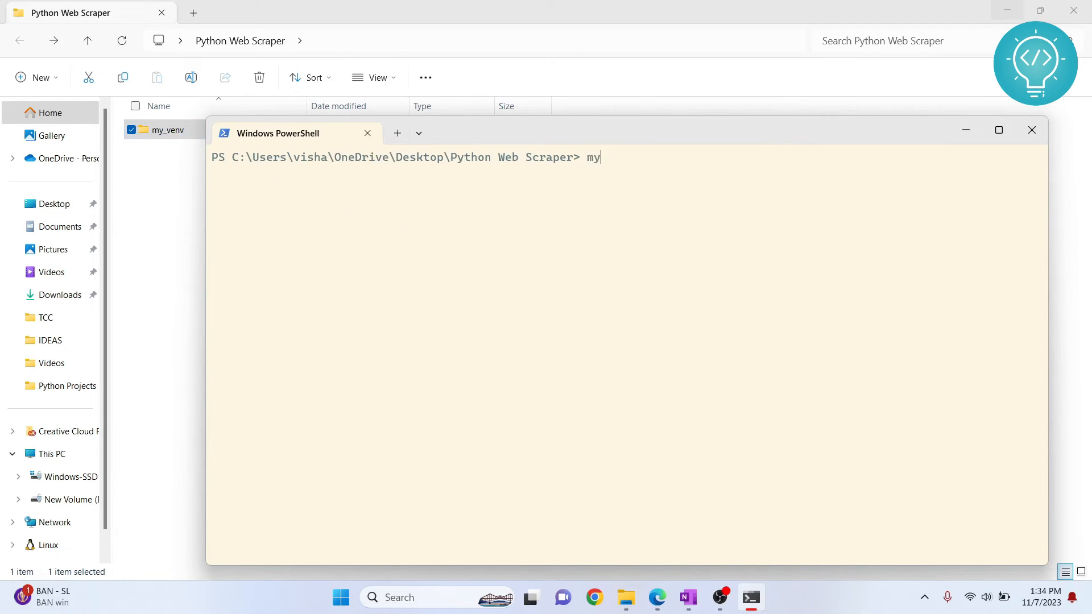
pyautogui.write('.\\my_venv\\')
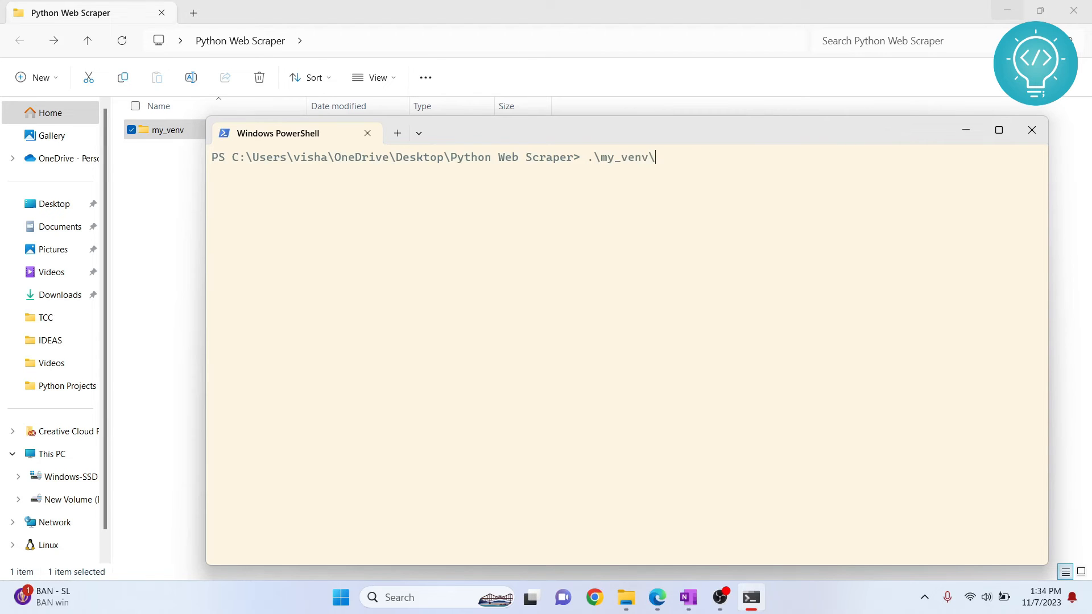
pyautogui.write('Scripts\\')
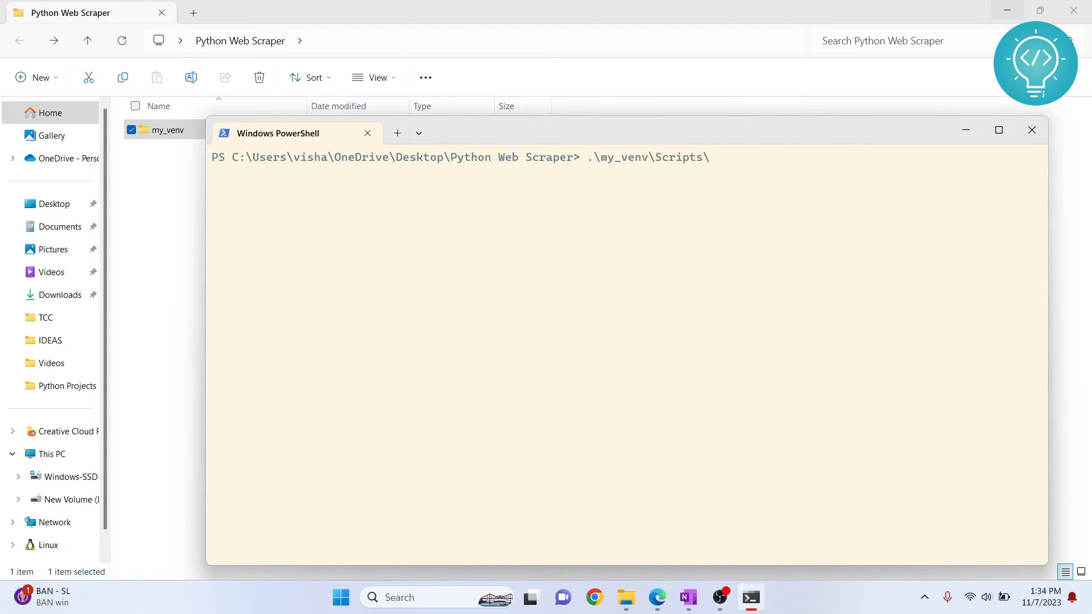
pyautogui.write('activate')
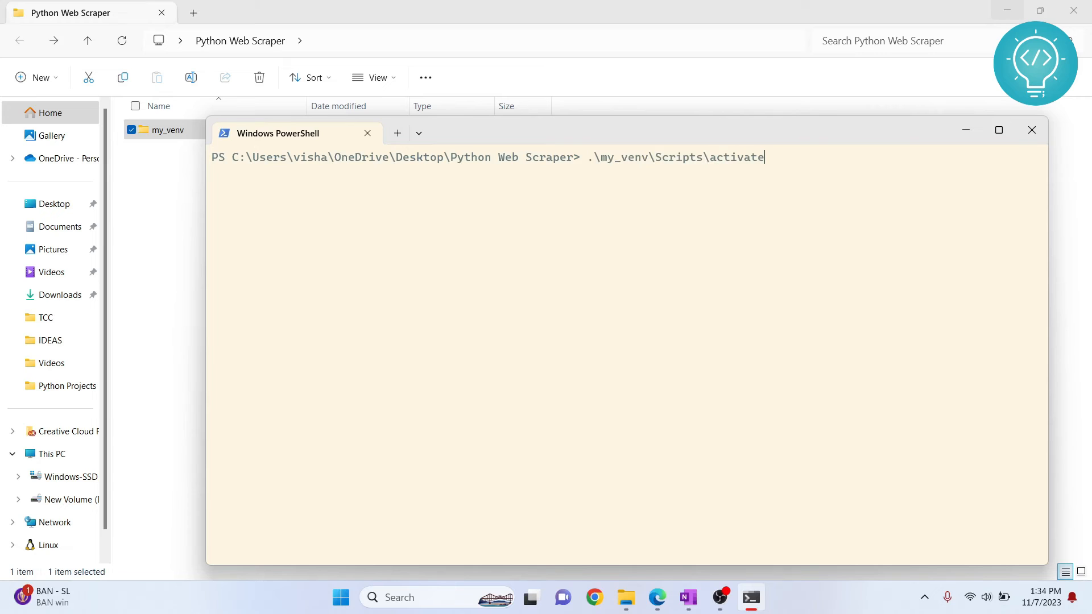
pyautogui.moveTo(775, 171)
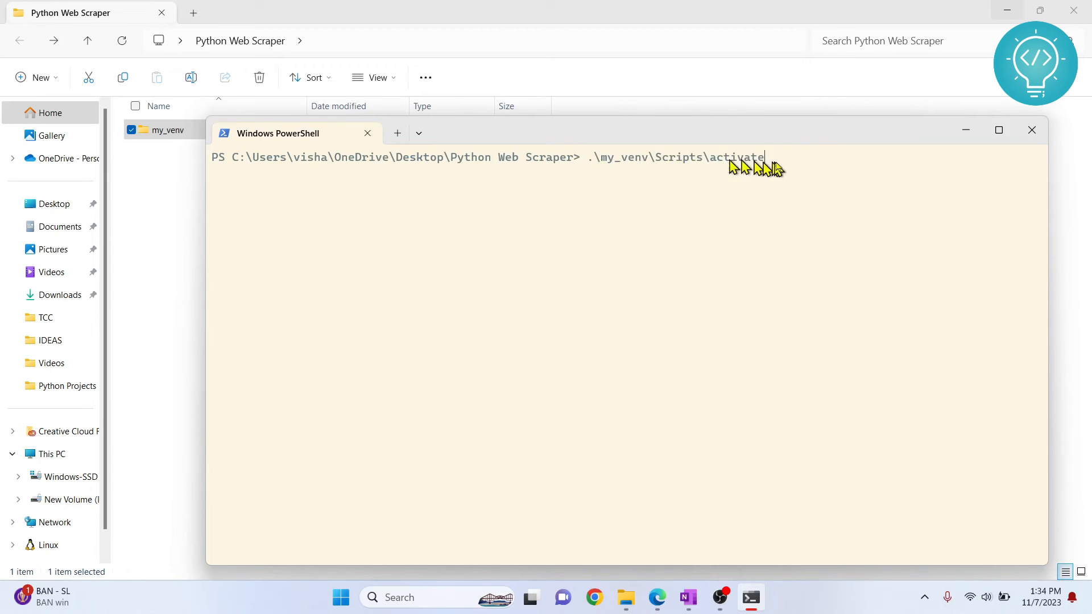
pyautogui.press('Return')
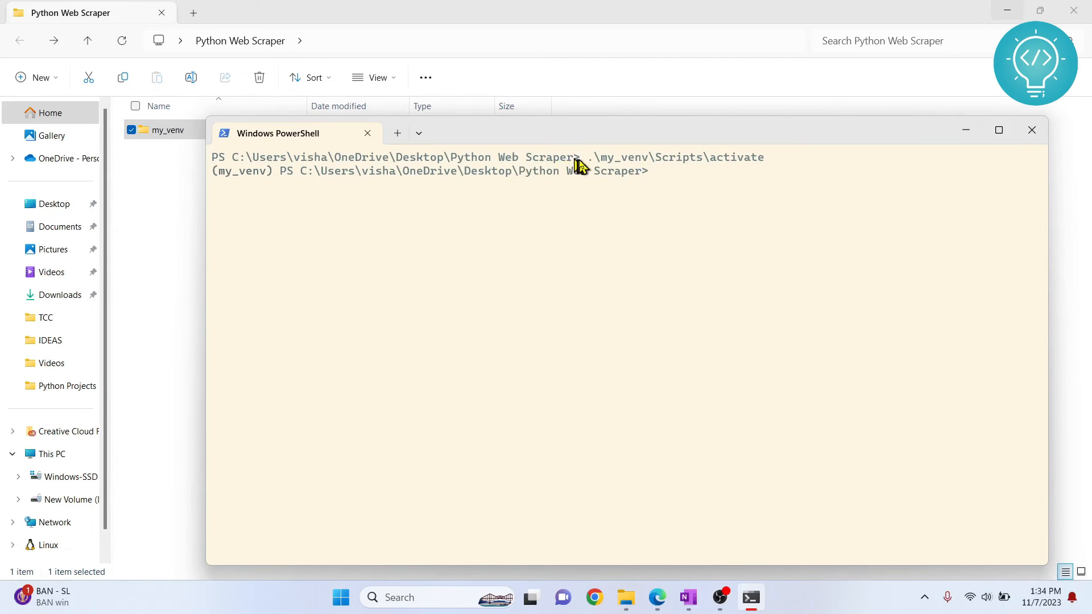
pyautogui.moveTo(282, 176)
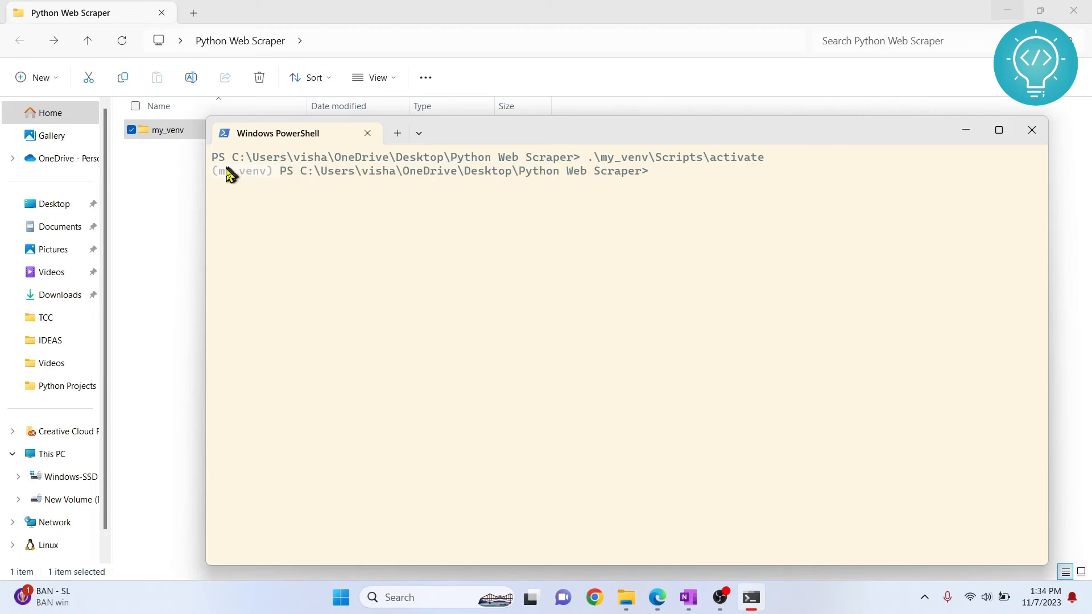
pyautogui.moveTo(649, 211)
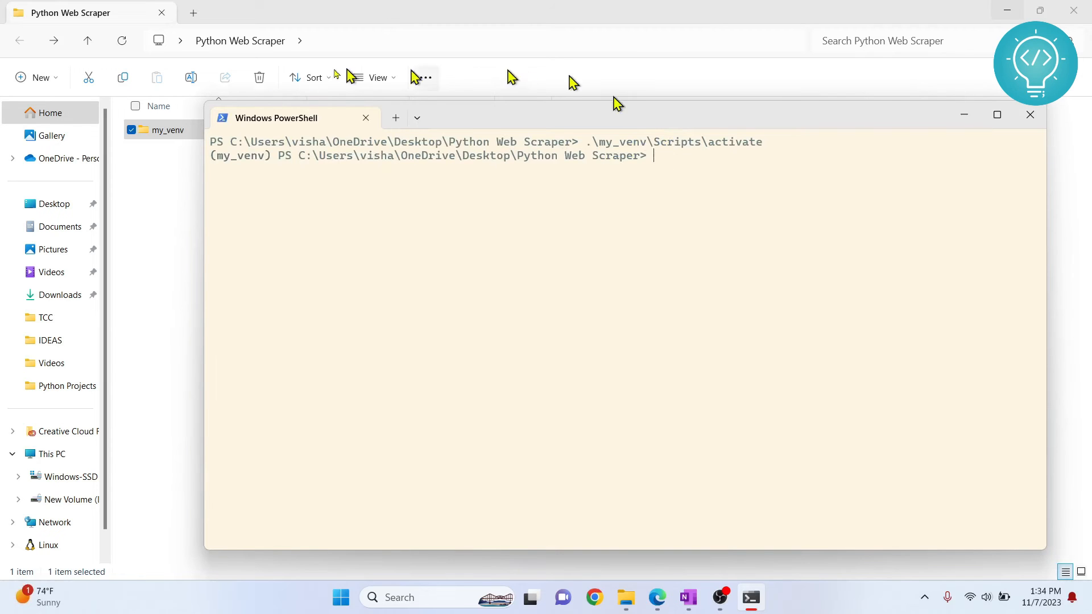
pyautogui.moveTo(662, 177)
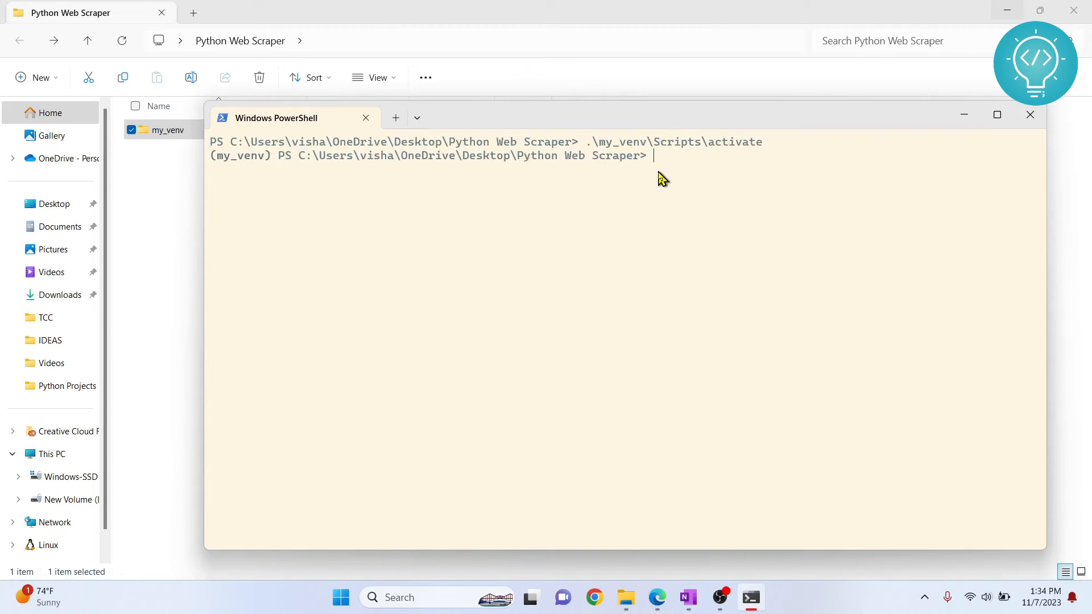
pyautogui.write('pi')
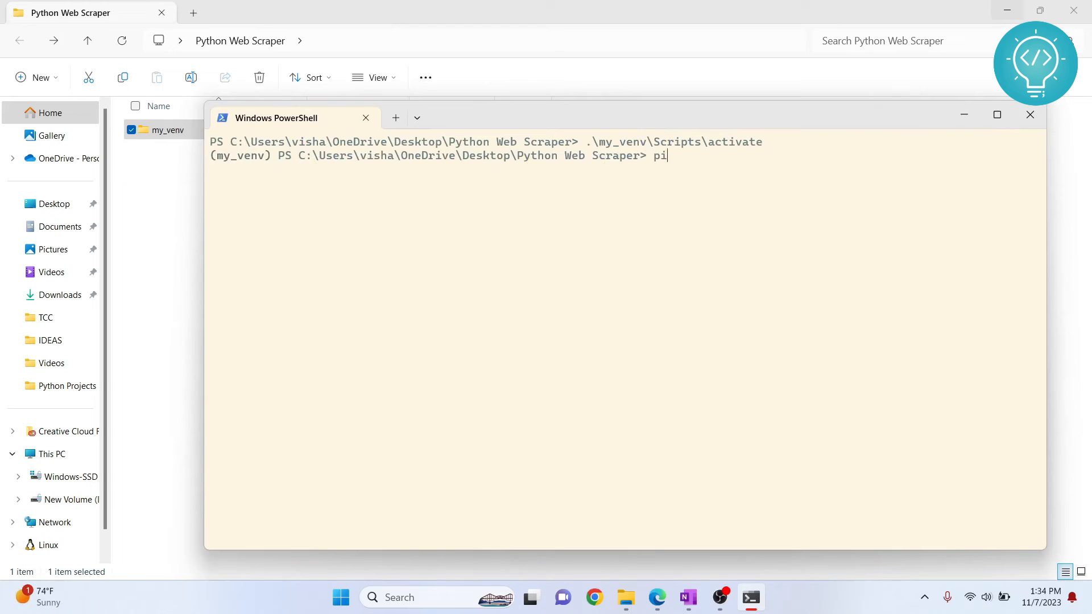
pyautogui.press('Backspace')
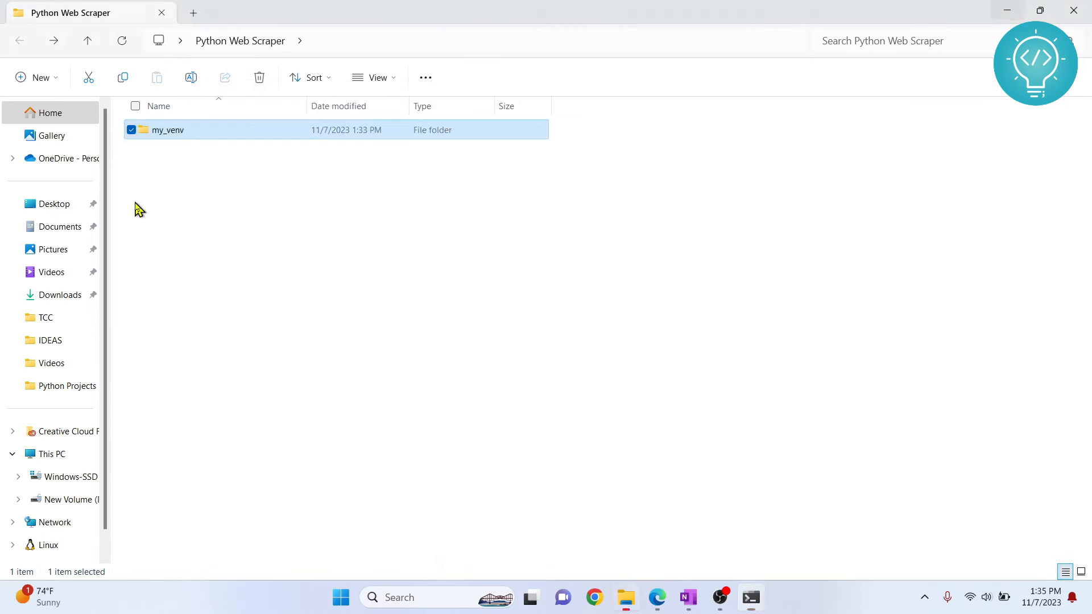
# Create a new text document named main.py in the project folder and open it in VS Code.
pyautogui.click(218, 219)
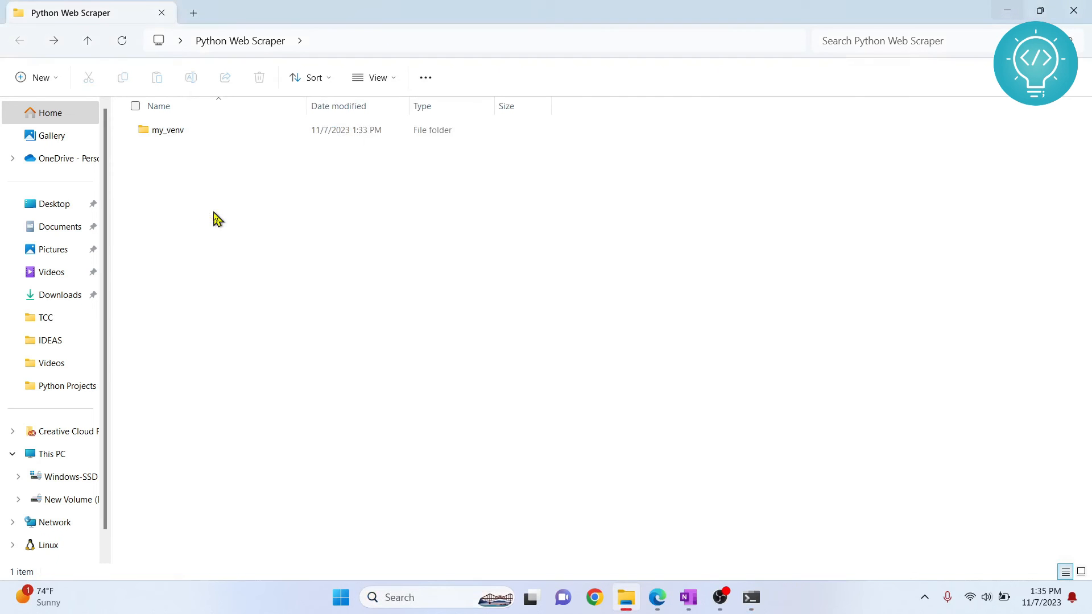
pyautogui.rightClick(218, 220)
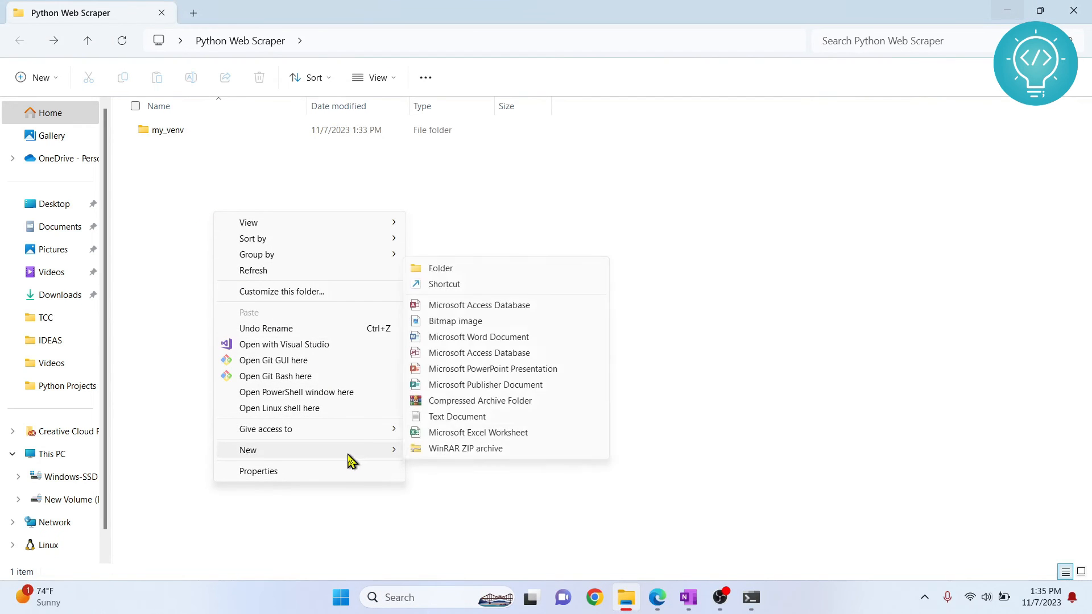
pyautogui.moveTo(456, 417)
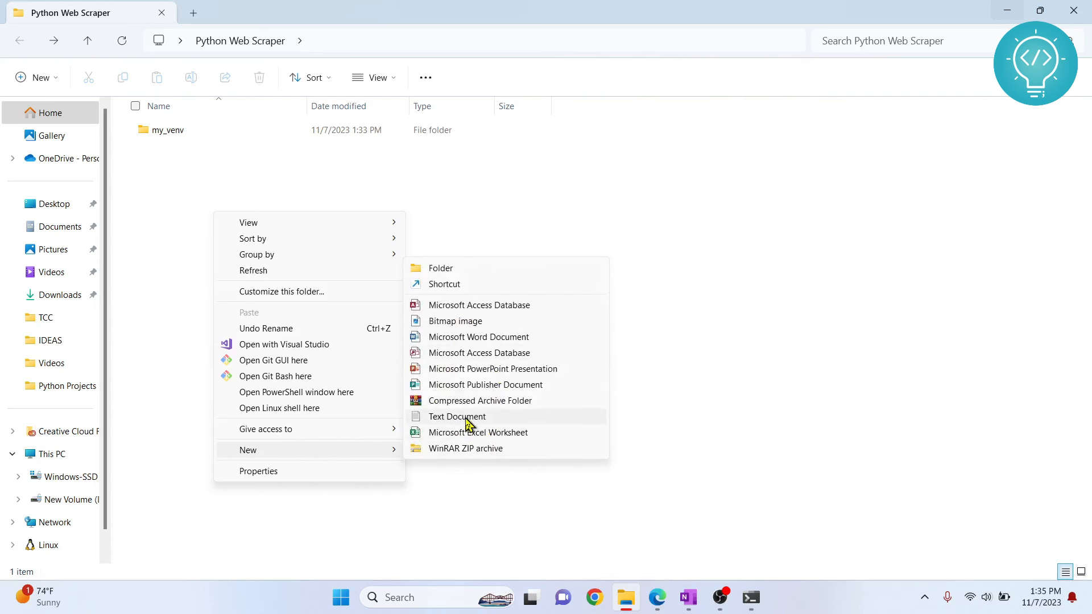
pyautogui.click(457, 416)
pyautogui.write('main.py')
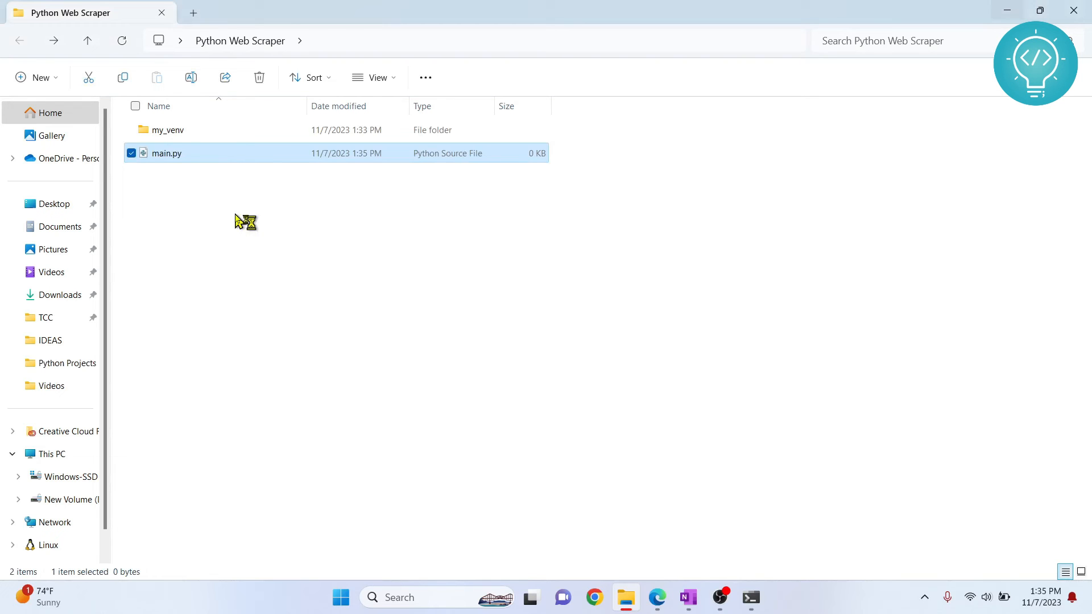
pyautogui.doubleClick(165, 153)
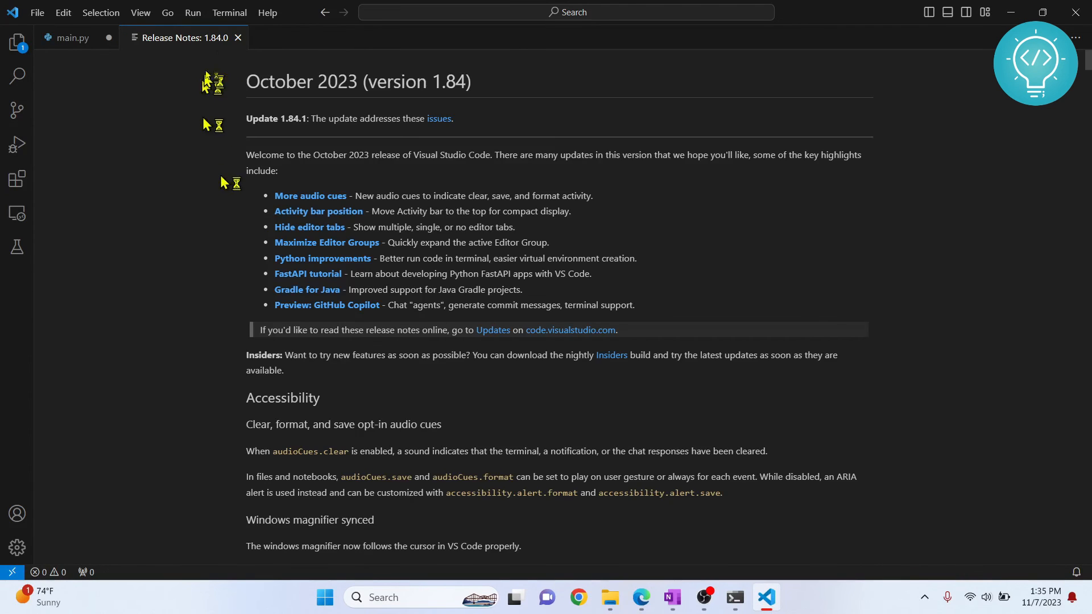
# Write import numpy and print('Hello World') in main.py, save, and switch to PowerShell.
pyautogui.click(72, 37)
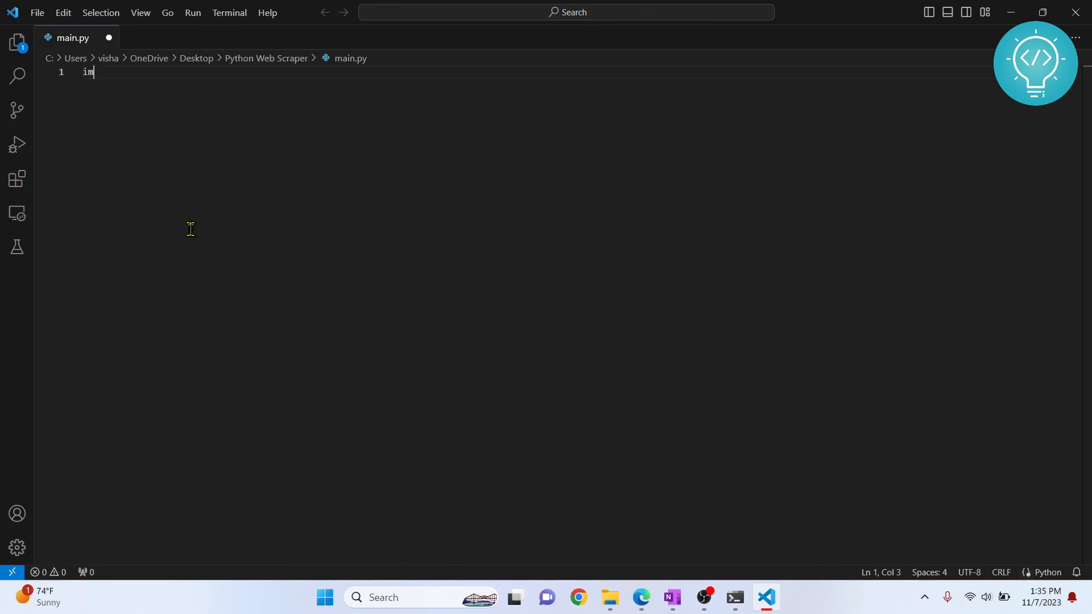
pyautogui.write('port numpy')
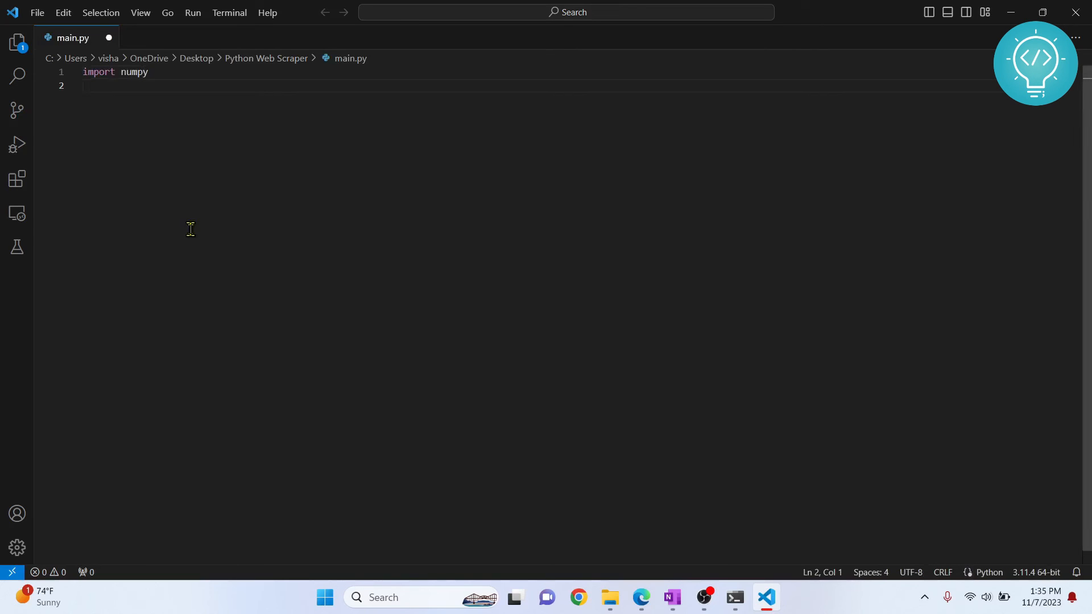
pyautogui.write("print('")
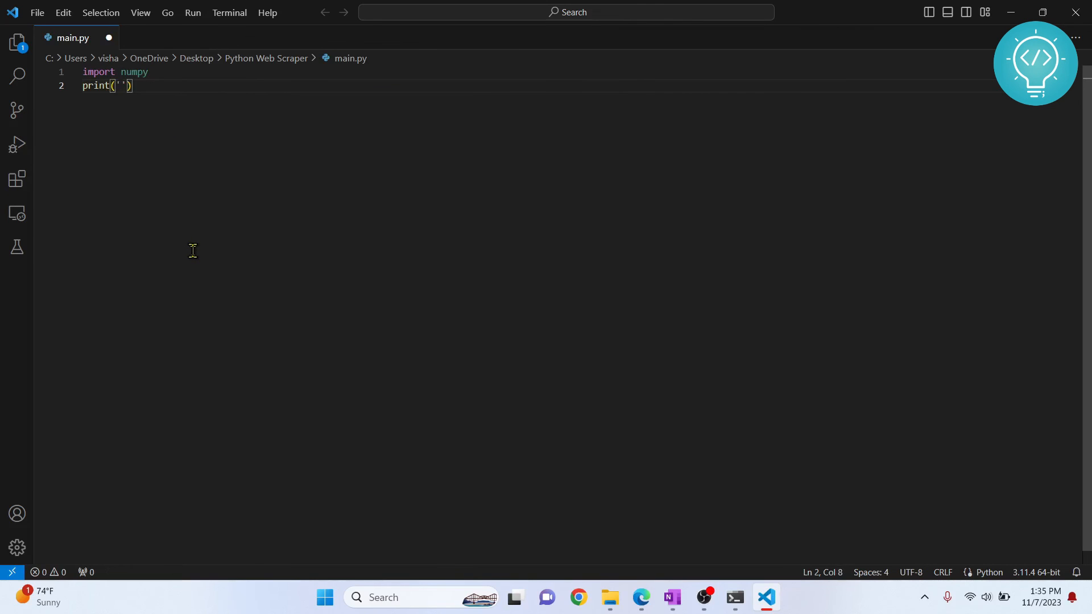
pyautogui.write('He')
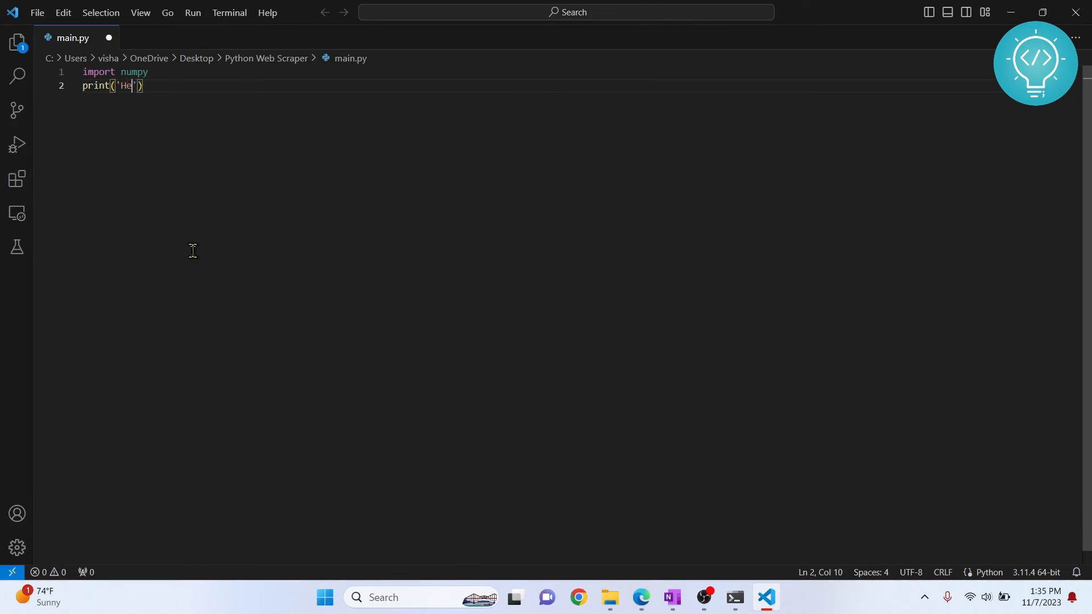
pyautogui.write('llo World')
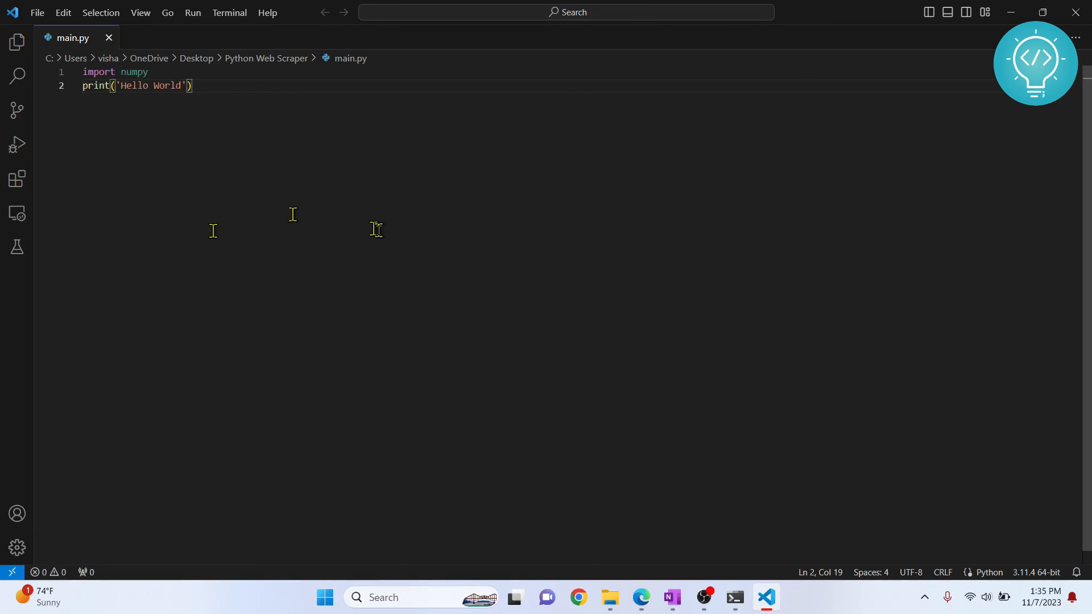
pyautogui.press('alt+tab')
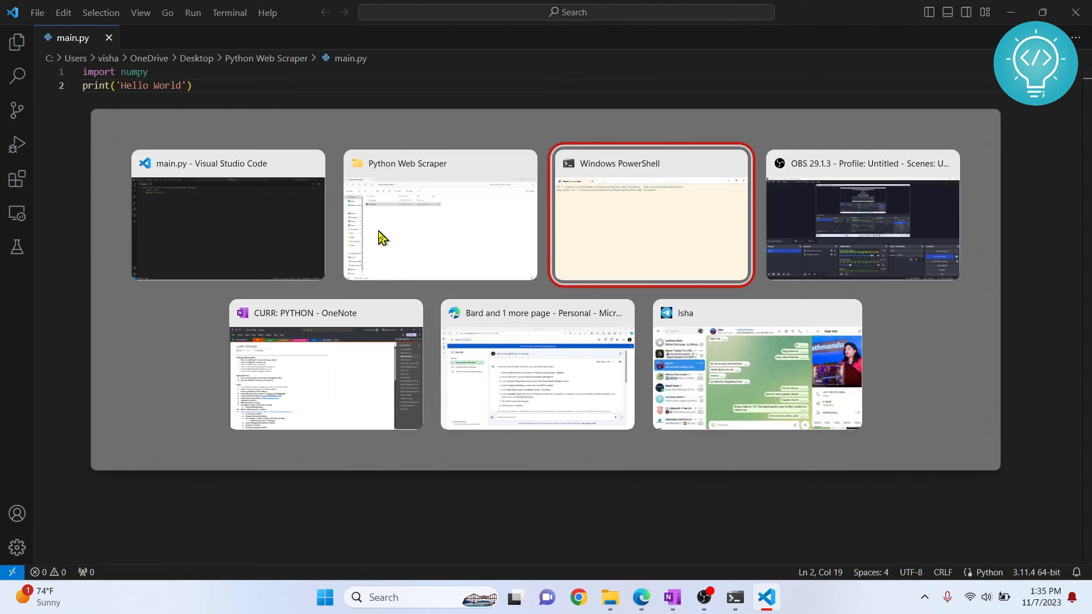
pyautogui.click(440, 214)
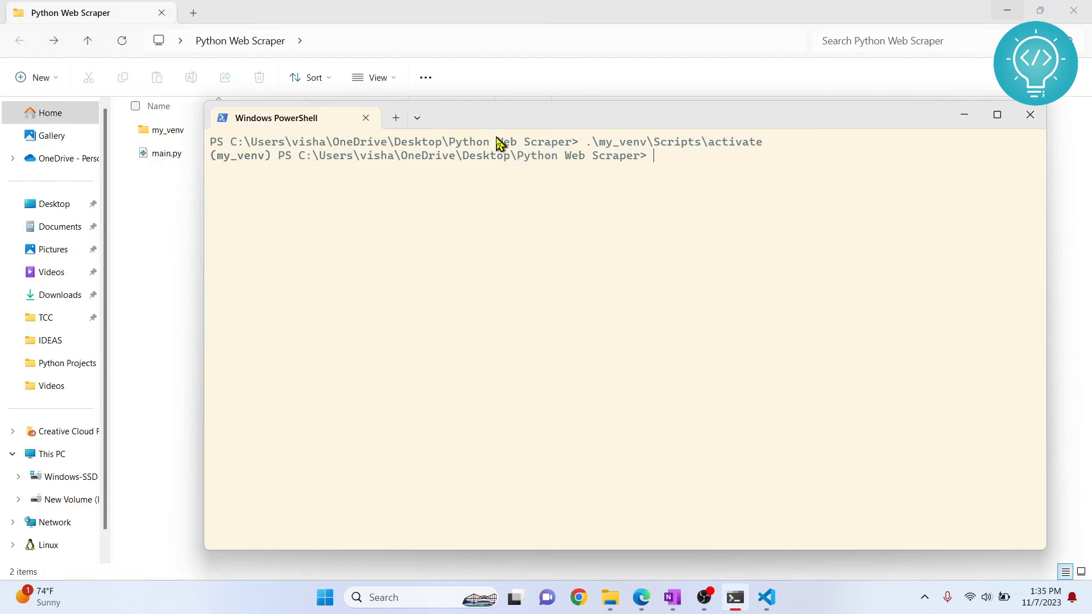
# Run python main.py in my_venv and get ModuleNotFoundError: No module named 'numpy'.
pyautogui.write('python')
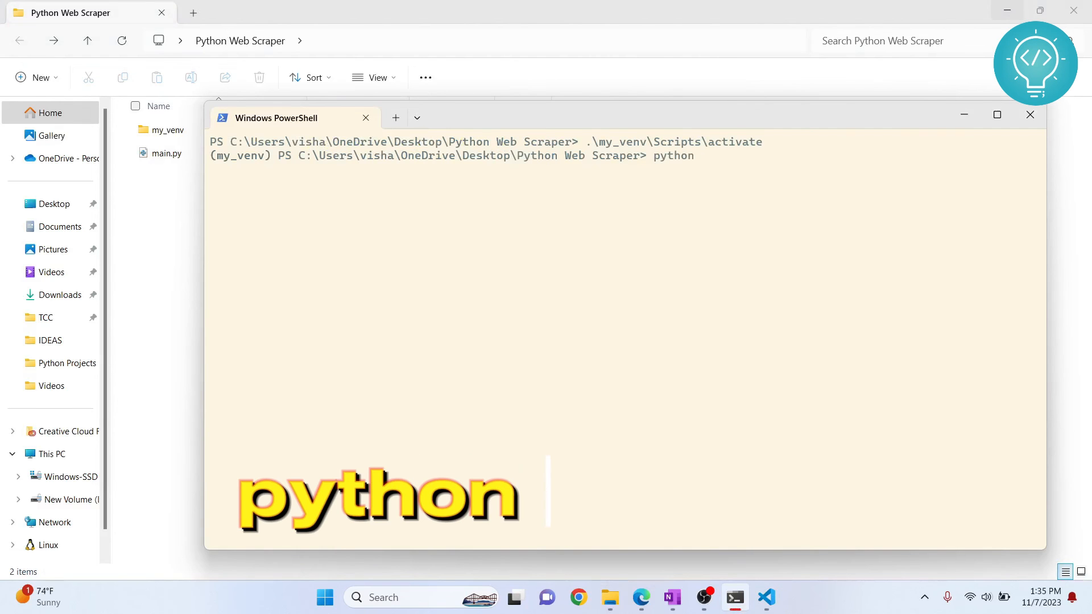
pyautogui.write('main.py')
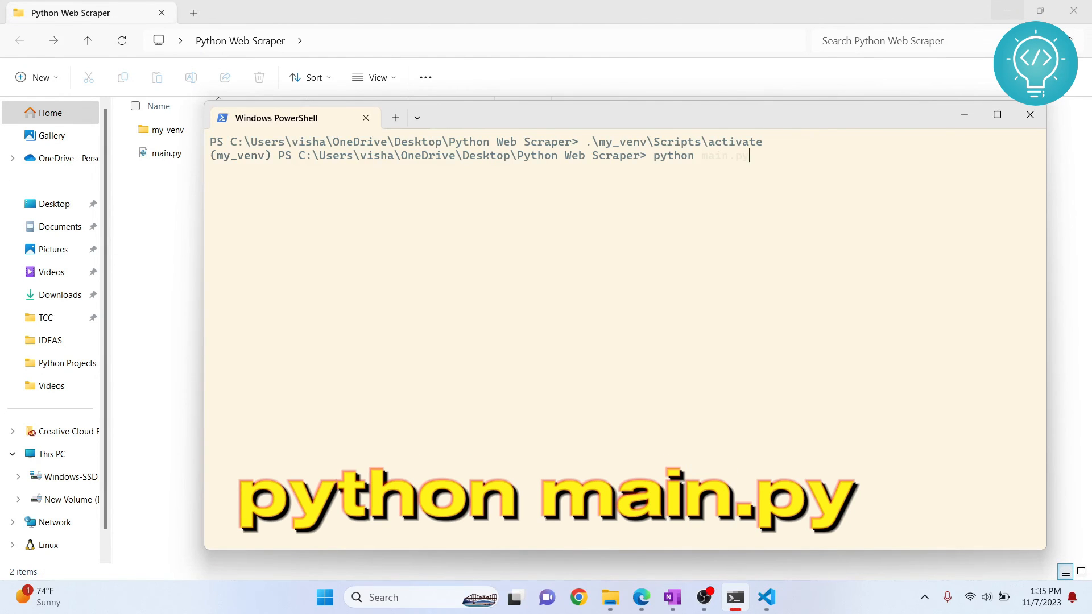
pyautogui.press('Return')
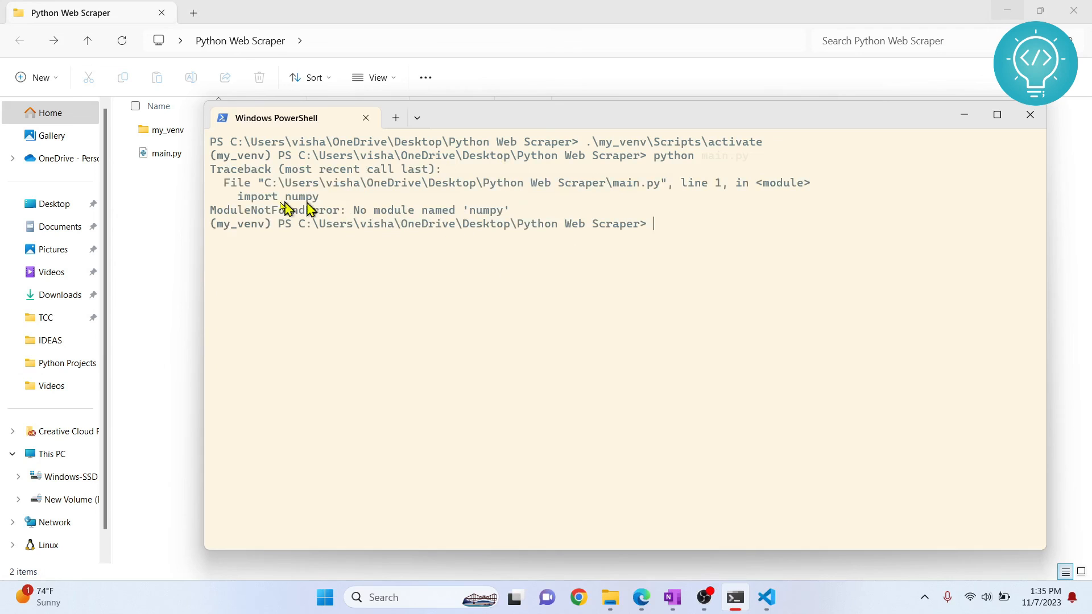
pyautogui.moveTo(499, 216)
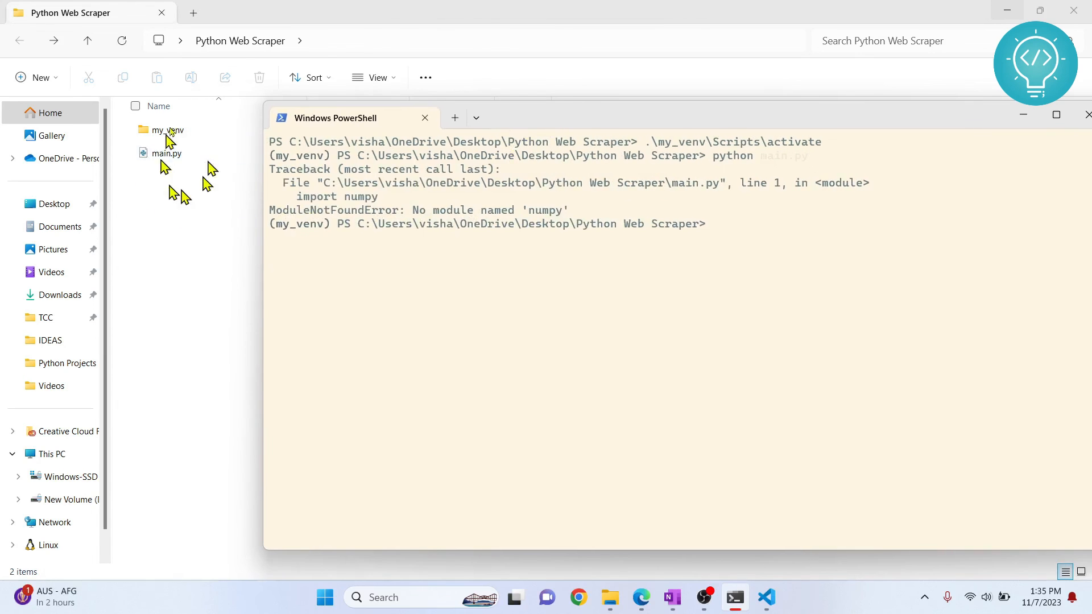
pyautogui.click(165, 130)
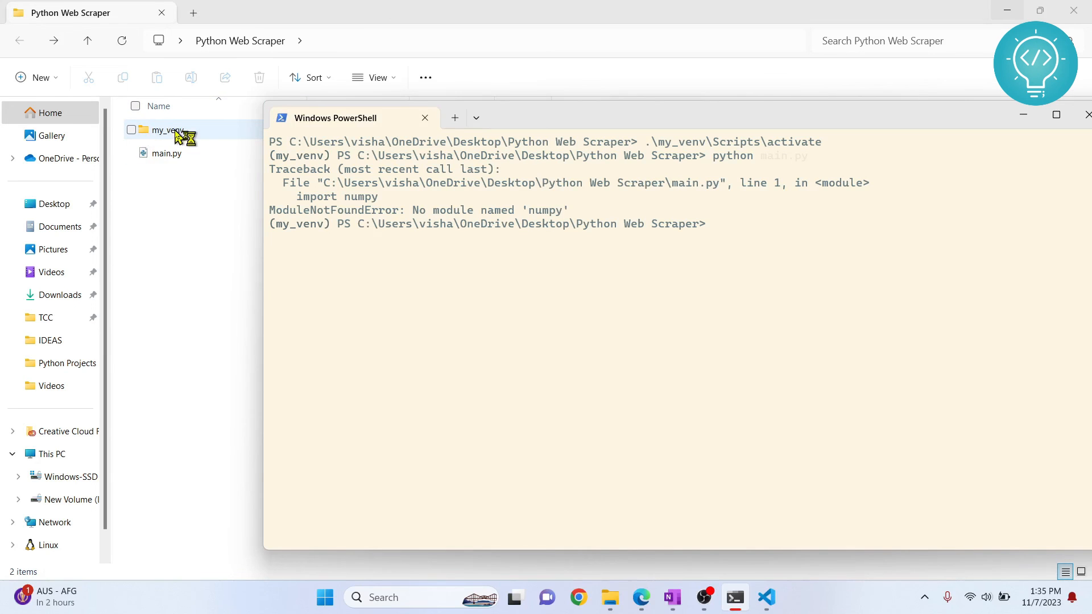
pyautogui.moveTo(183, 141)
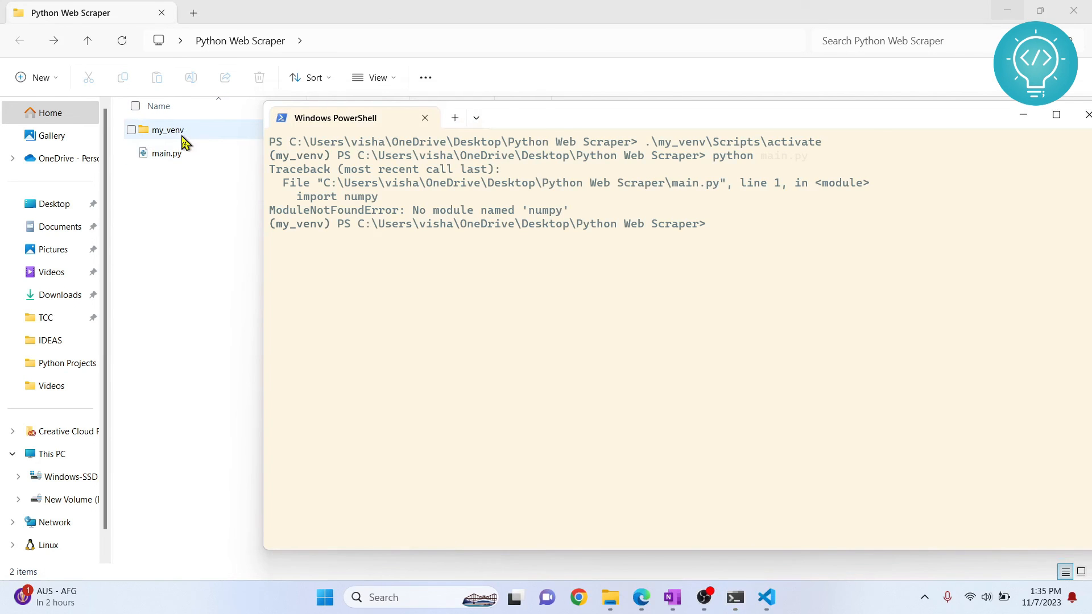
pyautogui.moveTo(552, 253)
pyautogui.write('pip ')
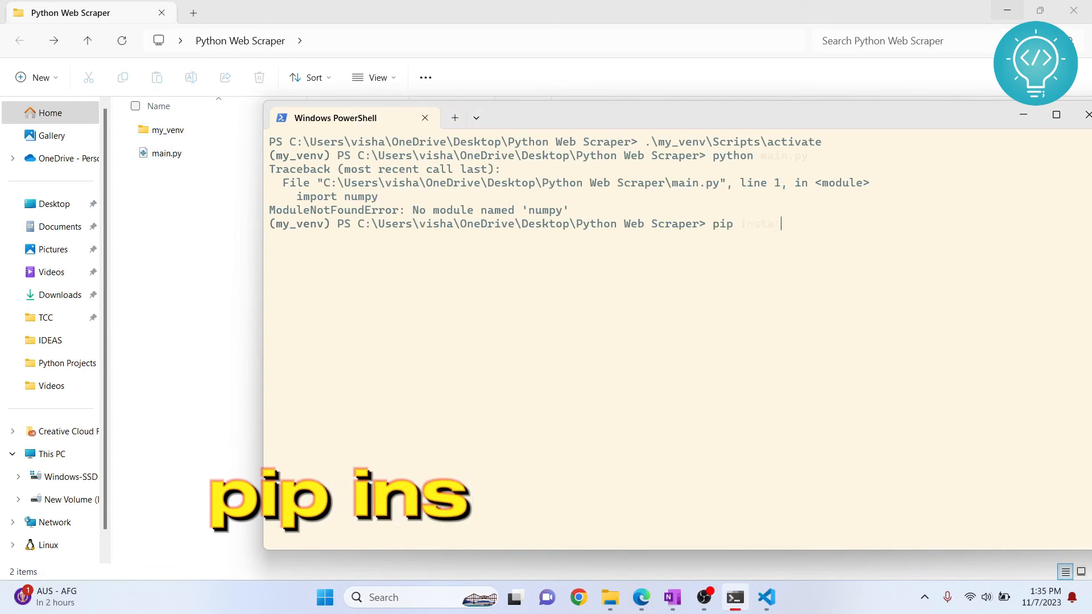
# Install numpy 1.26.1 into my_venv with pip install numpy.
pyautogui.write('install numpy')
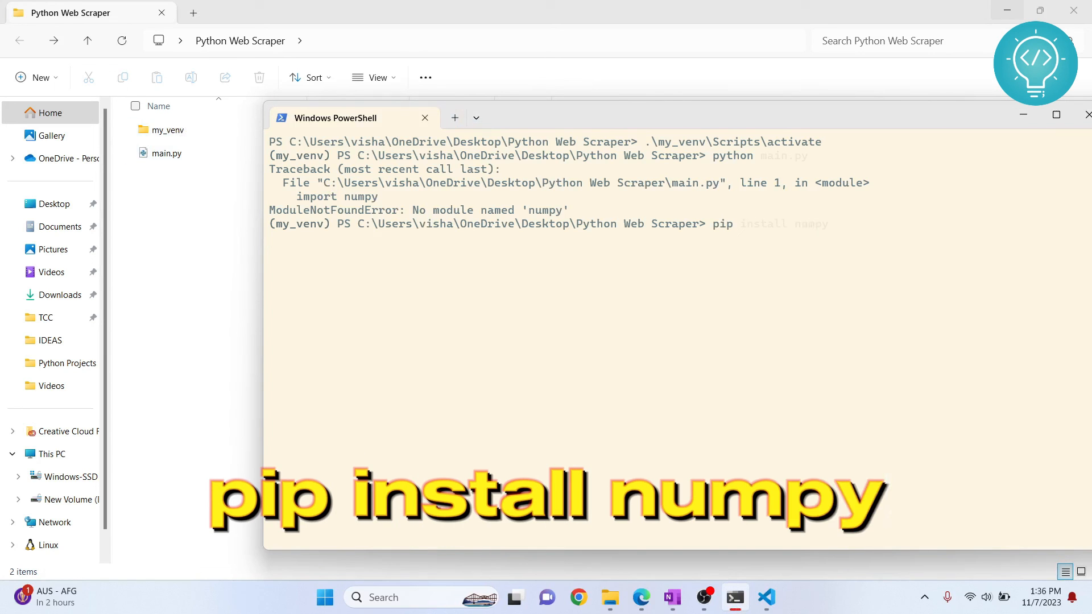
pyautogui.press('Return')
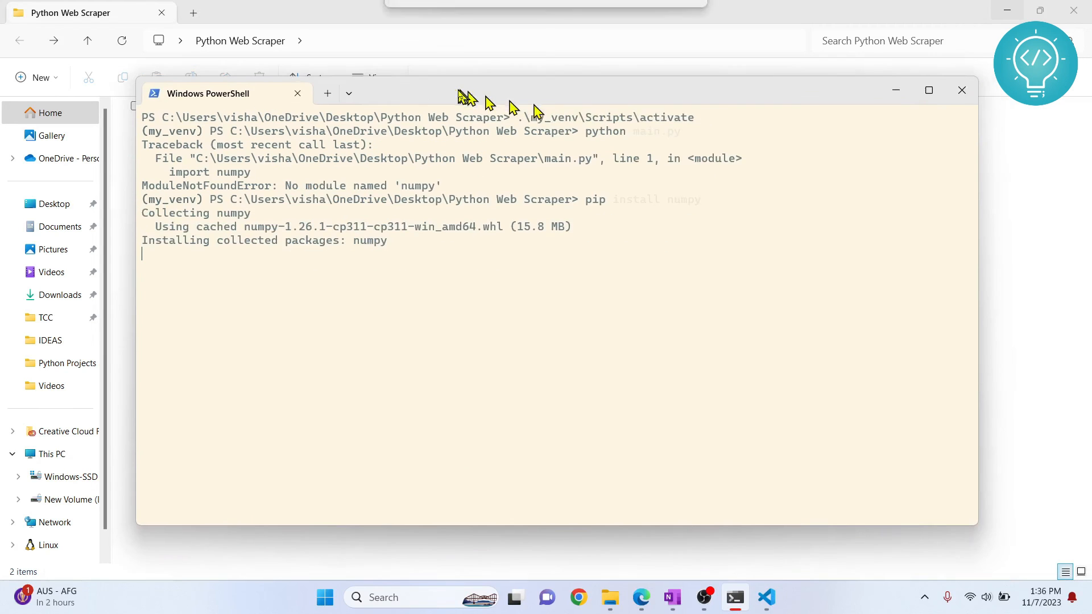
pyautogui.moveTo(291, 273)
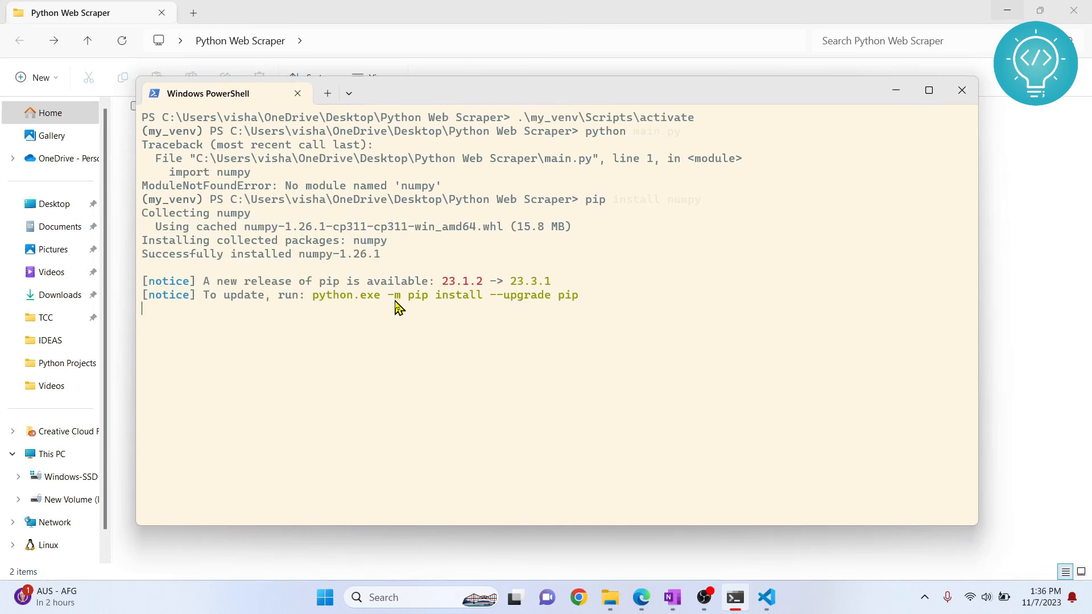
pyautogui.press('Return')
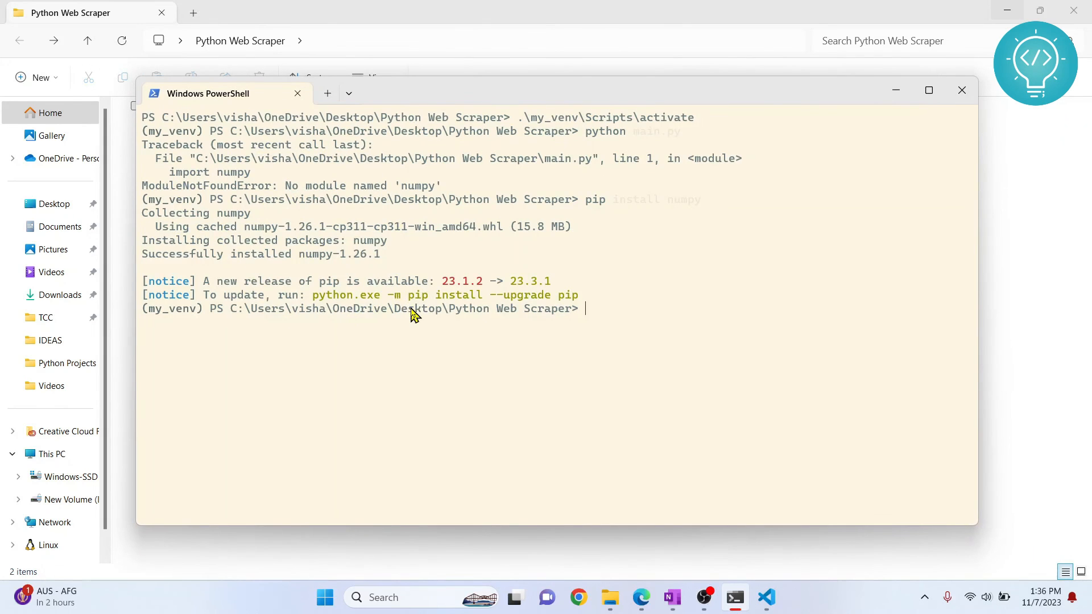
# Rerun python .\main.py so it prints Hello World.
pyautogui.write('pyt')
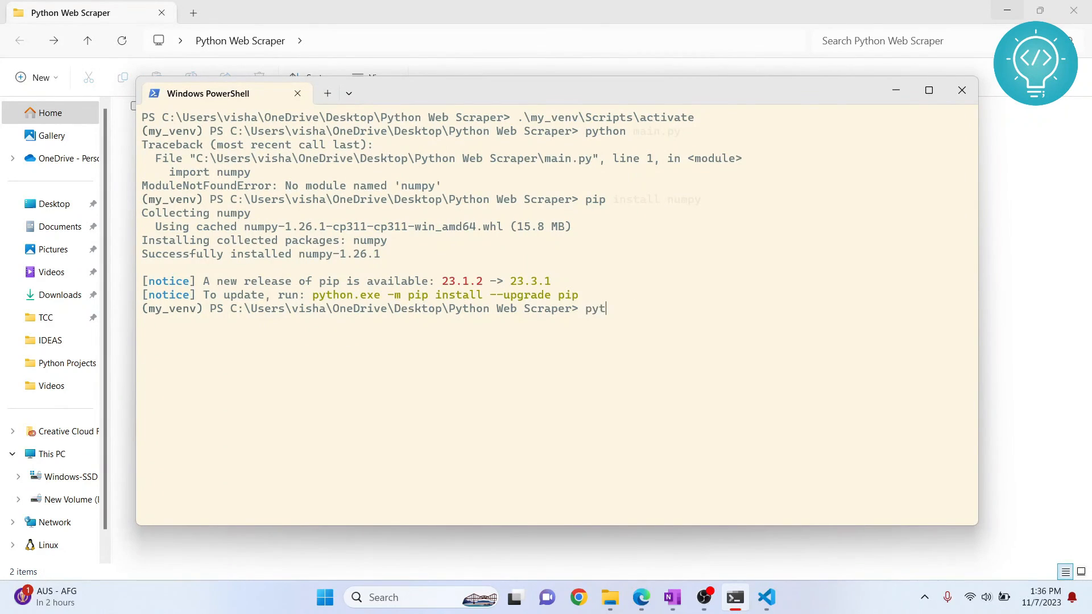
pyautogui.write('hon')
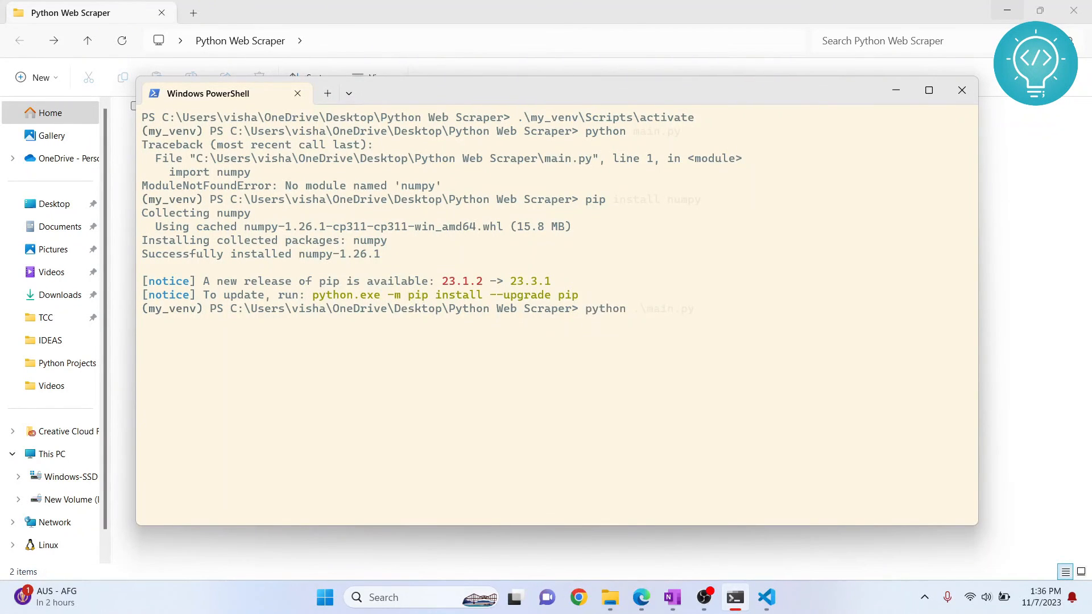
pyautogui.press('Return')
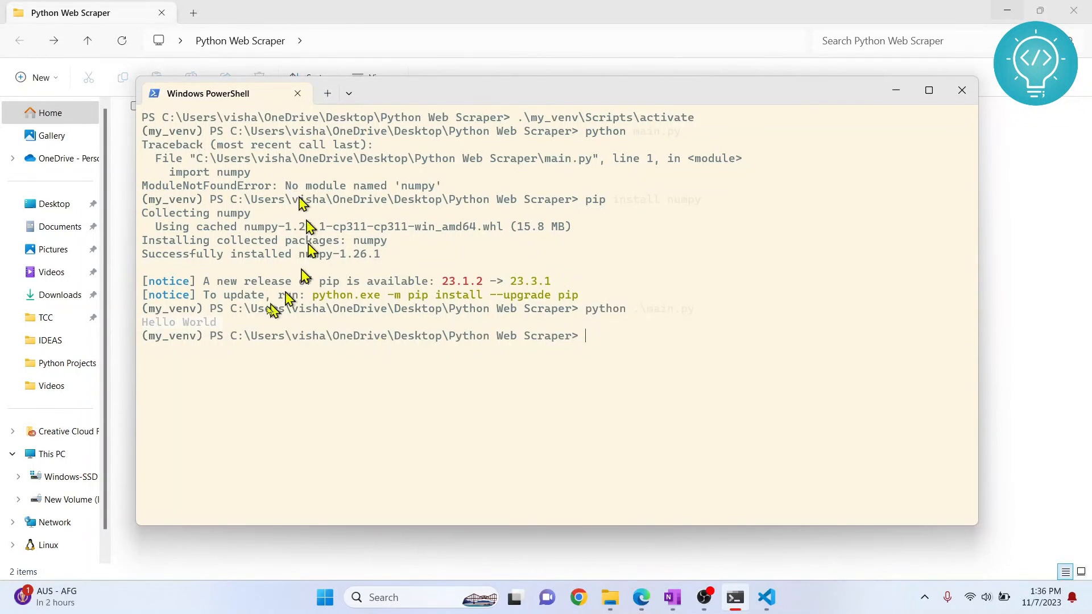
pyautogui.moveTo(265, 219)
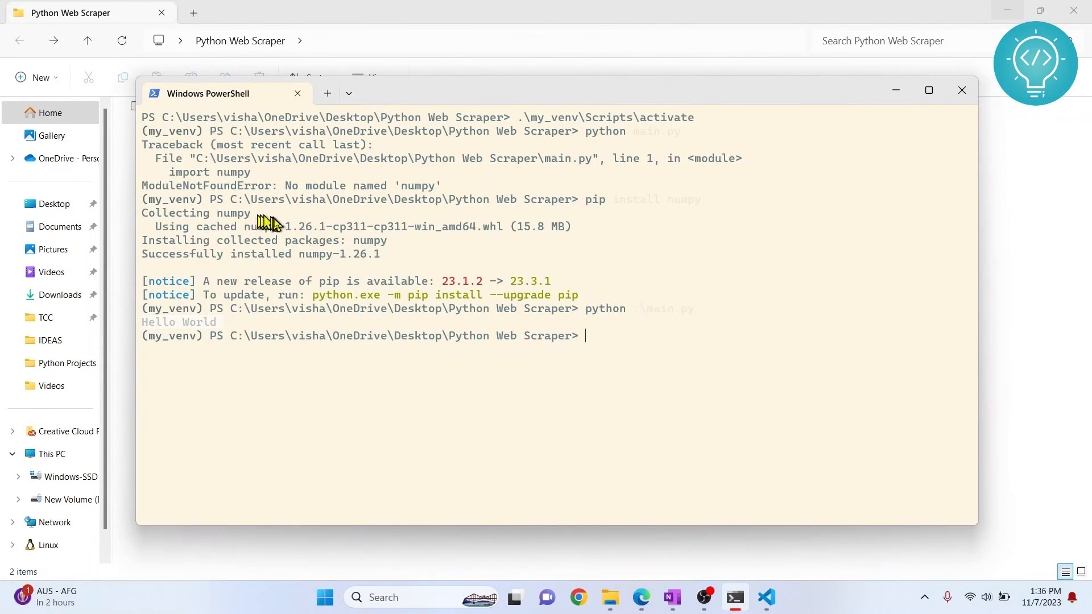
pyautogui.moveTo(132, 336)
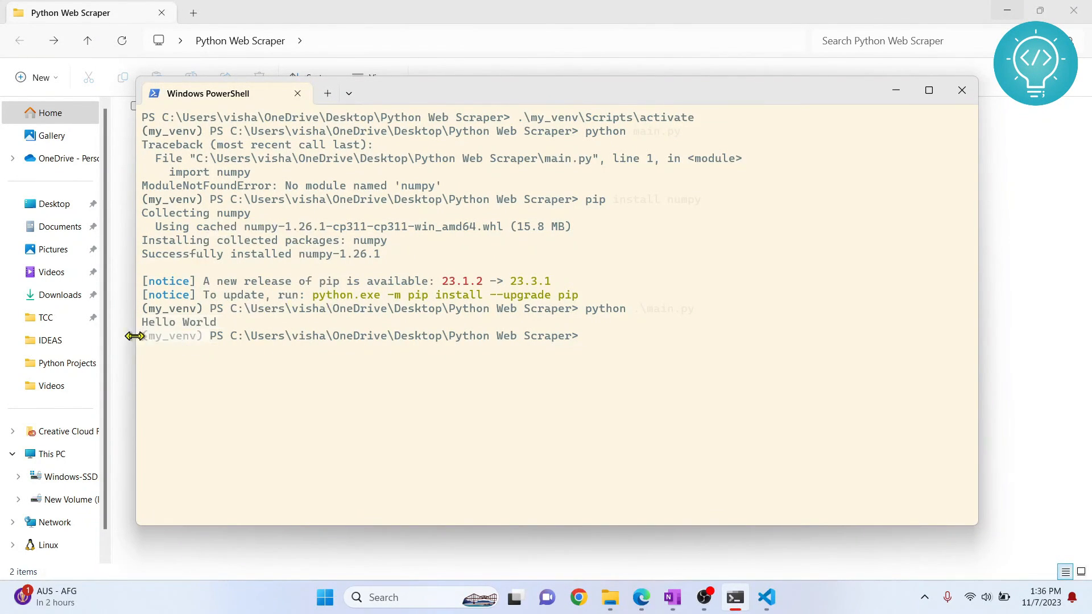
pyautogui.moveTo(267, 225)
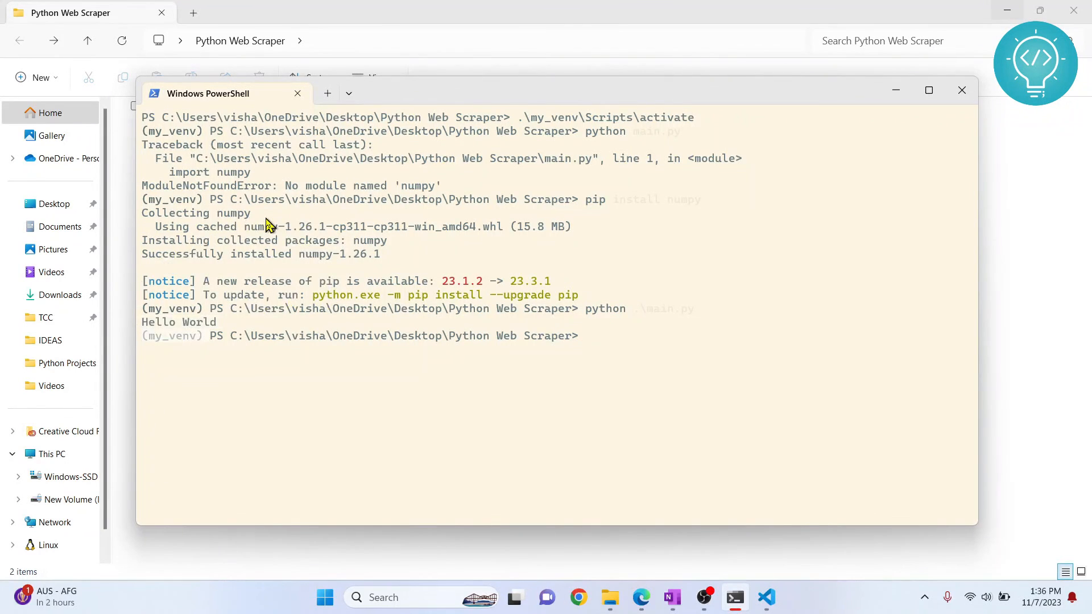